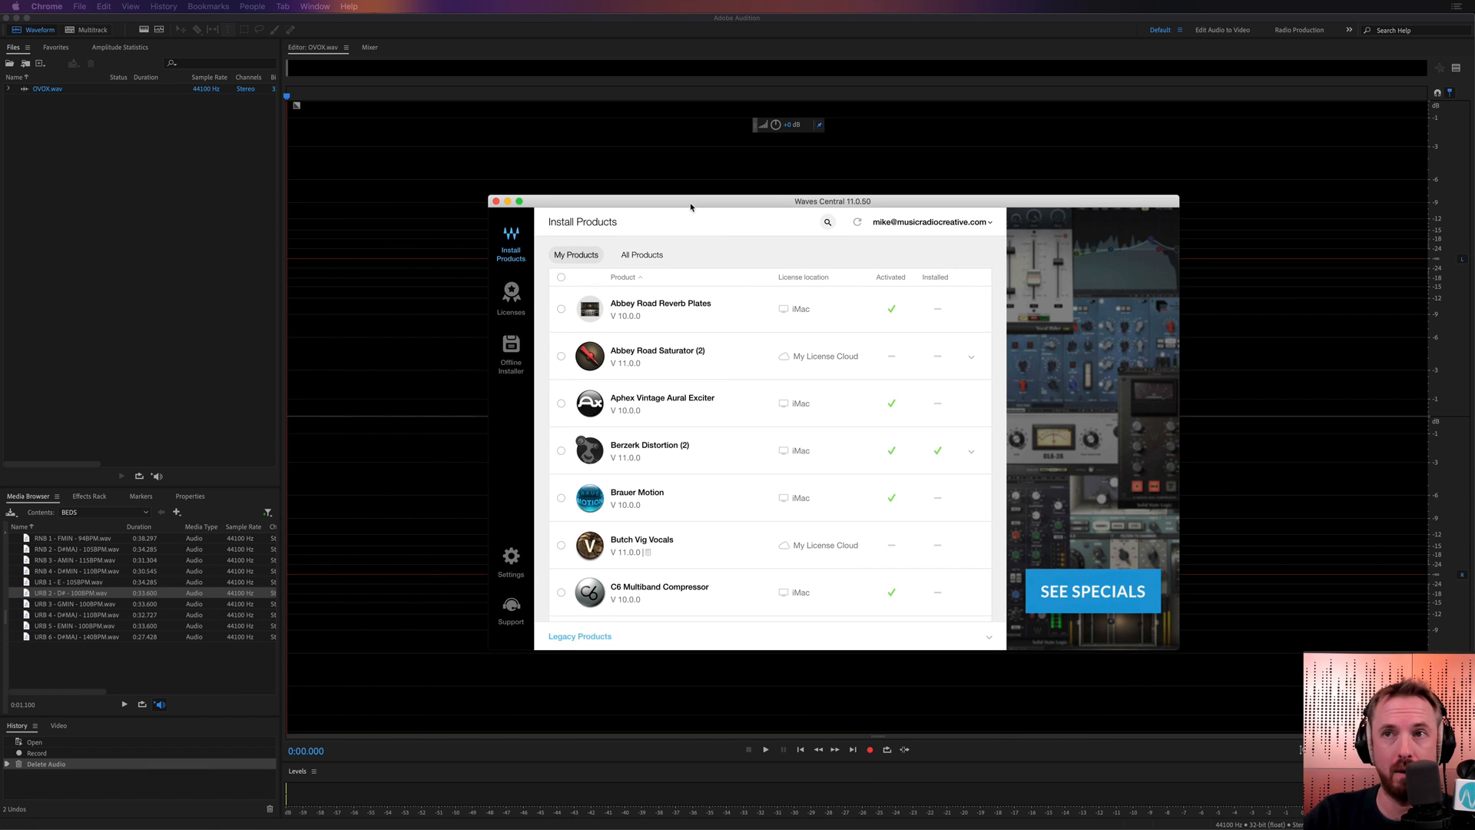
Step: Scroll Waves Central to OVox Vocal ReSynthesis, confirm it is activated, then close it
scroll(down, 3)
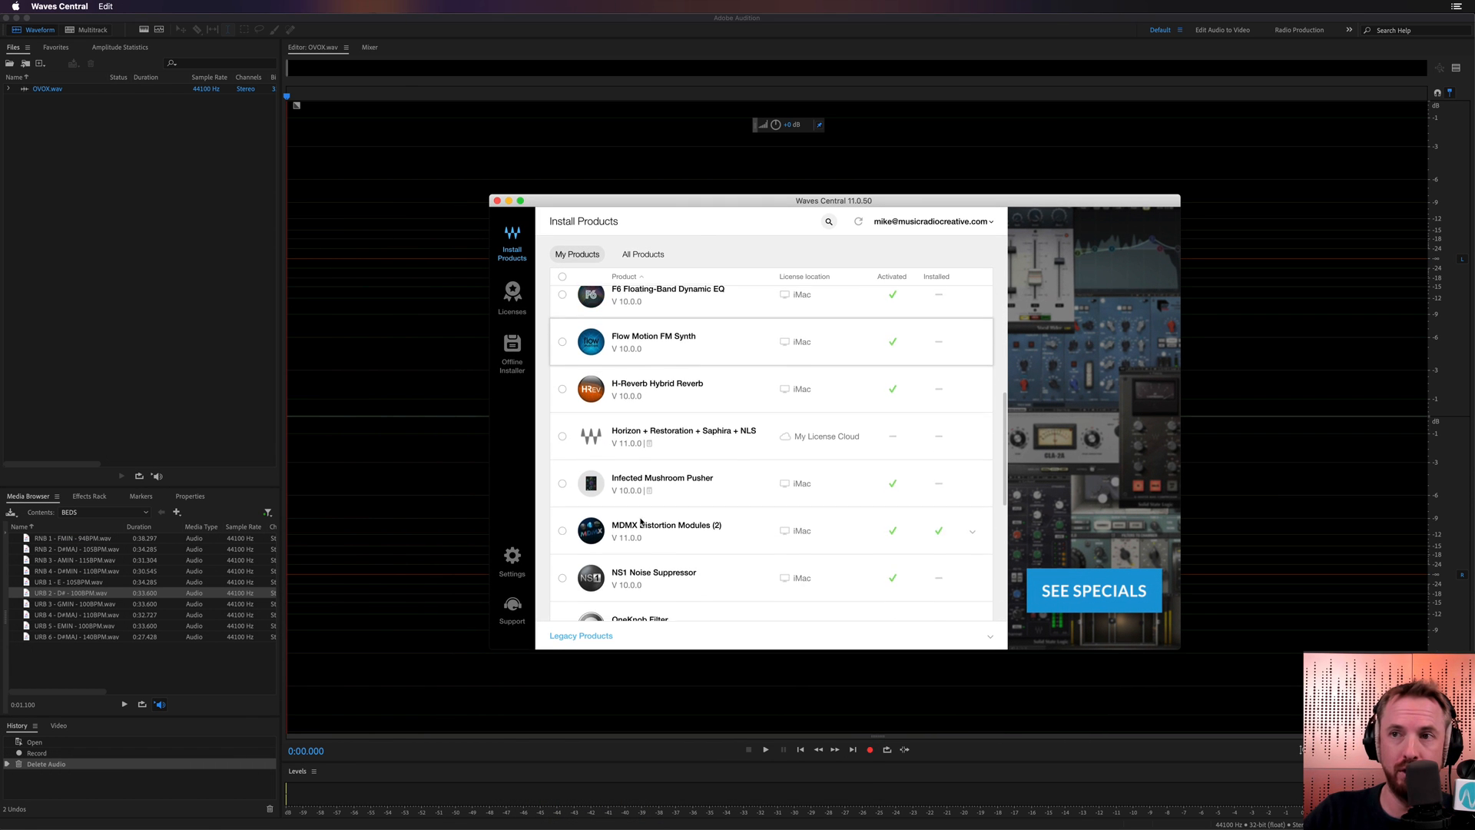
scroll(down, 3)
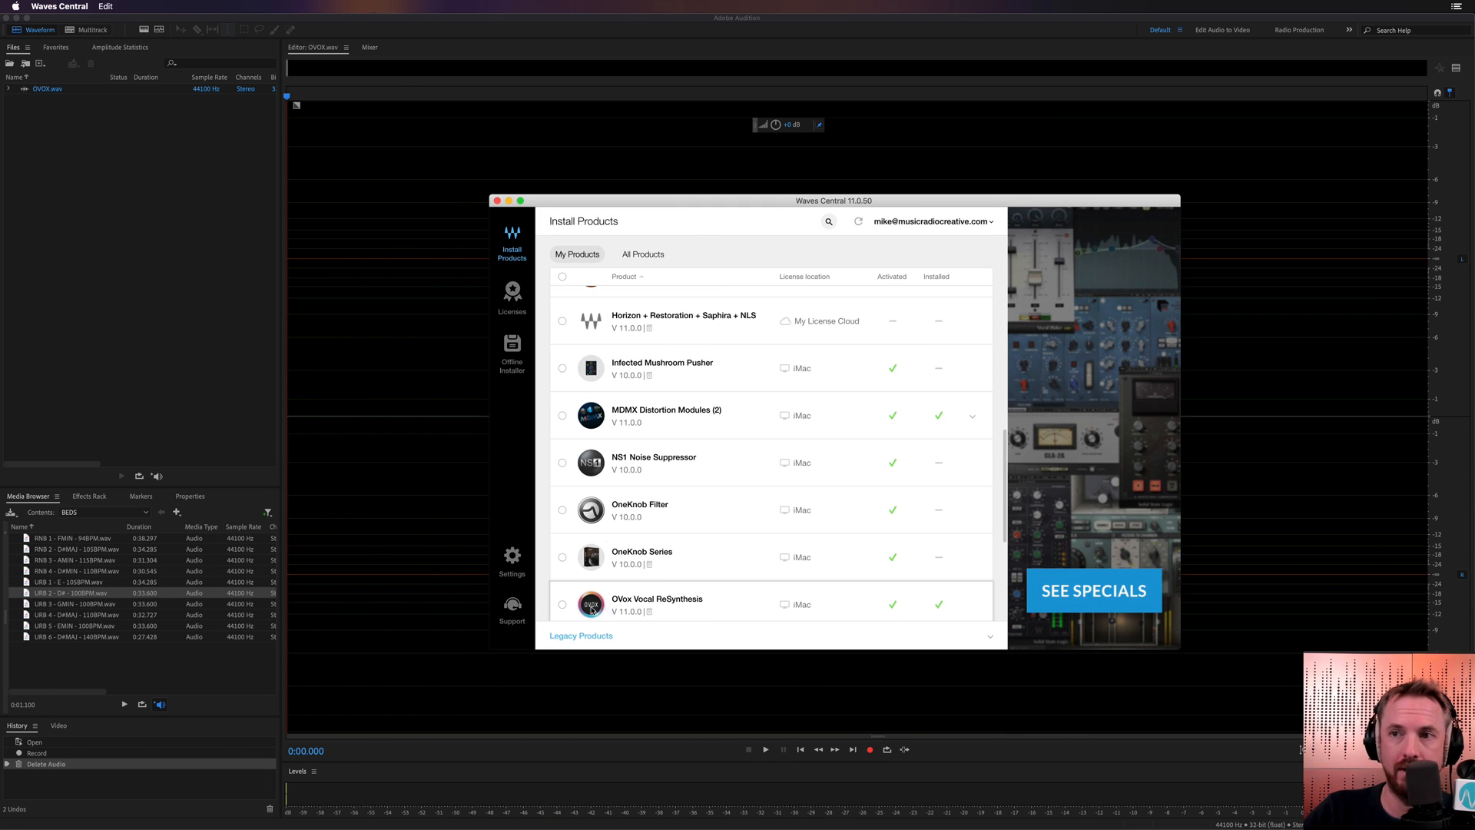
click(562, 604)
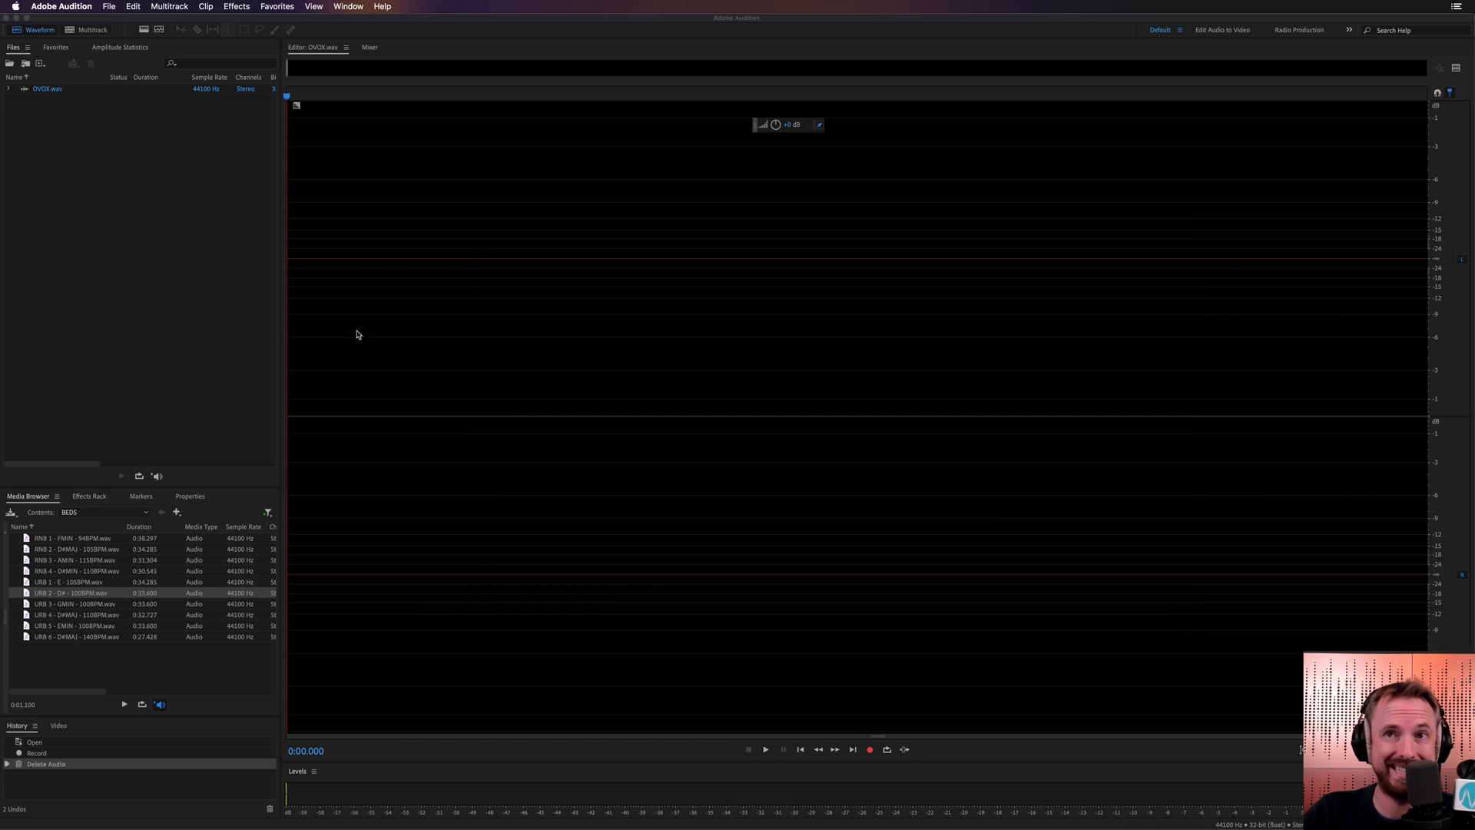
click(236, 7)
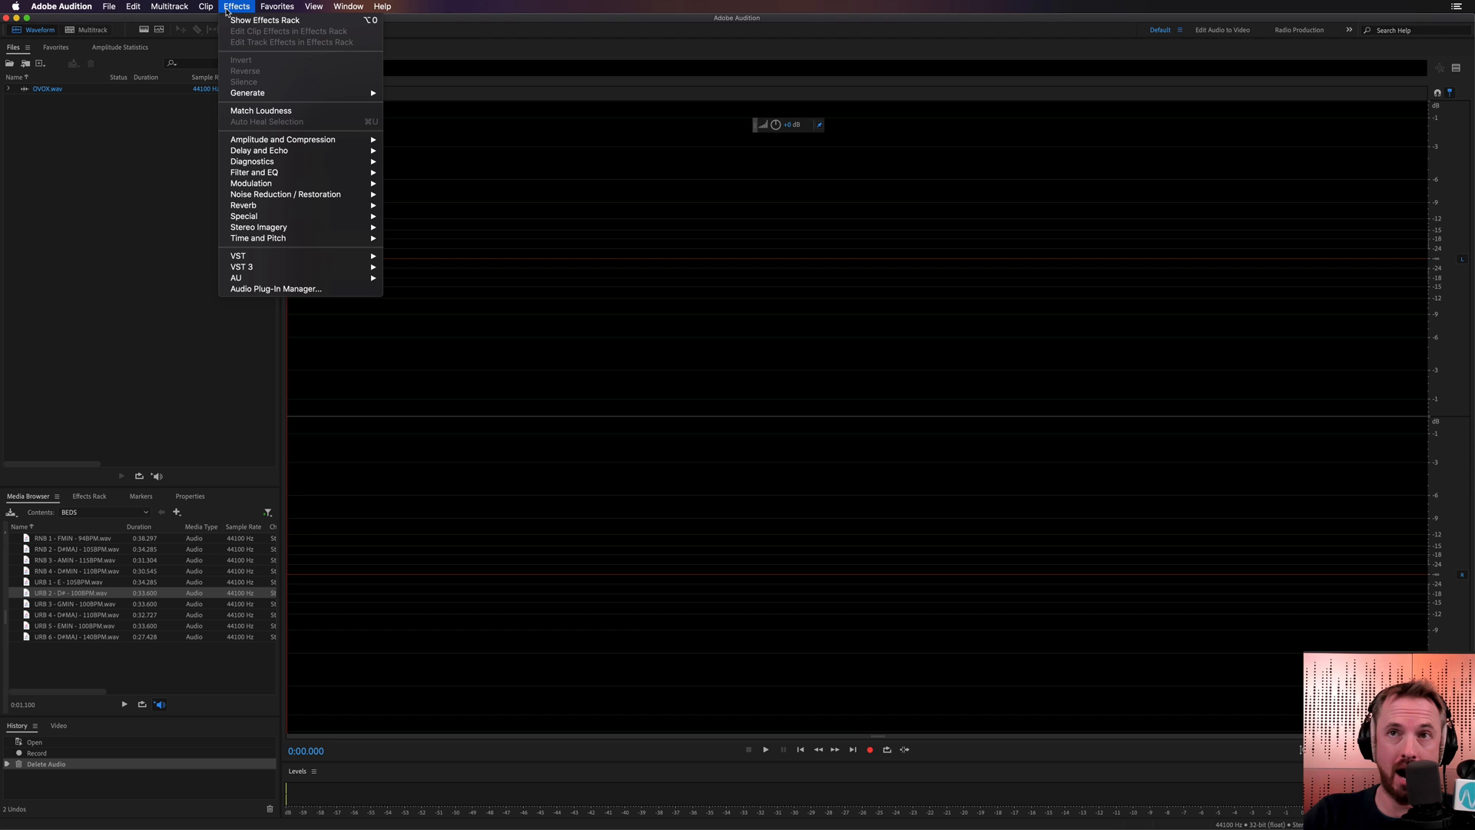
click(275, 288)
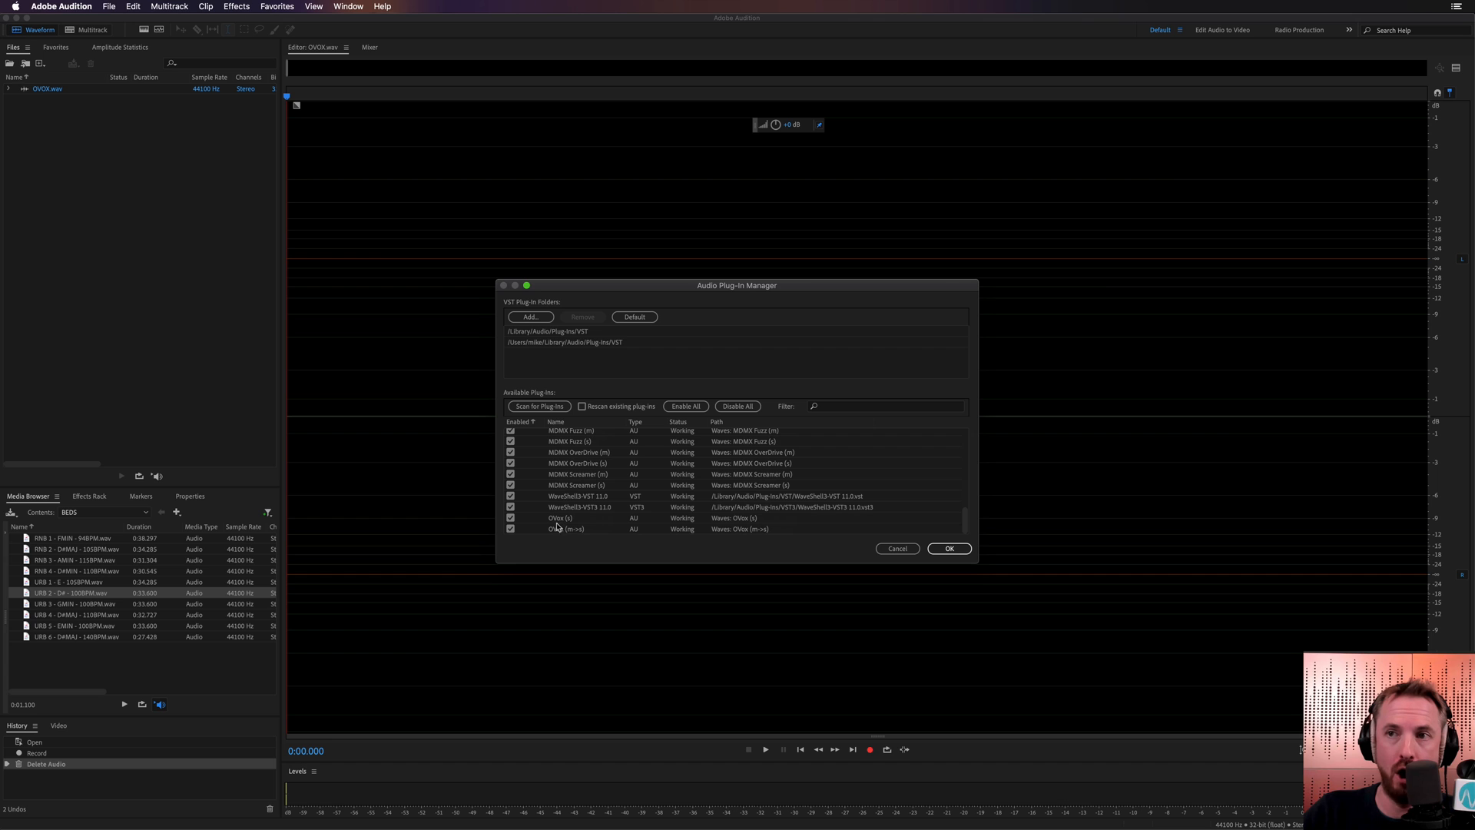
click(949, 548)
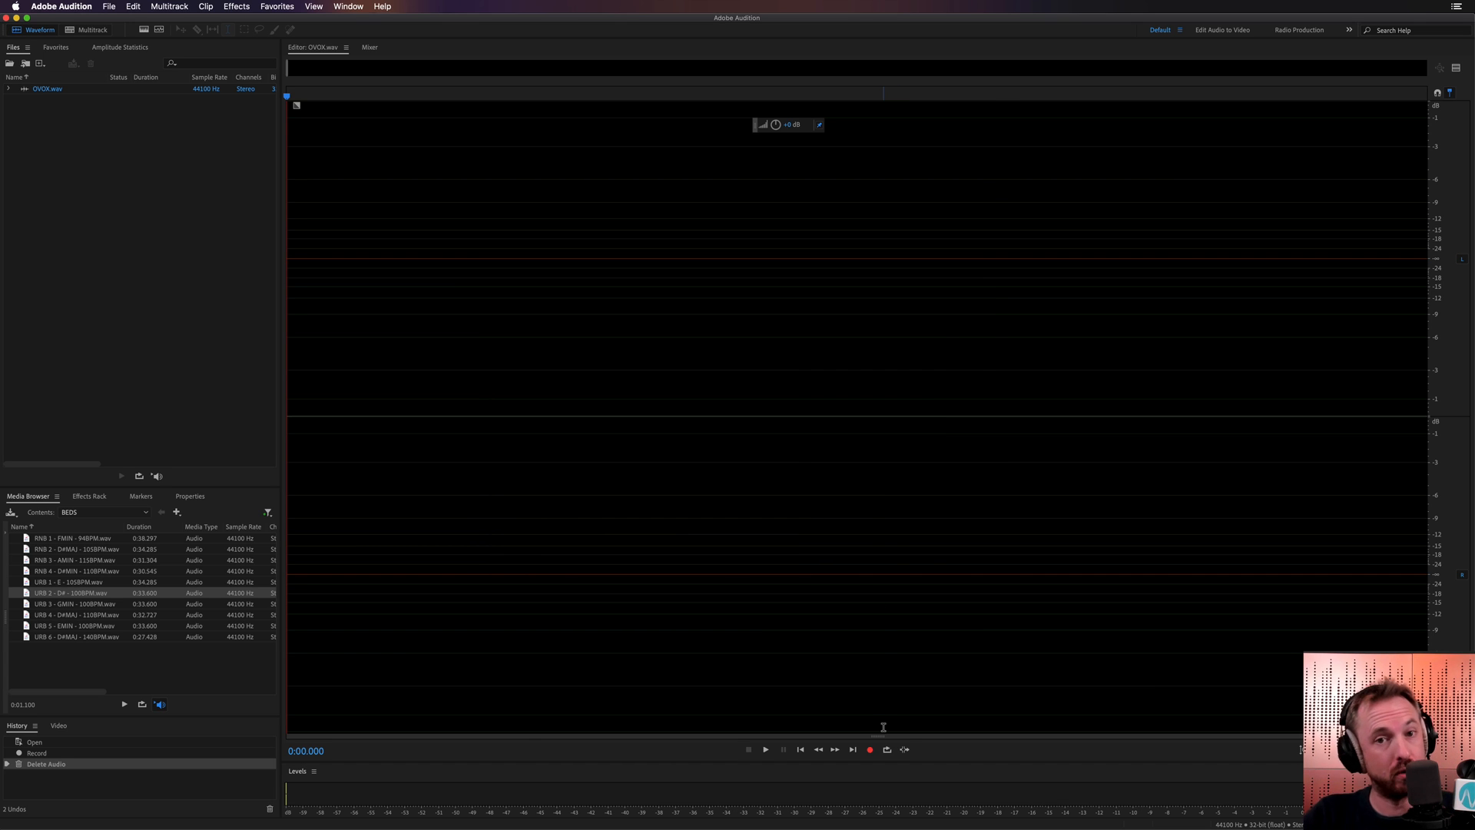
Step: Record a roughly fourteen-second spoken vocal take into OVOX.wav
click(868, 749)
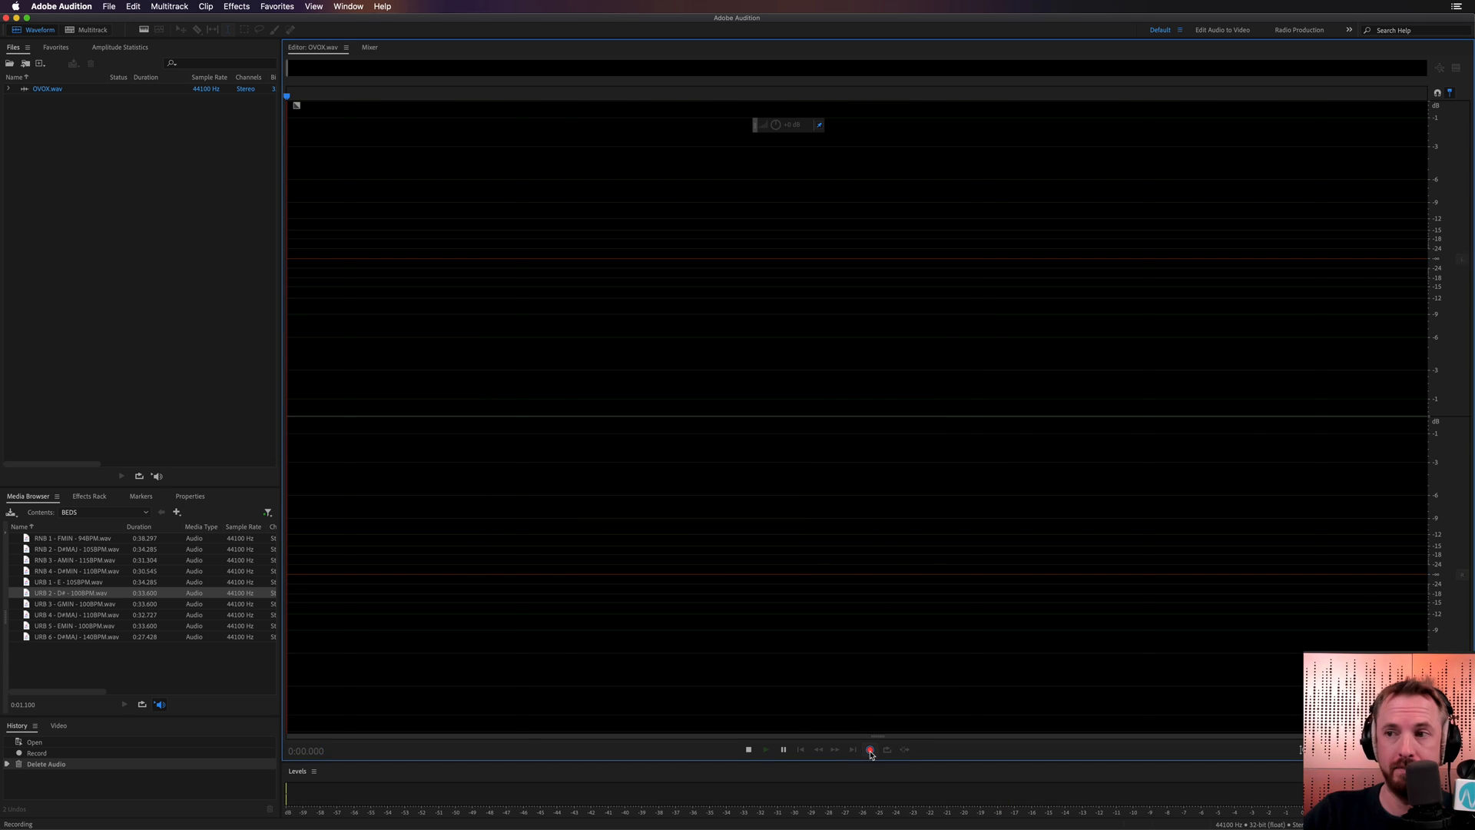
click(869, 750)
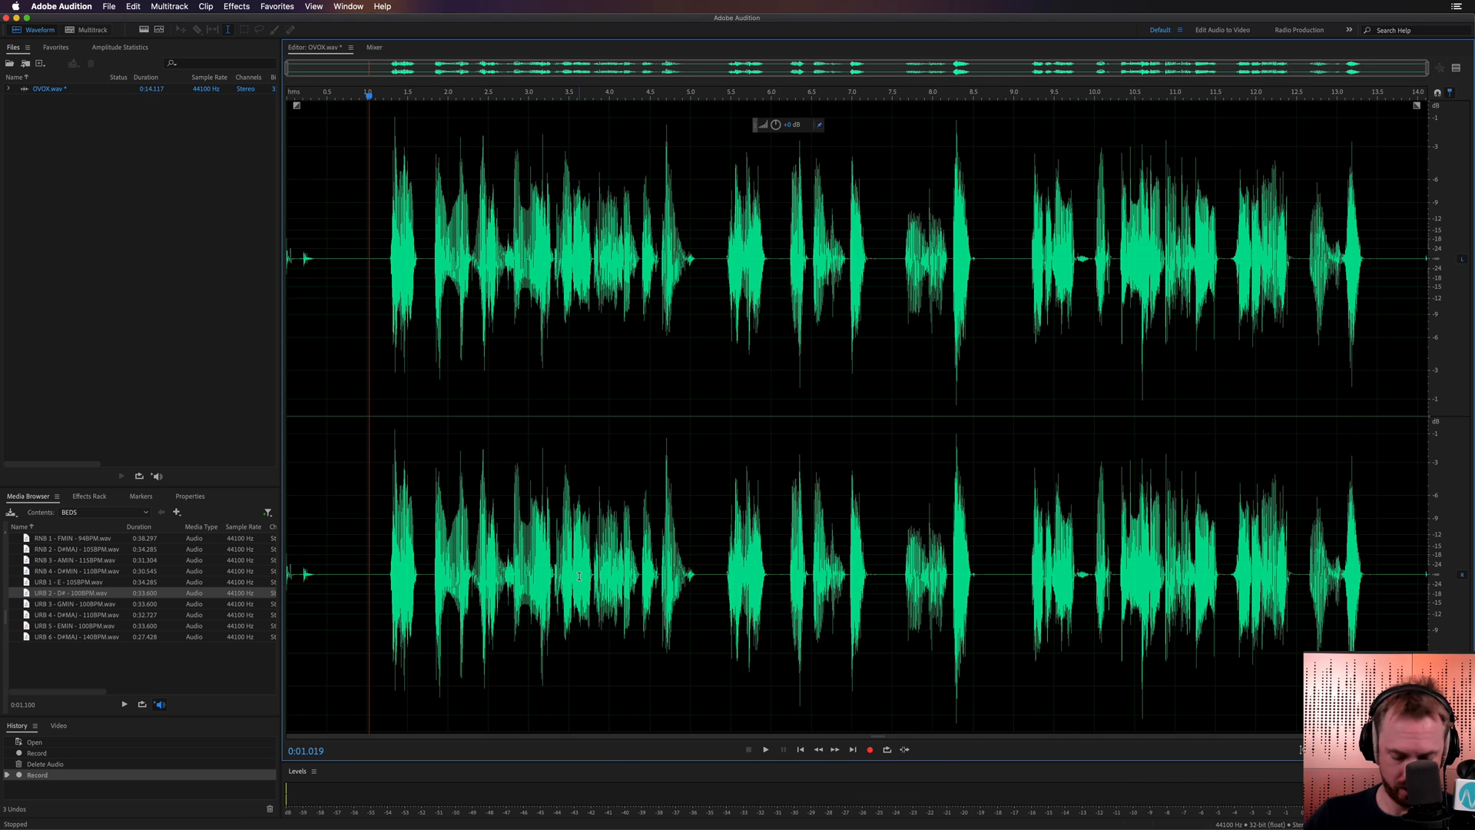
click(765, 749)
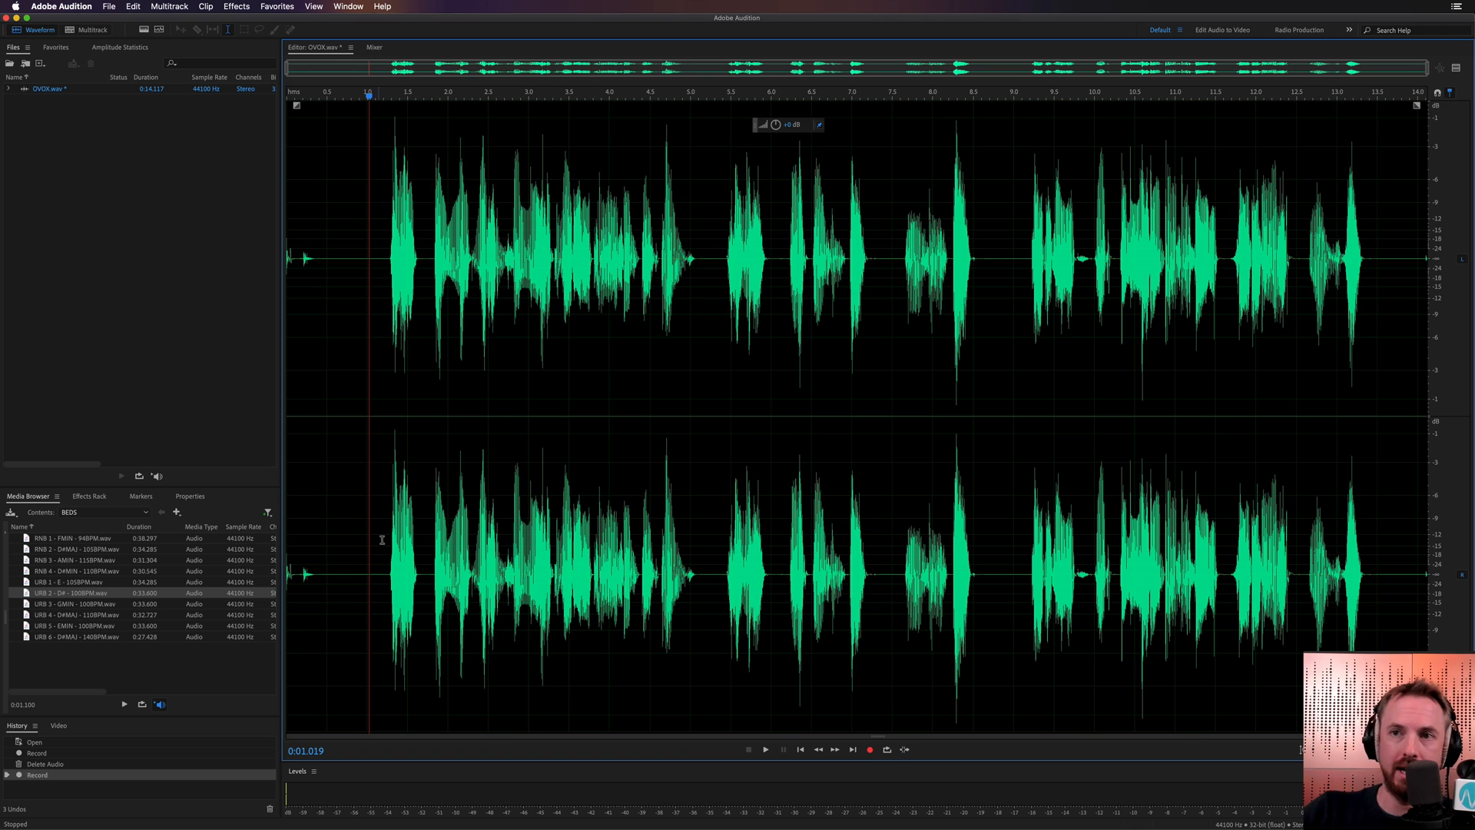
Step: Highlight the opening spoken phrase and open the Effects menu toward Waves OVox (s)
drag(378, 259, 704, 259)
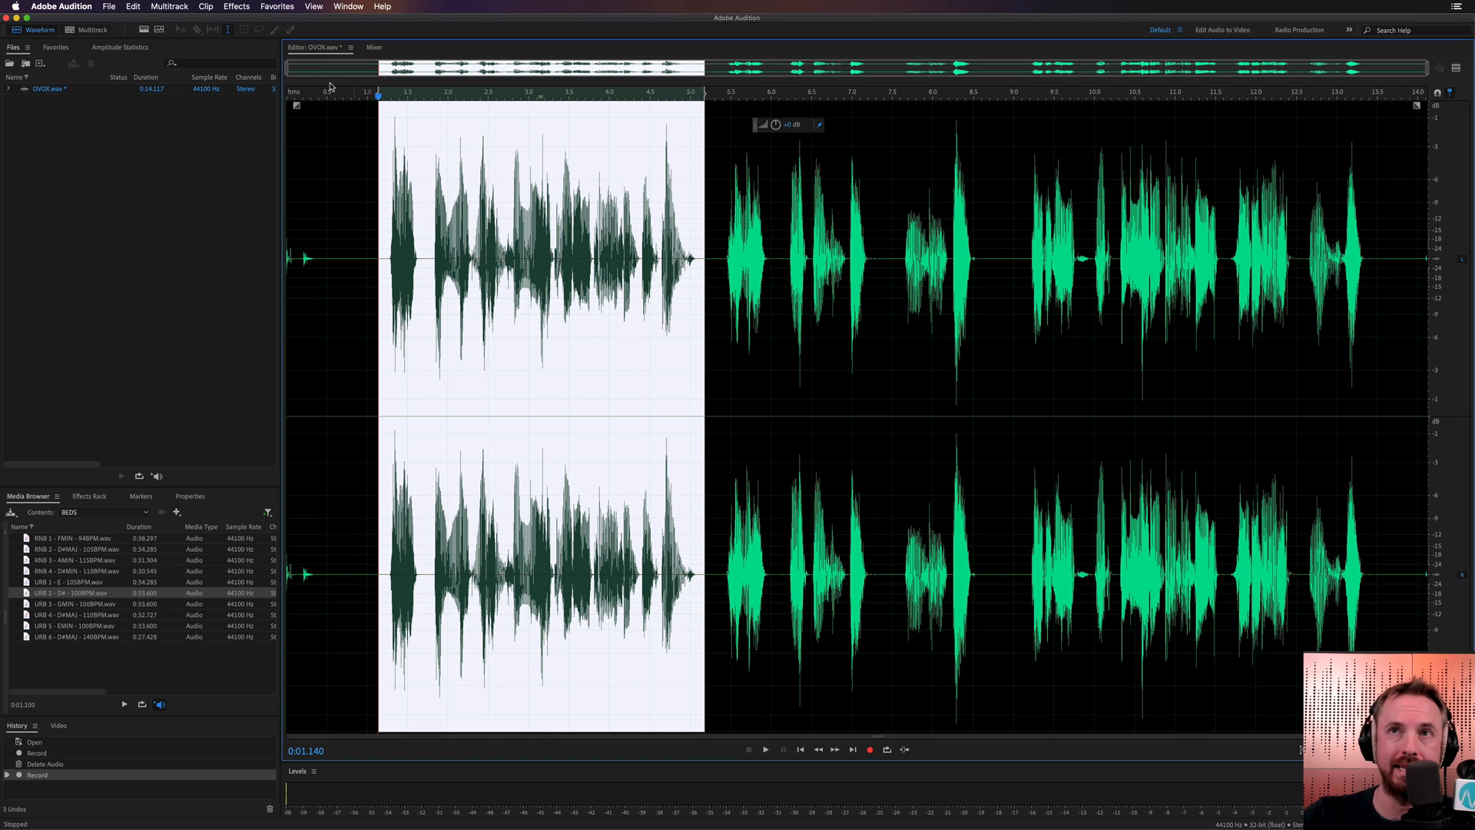
click(236, 7)
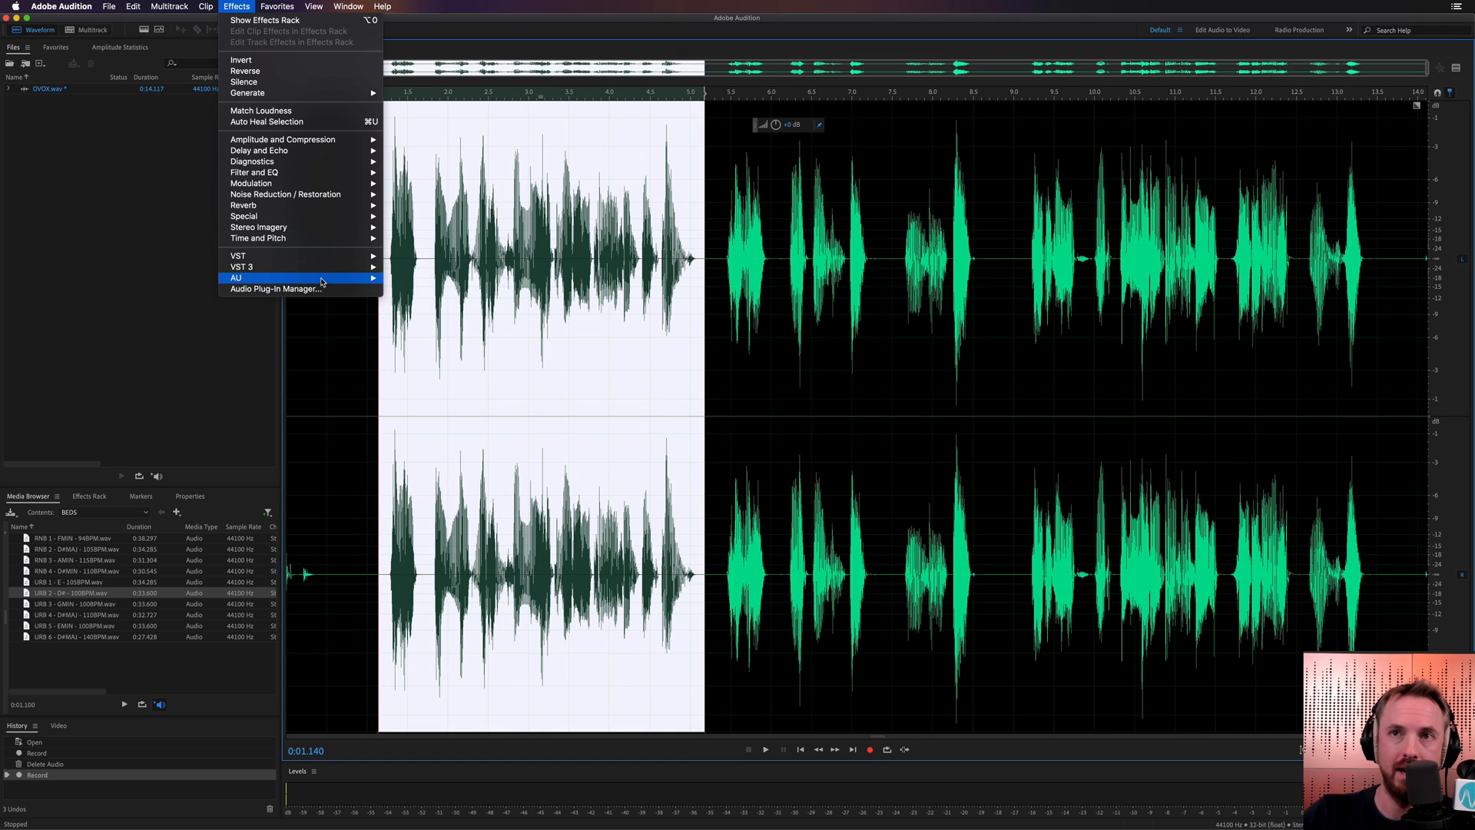
mouse_move(238, 255)
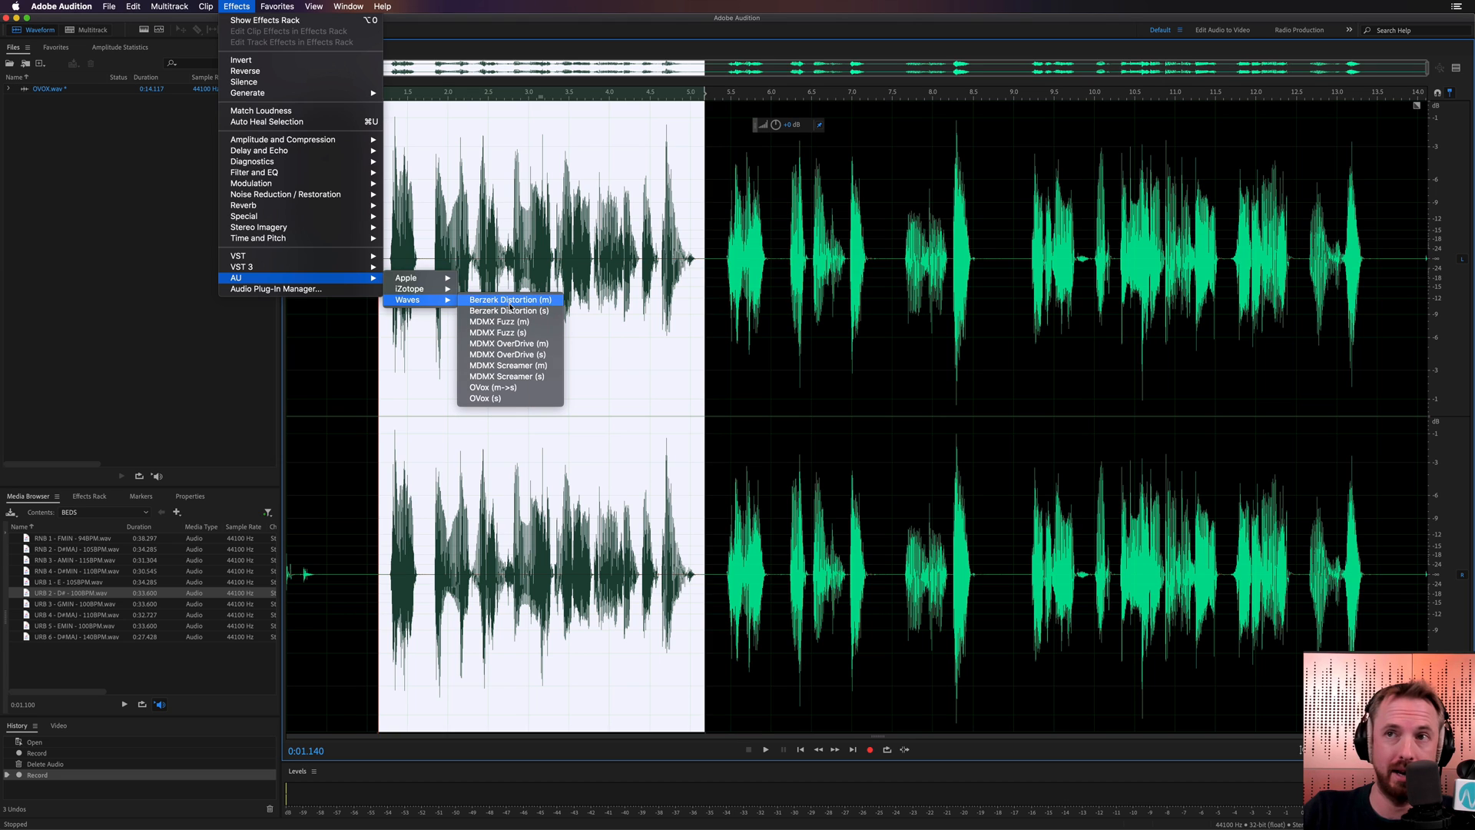
mouse_move(500, 321)
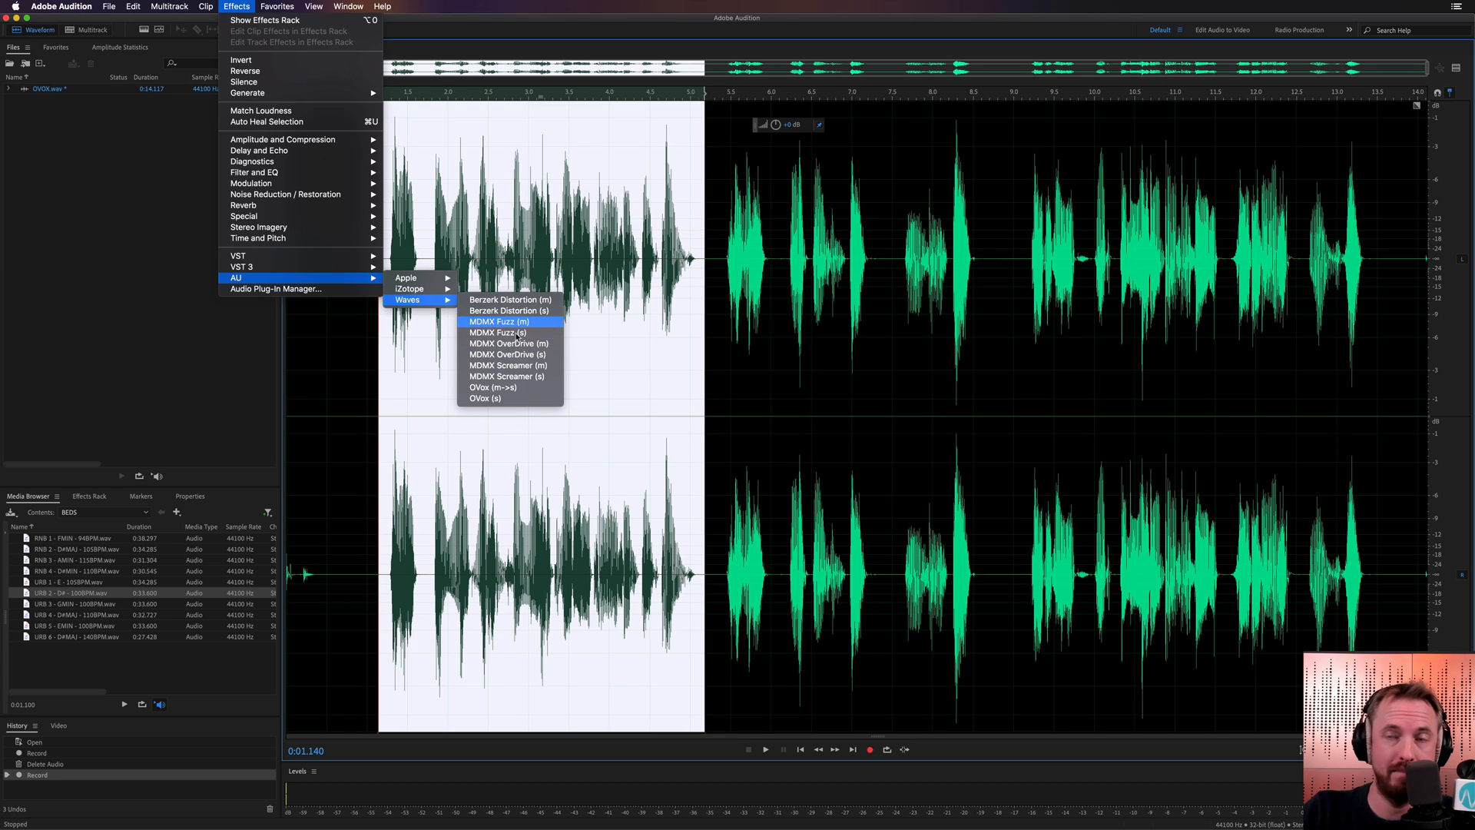
mouse_move(501, 398)
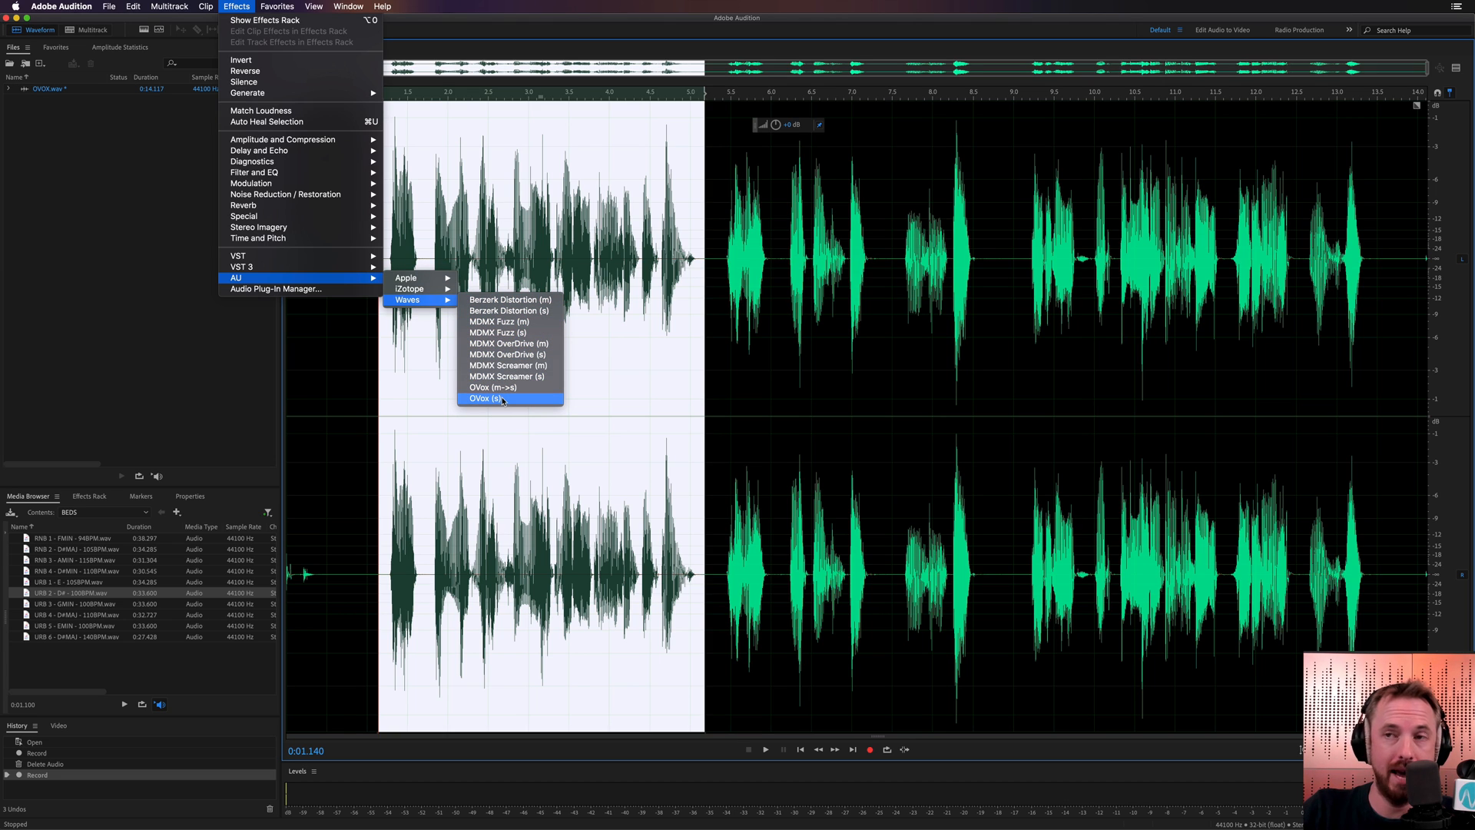
Step: Apply stereo OVox to the opening phrases, move its window aside, and audition presets
click(491, 398)
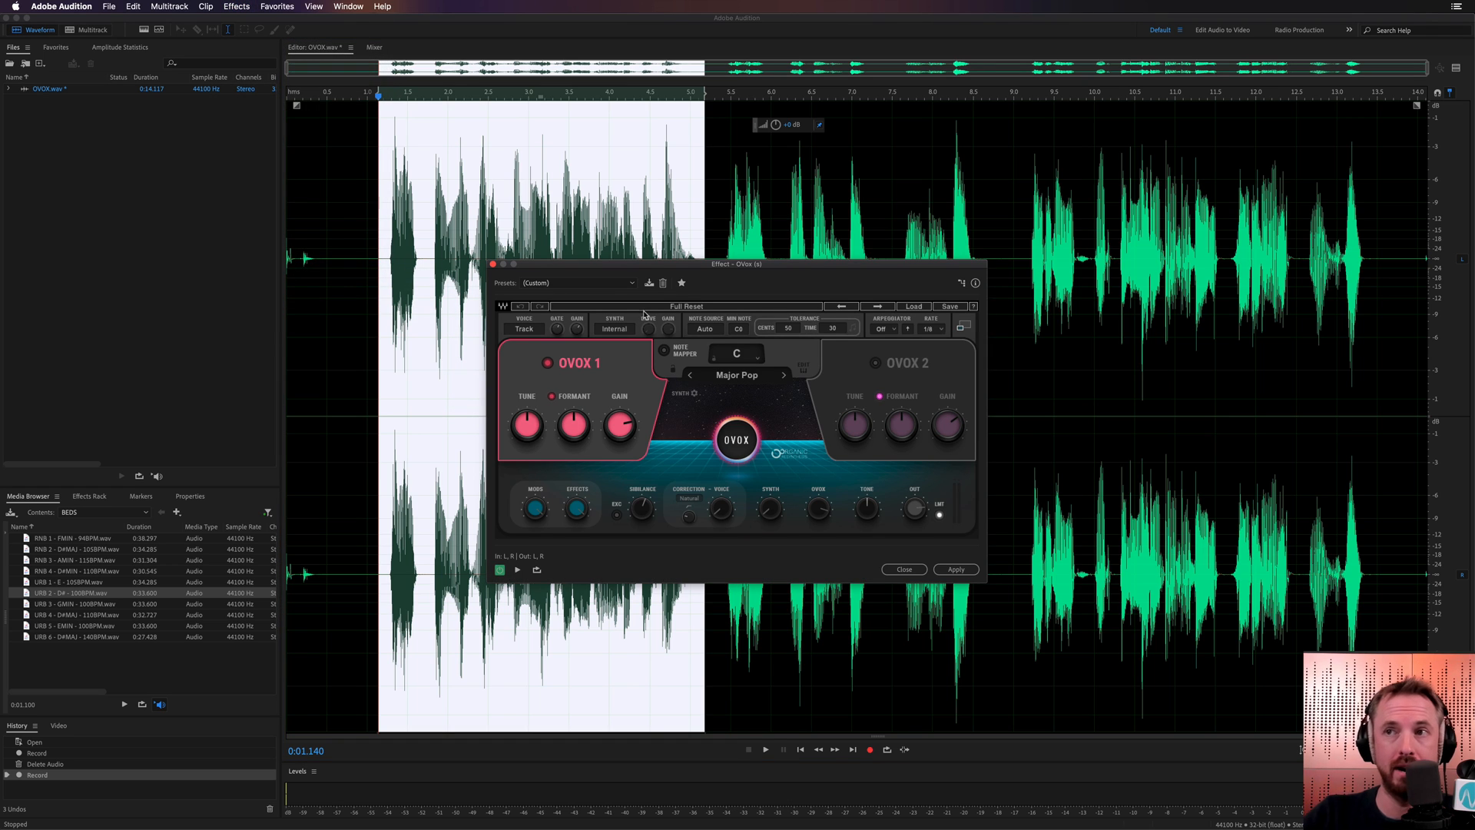
mouse_move(802, 489)
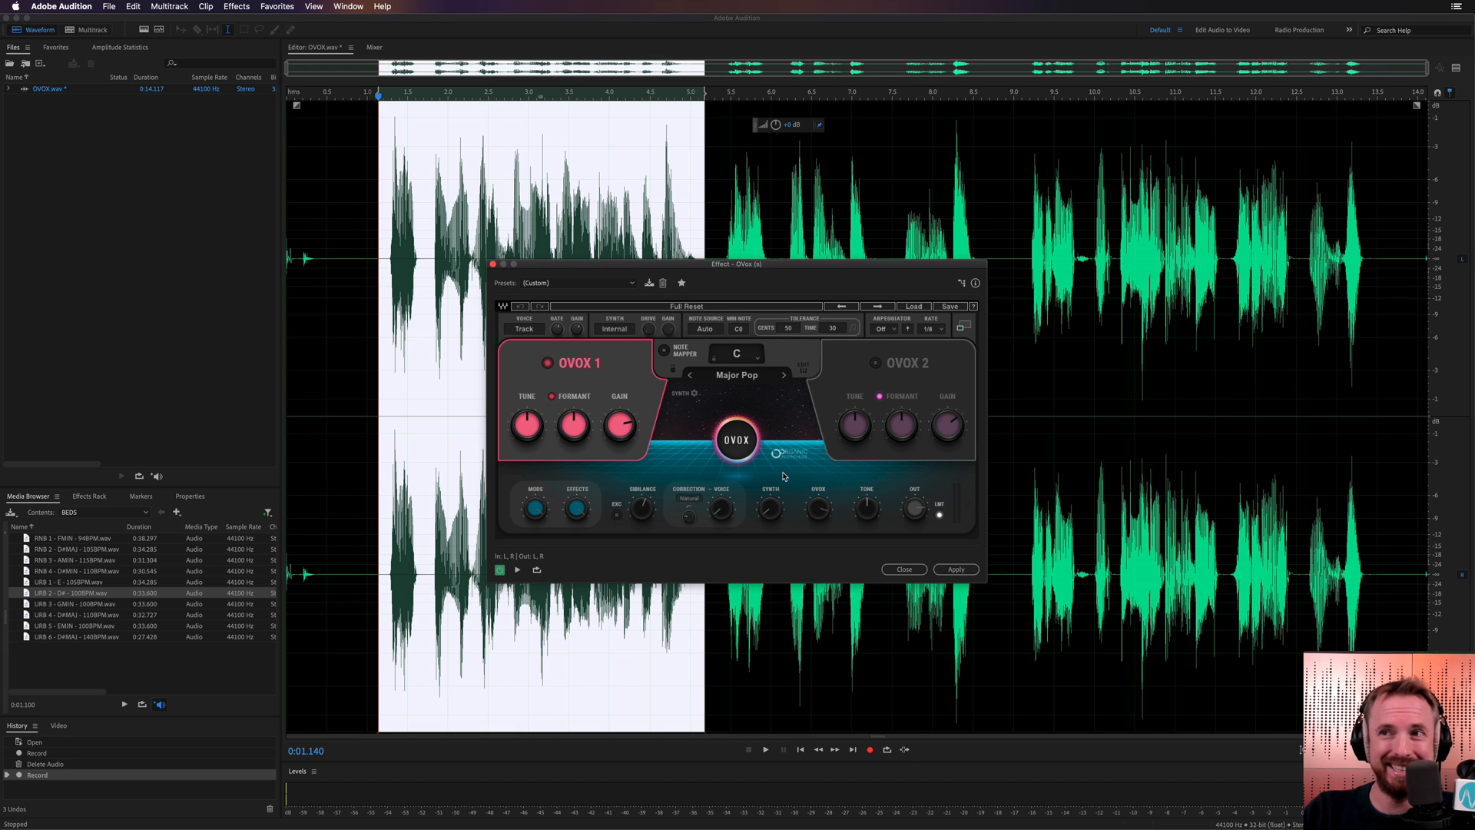
mouse_move(708, 292)
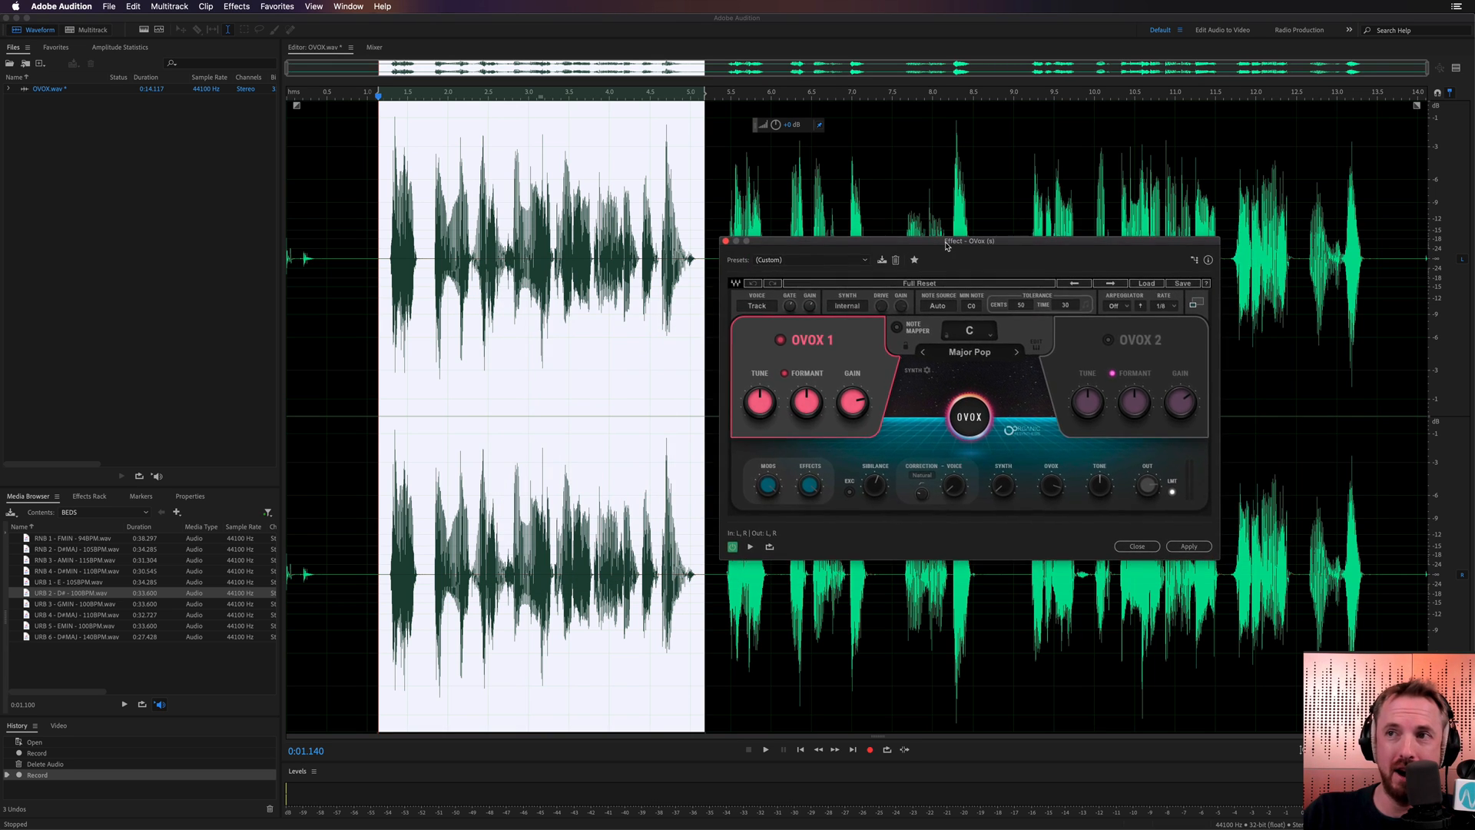
drag(967, 240, 952, 252)
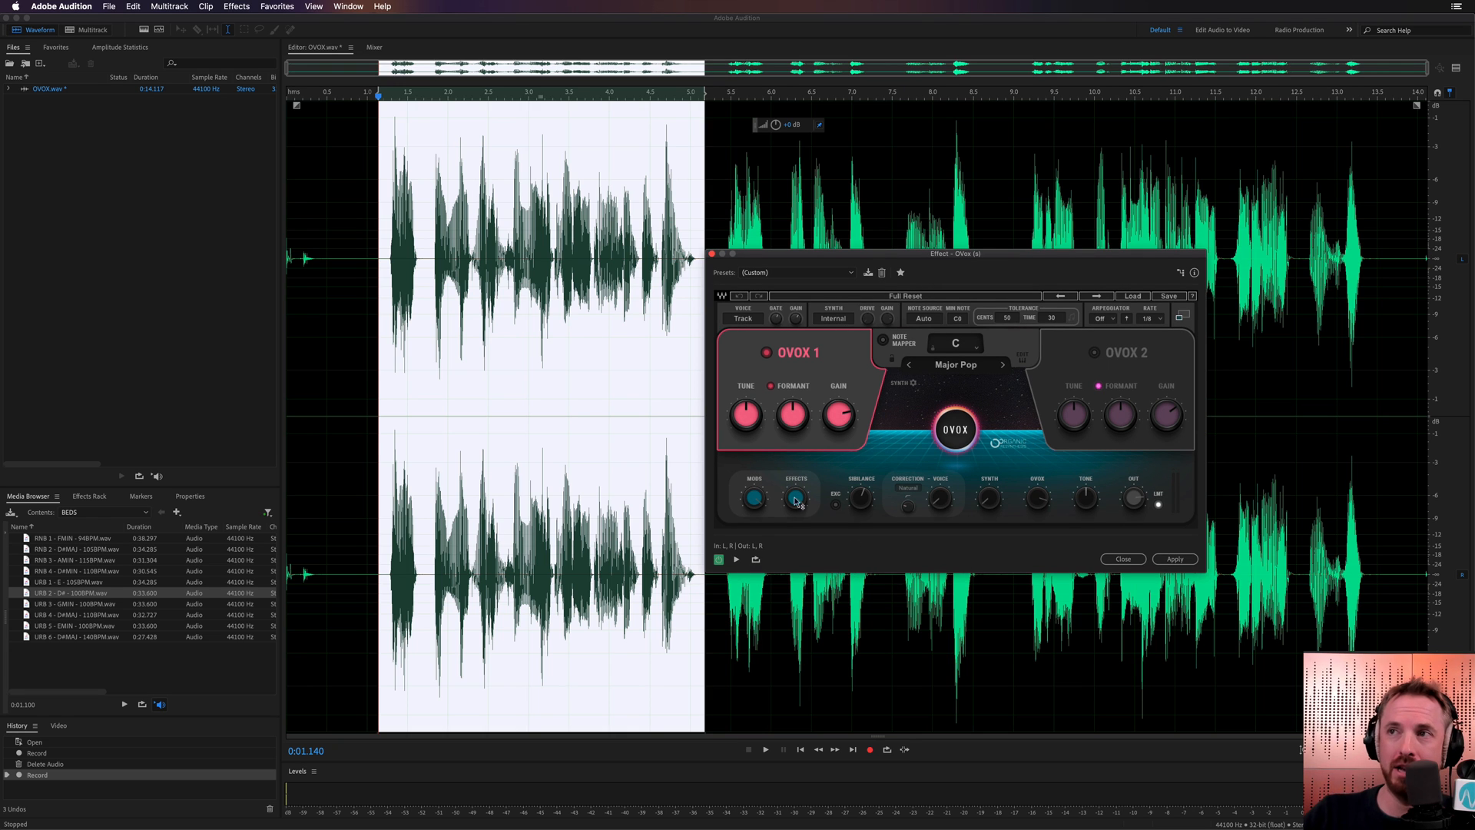
click(796, 497)
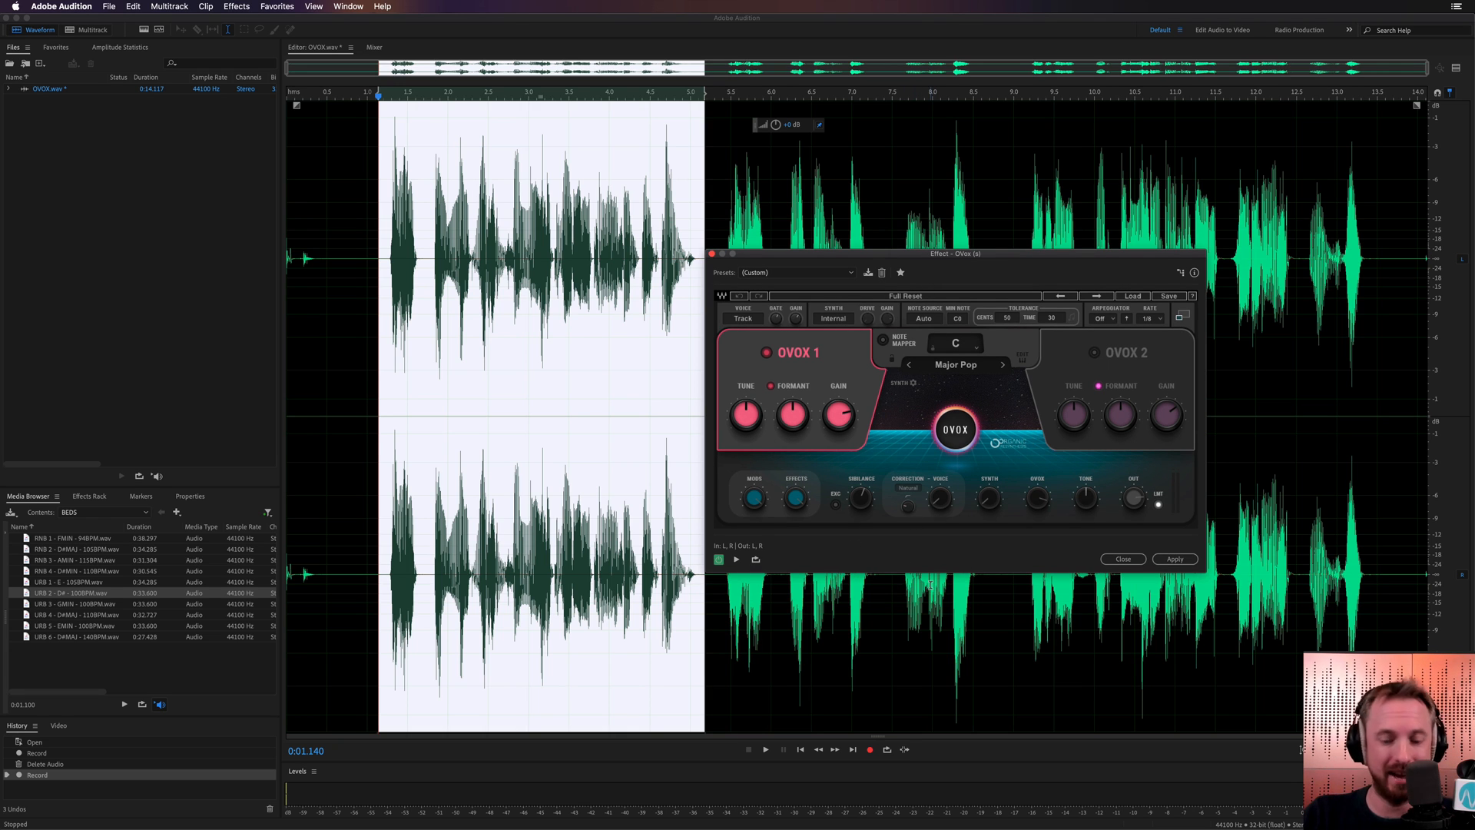
click(766, 749)
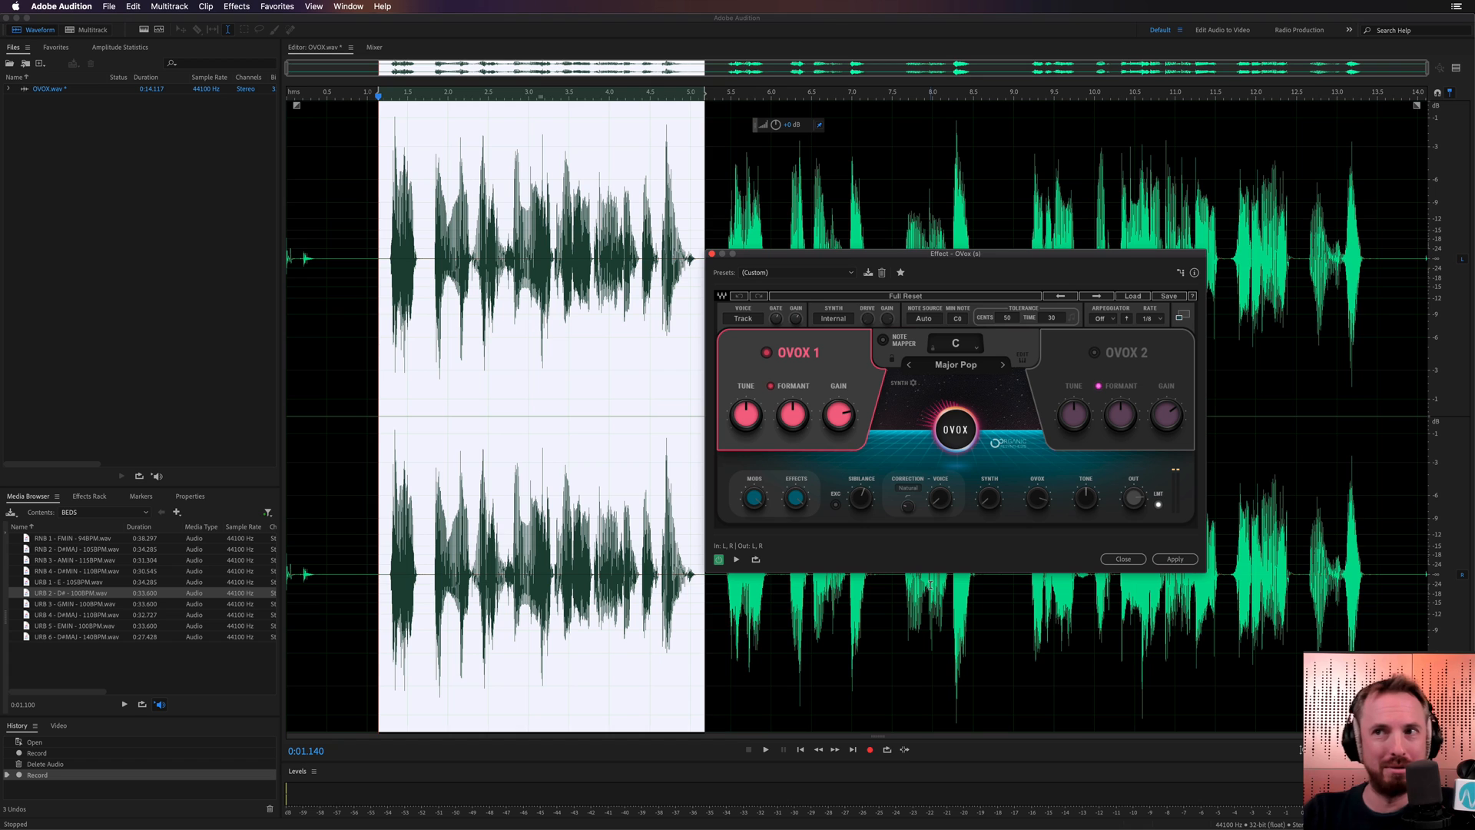
mouse_move(881, 384)
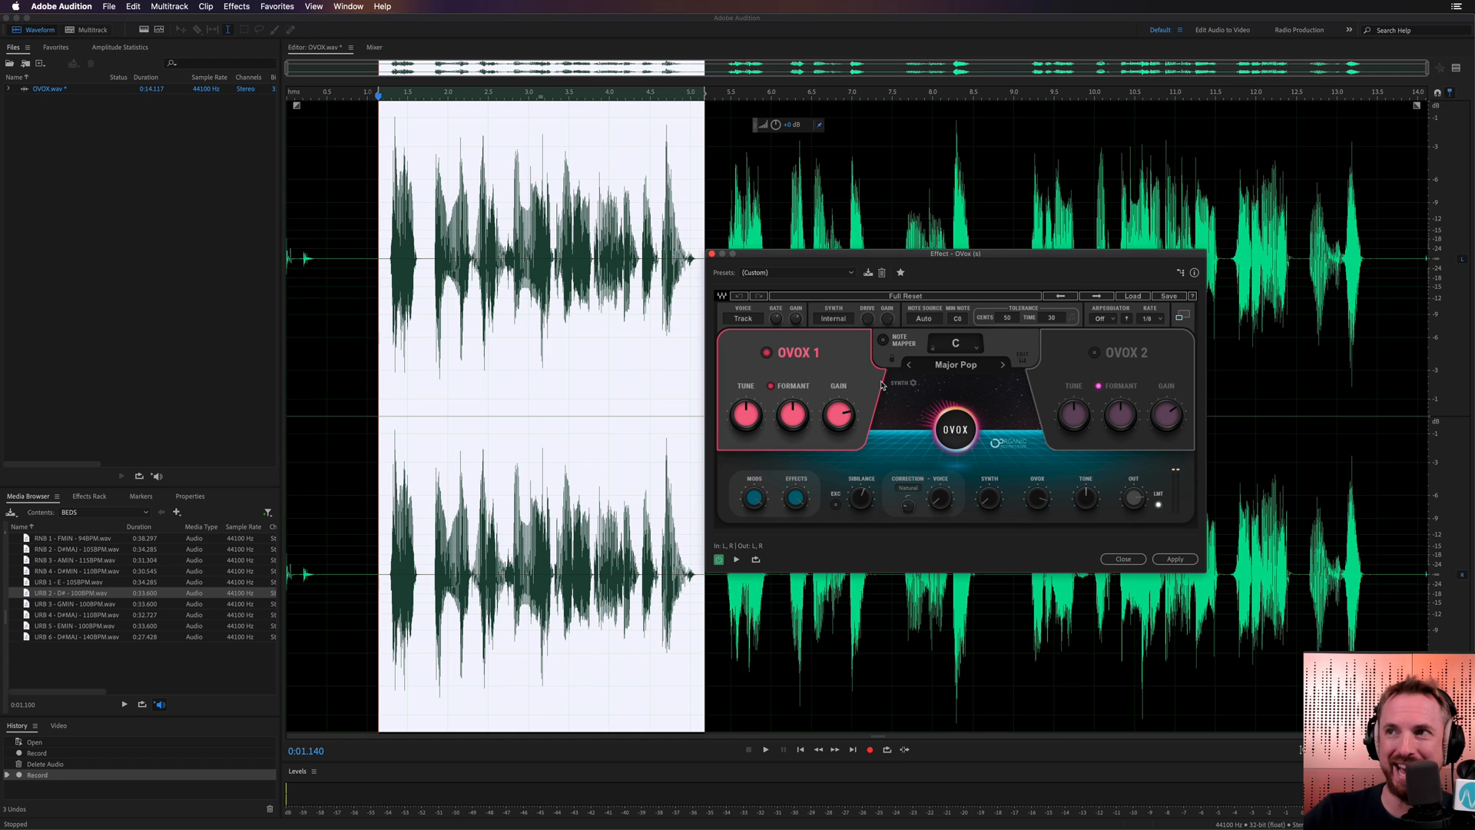
mouse_move(1002, 301)
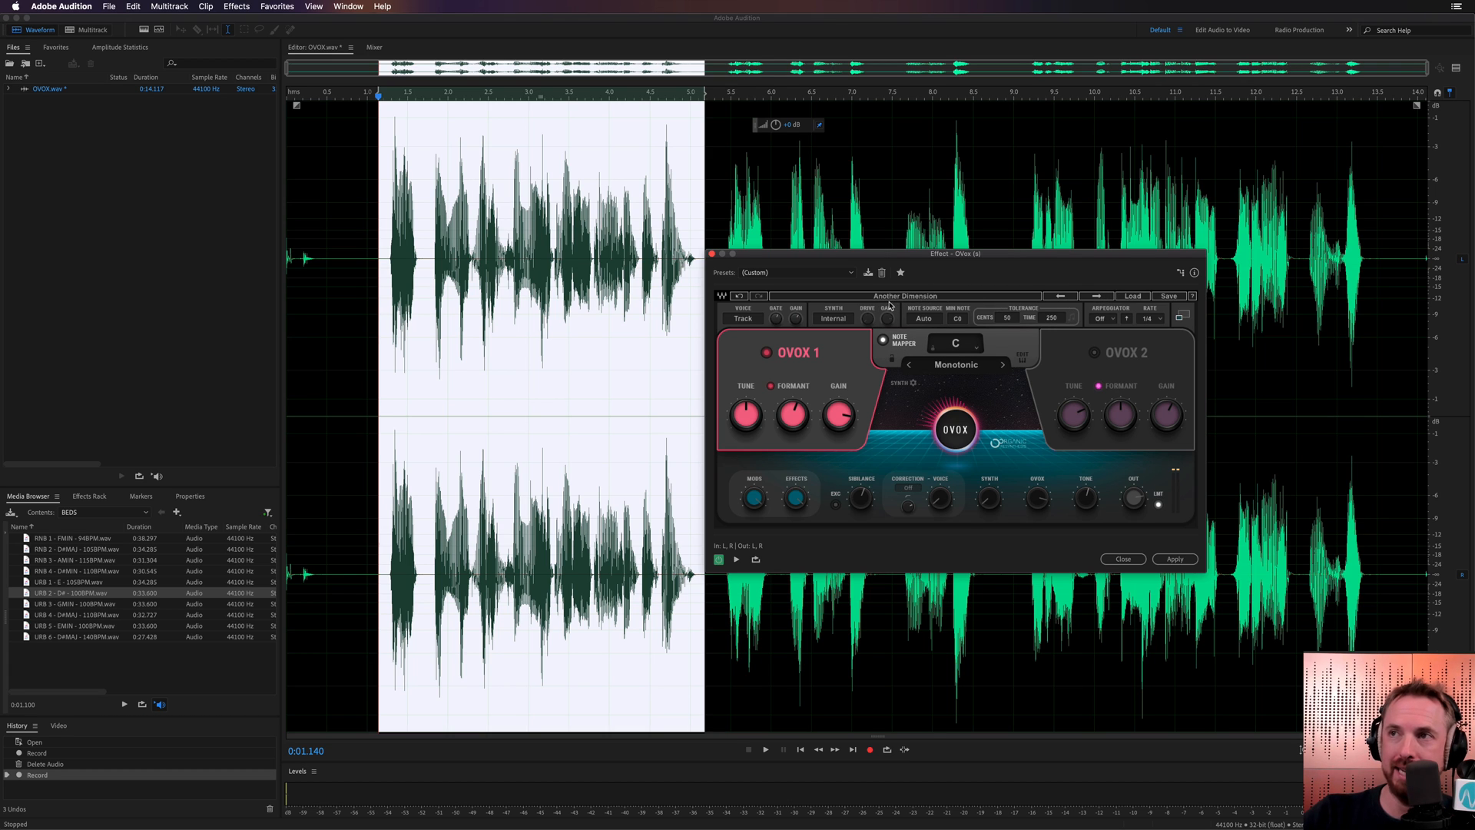
Step: Preview the Around The World preset, then advance OVox to AwayGo
click(765, 749)
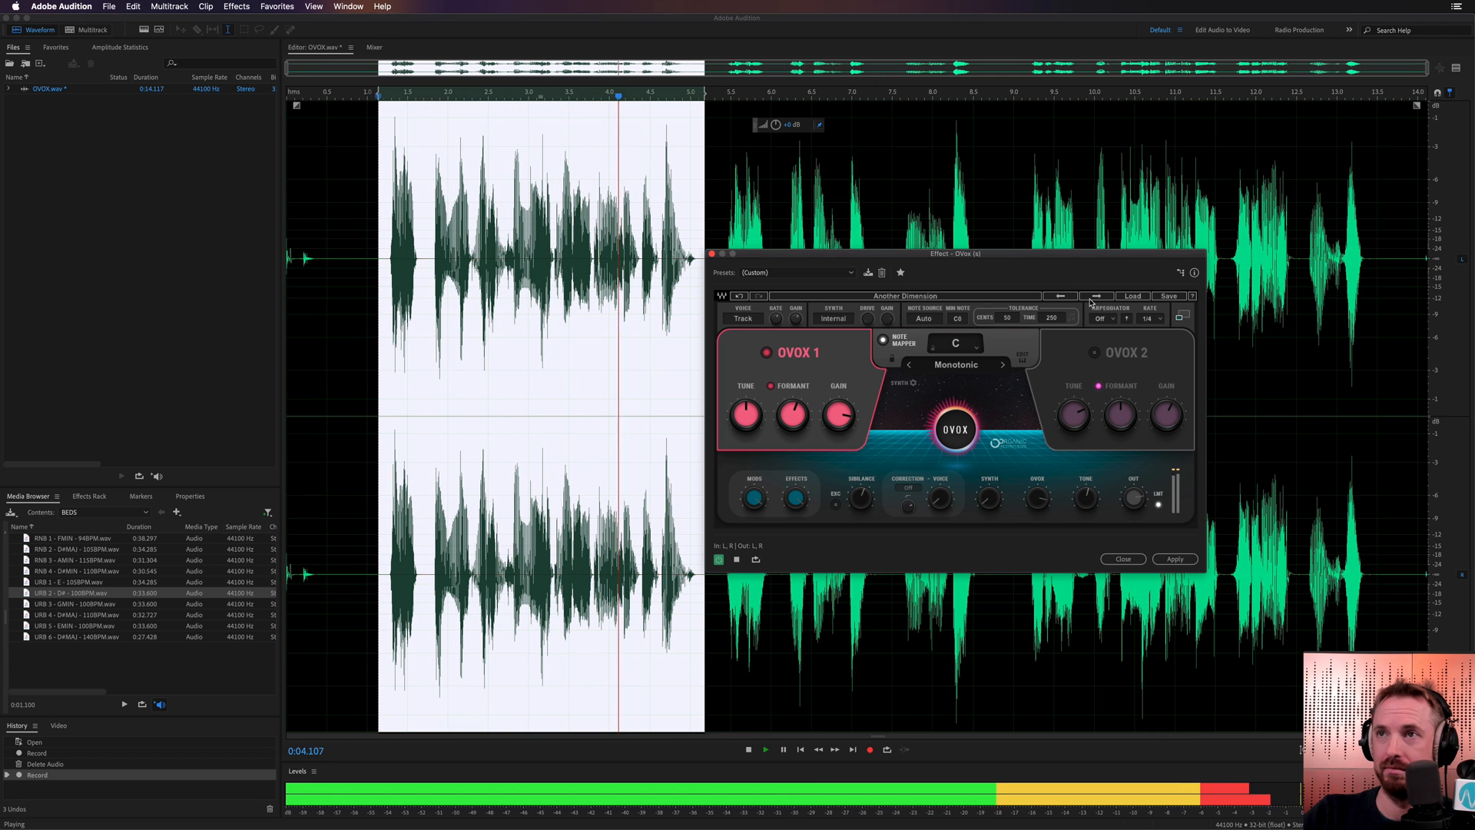
click(1096, 295)
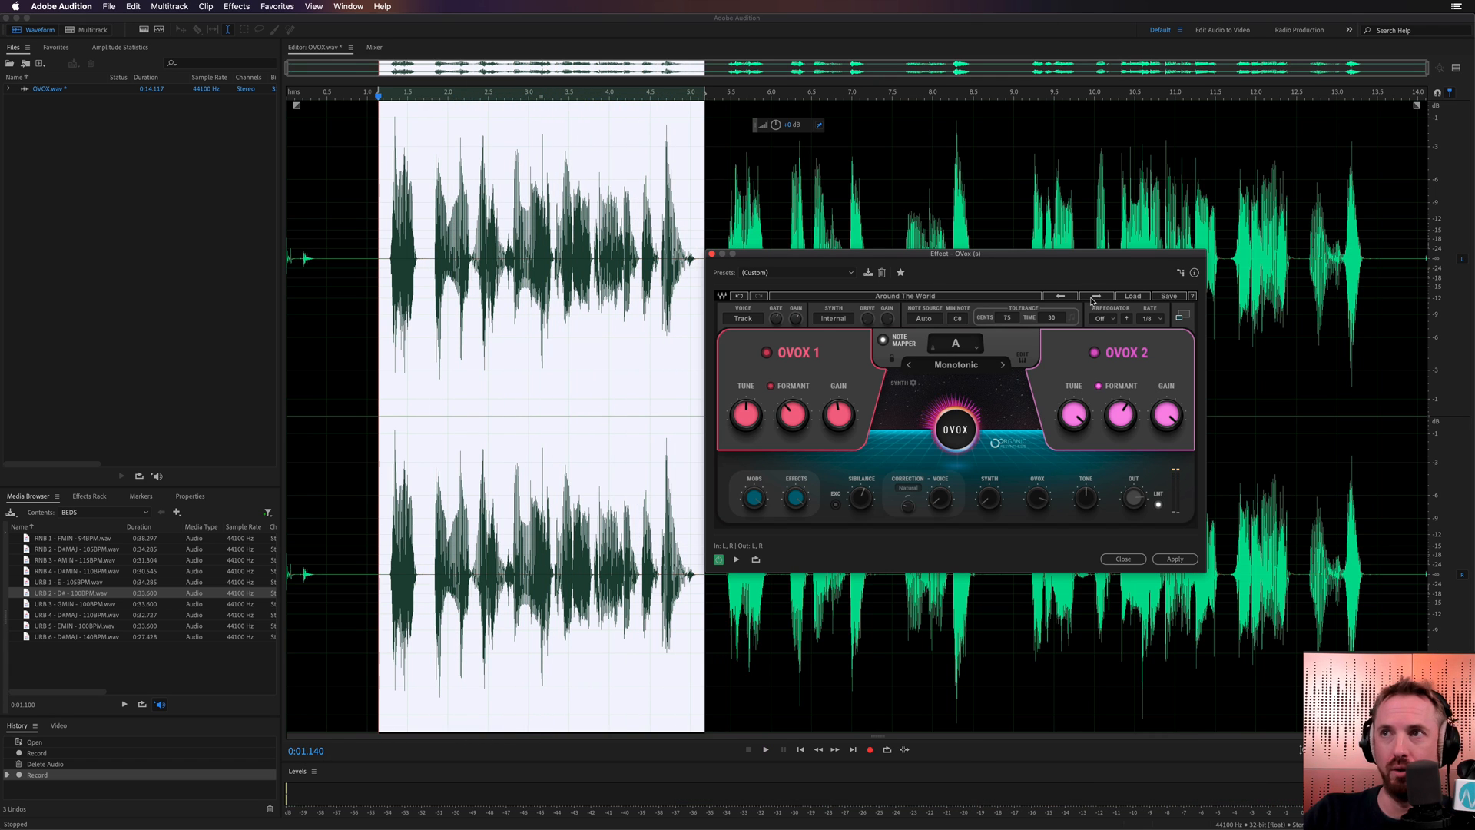
click(763, 749)
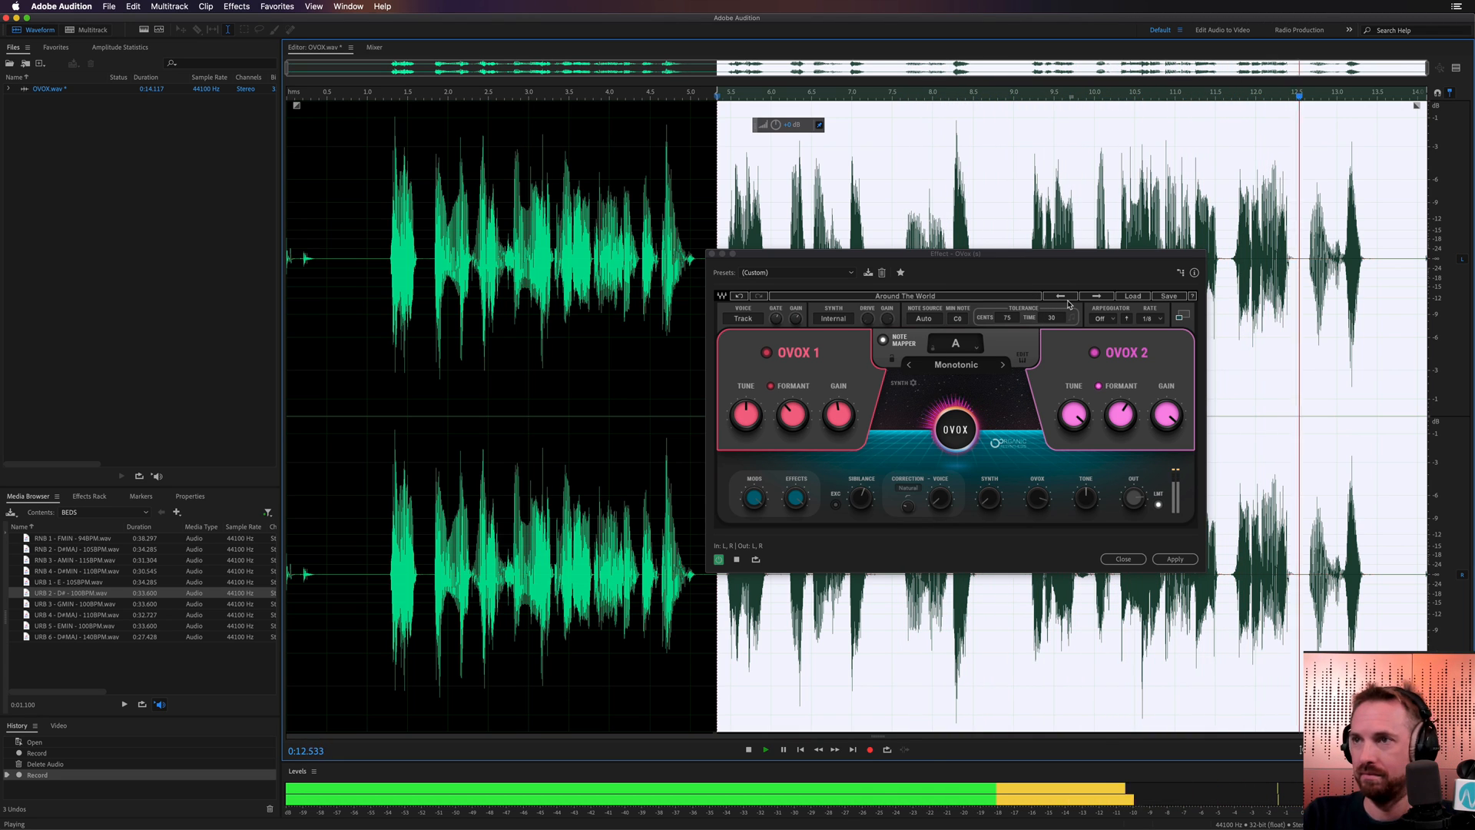
click(783, 749)
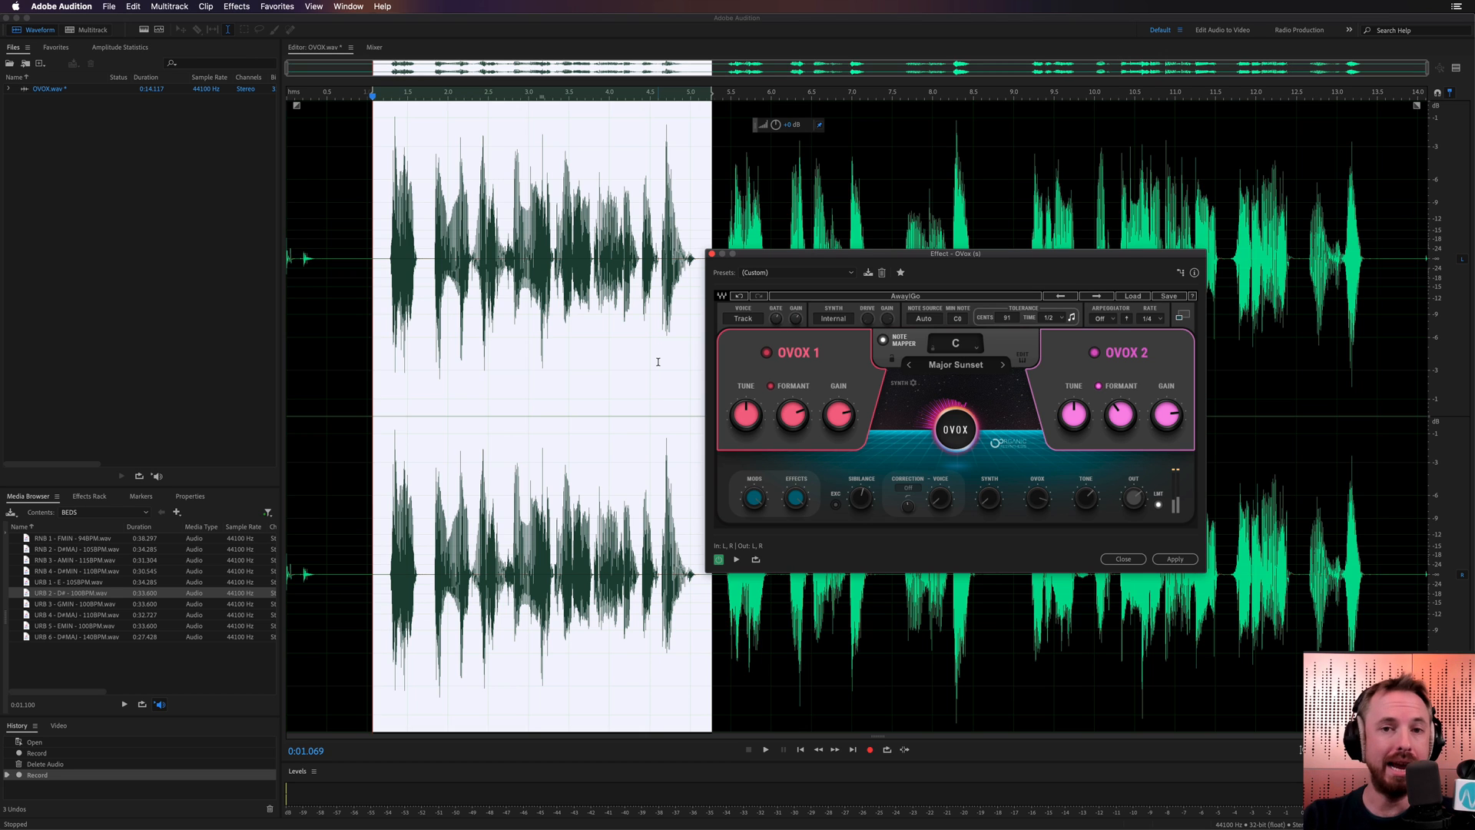
mouse_move(707, 185)
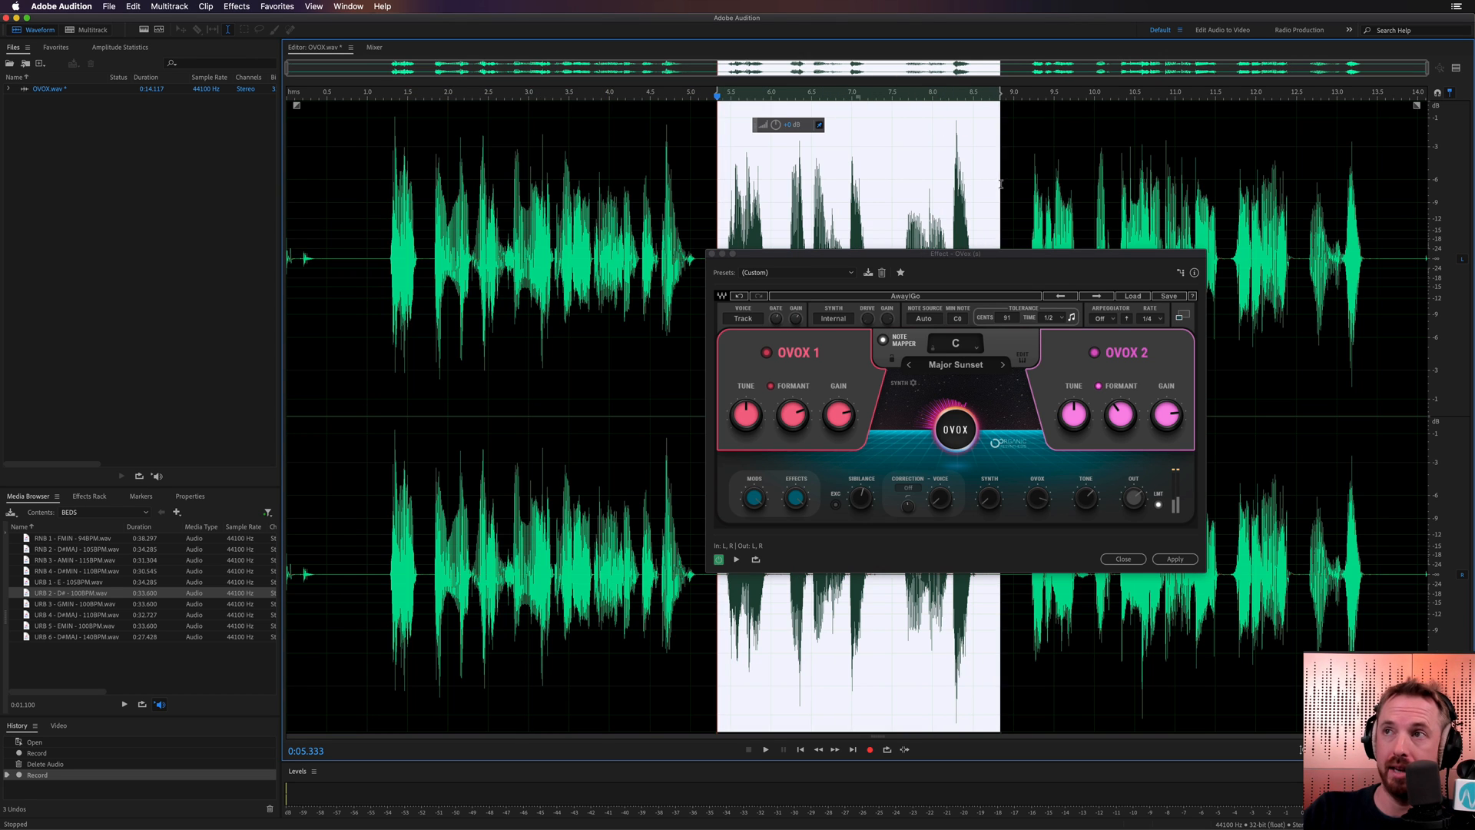
Step: Load Basic Mono Rich, select a middle word, and preview the effect on it
click(1097, 296)
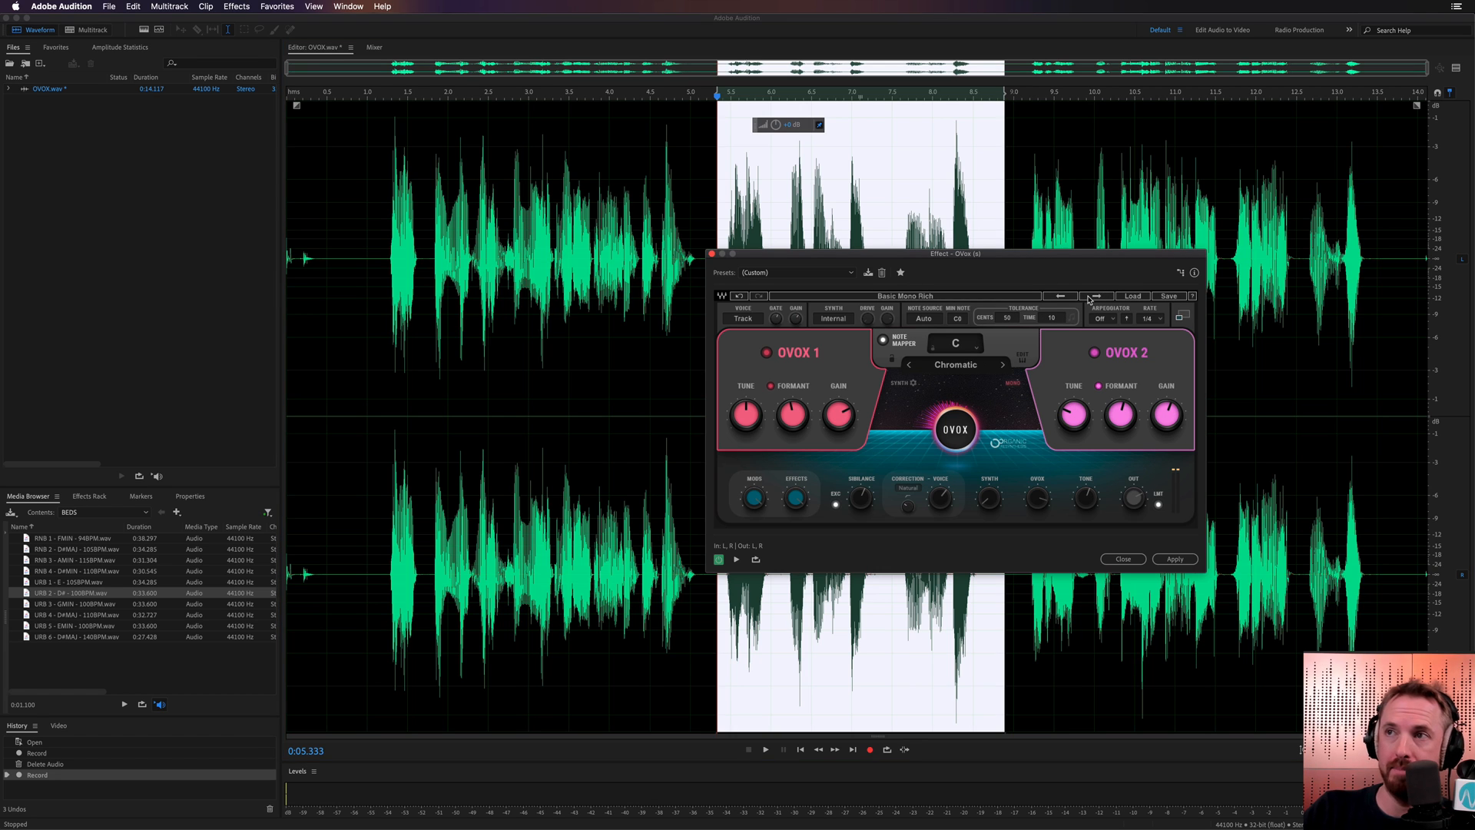
click(735, 749)
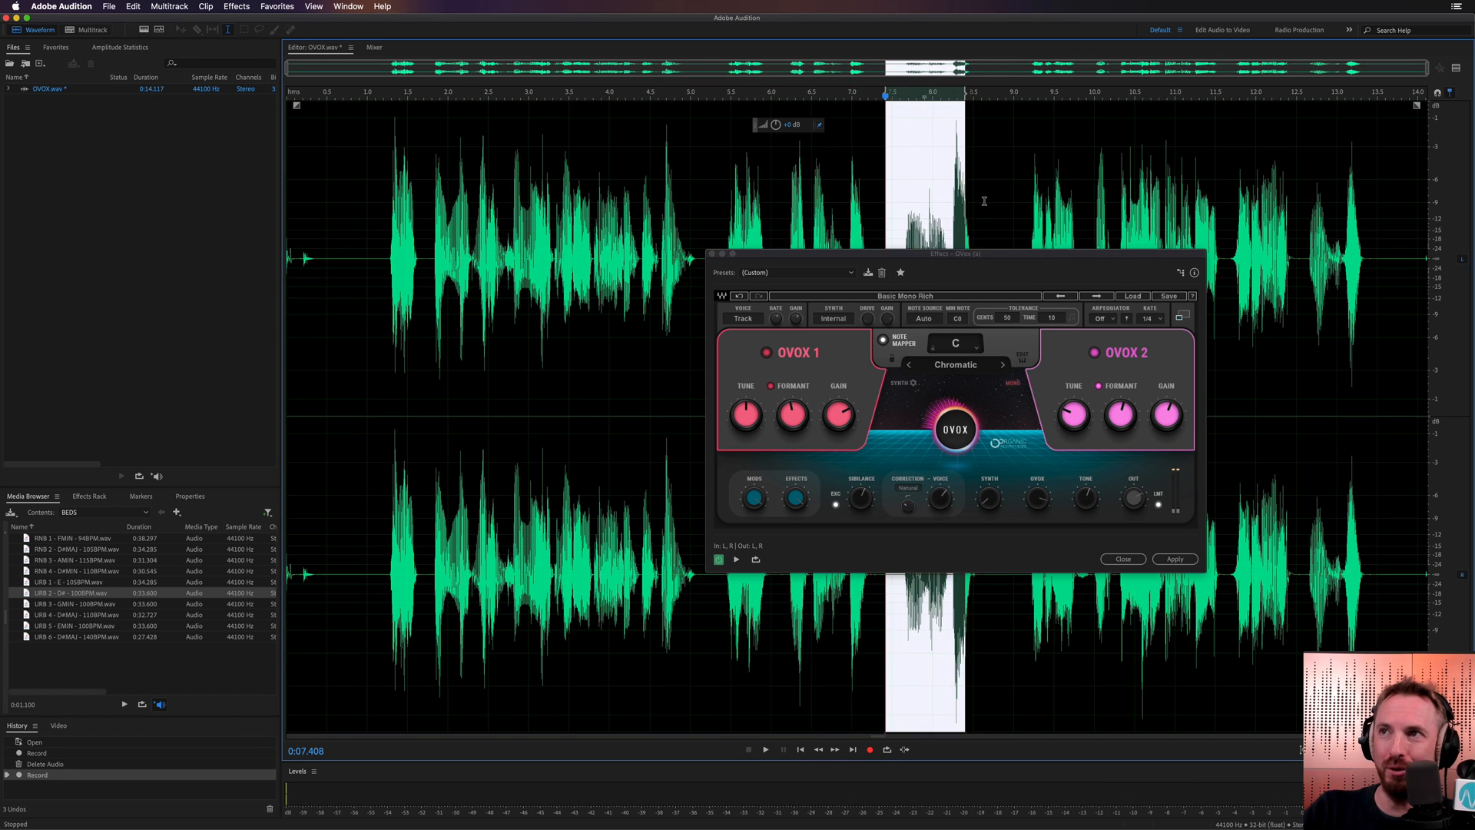
click(736, 749)
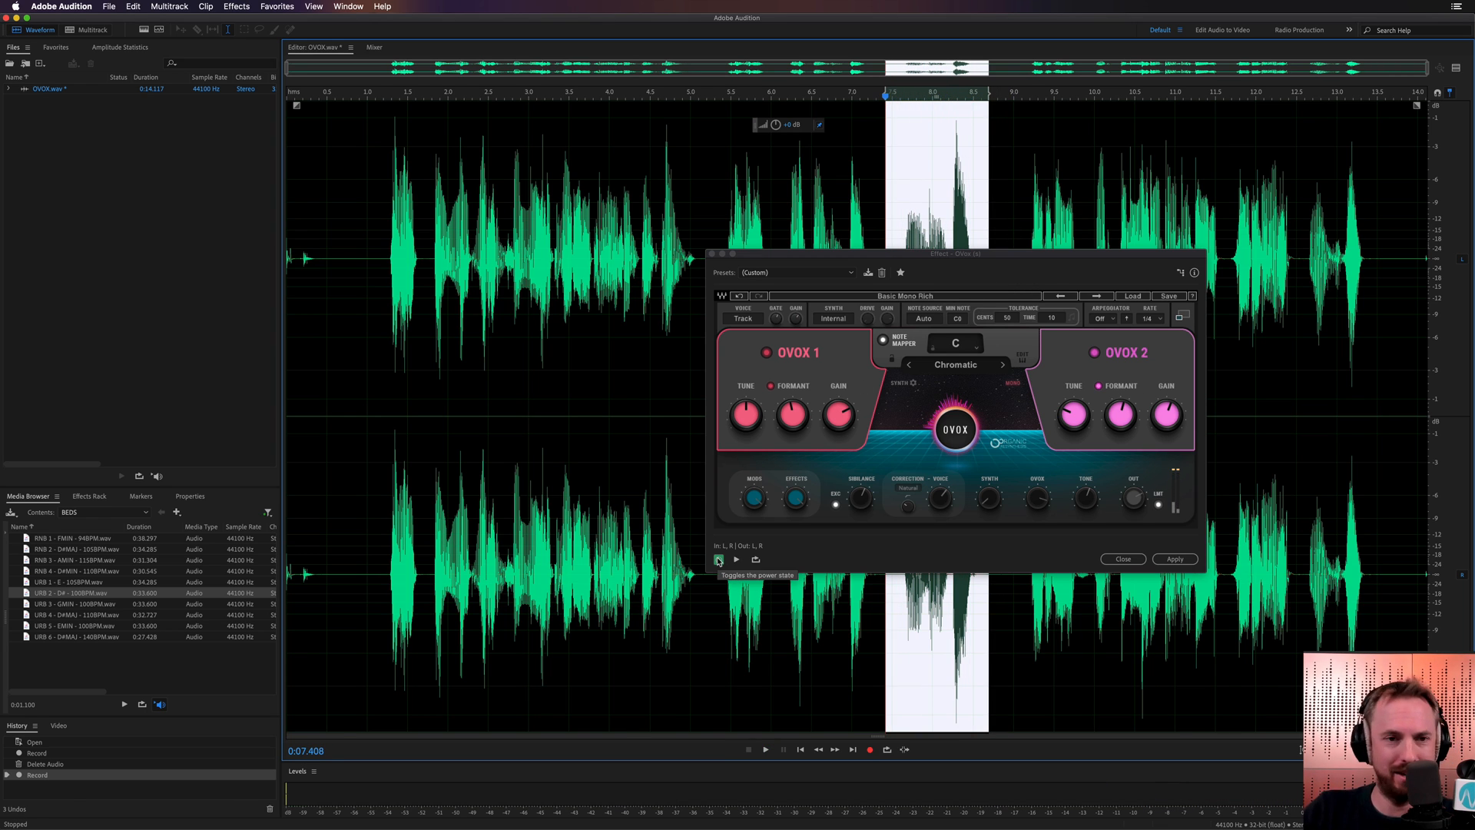
click(736, 558)
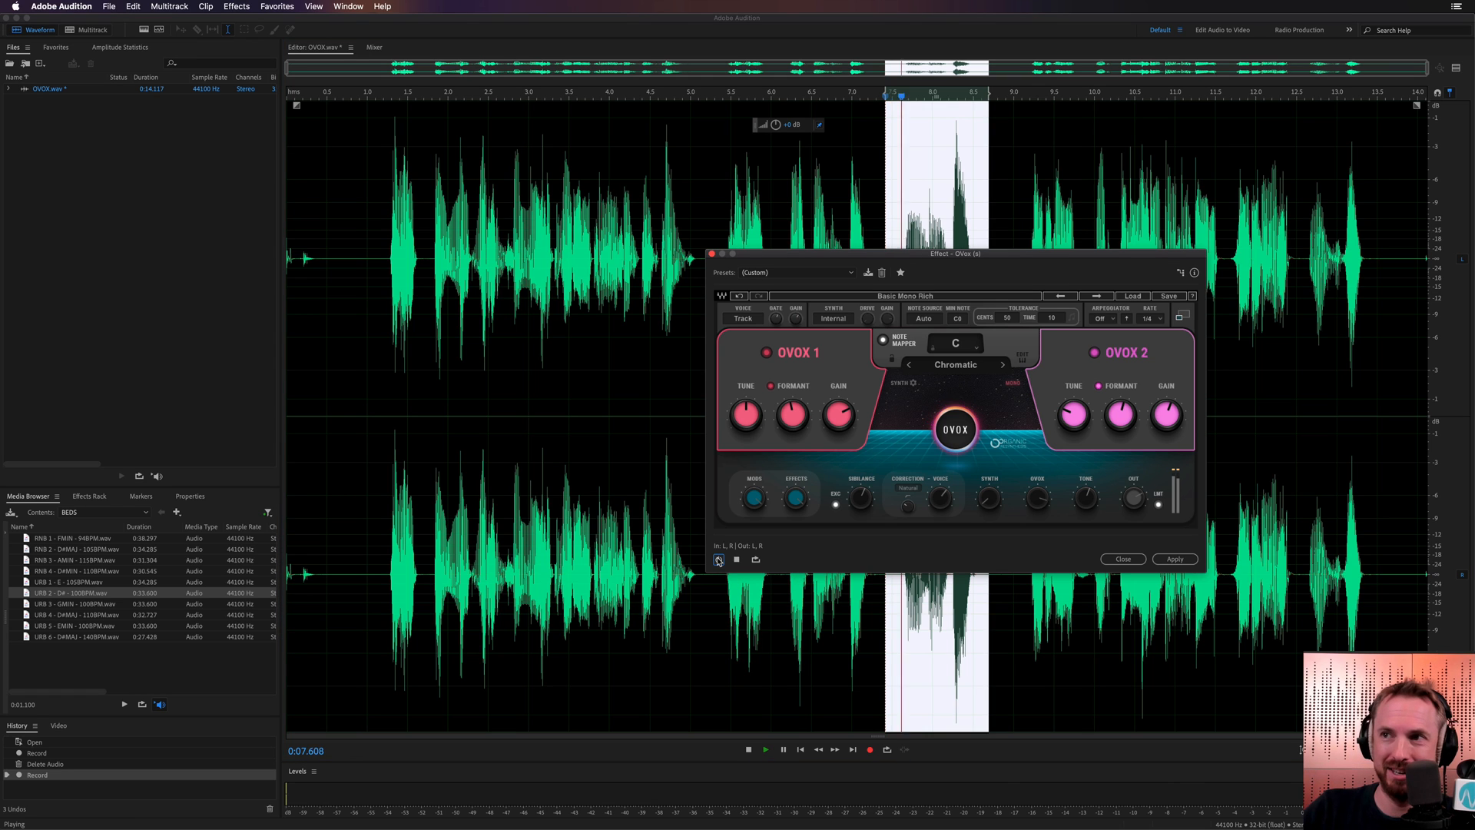
click(717, 559)
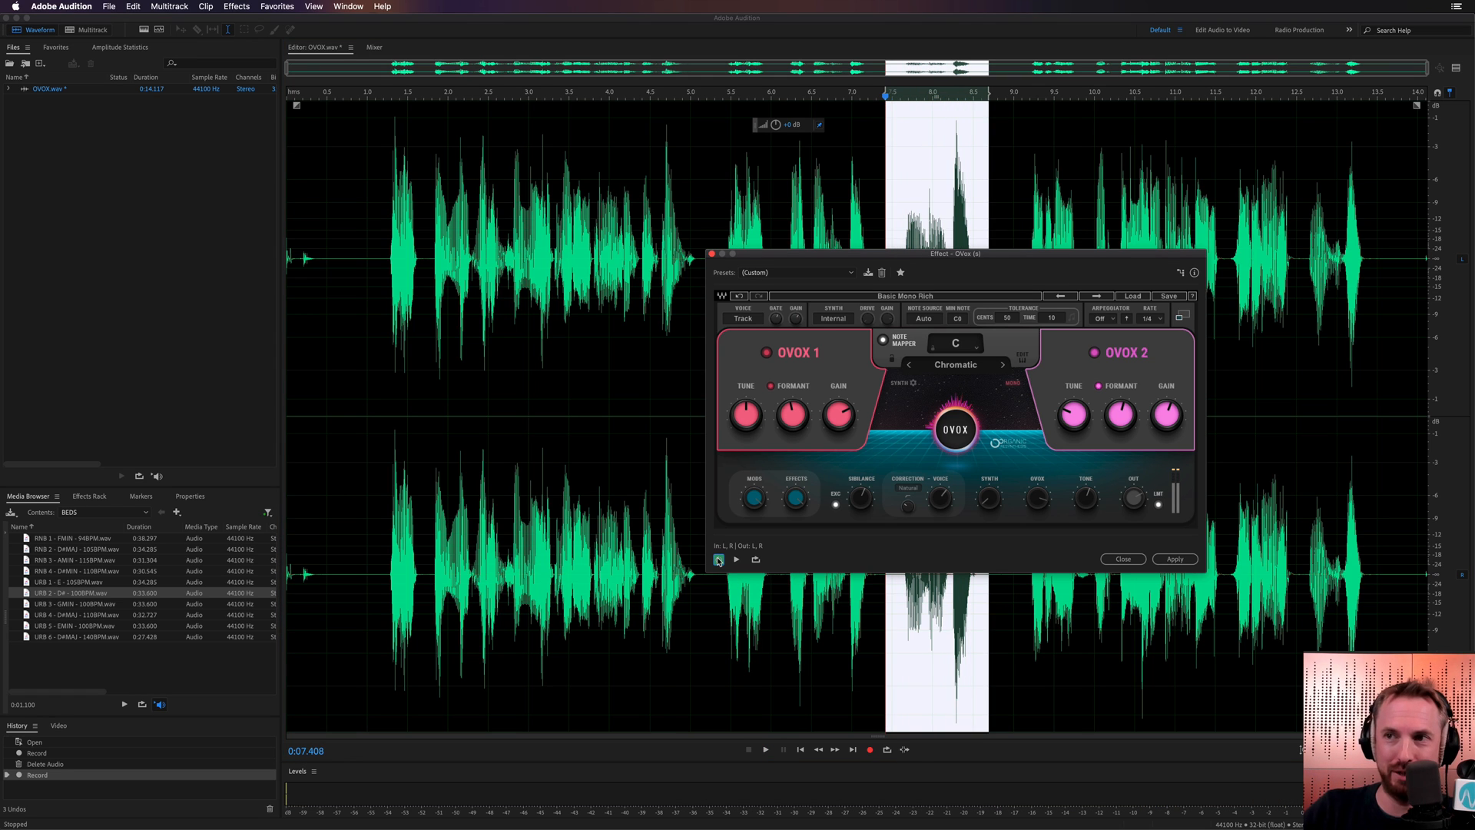
Step: Advance OVox to the Blakes preset and preview it
click(735, 560)
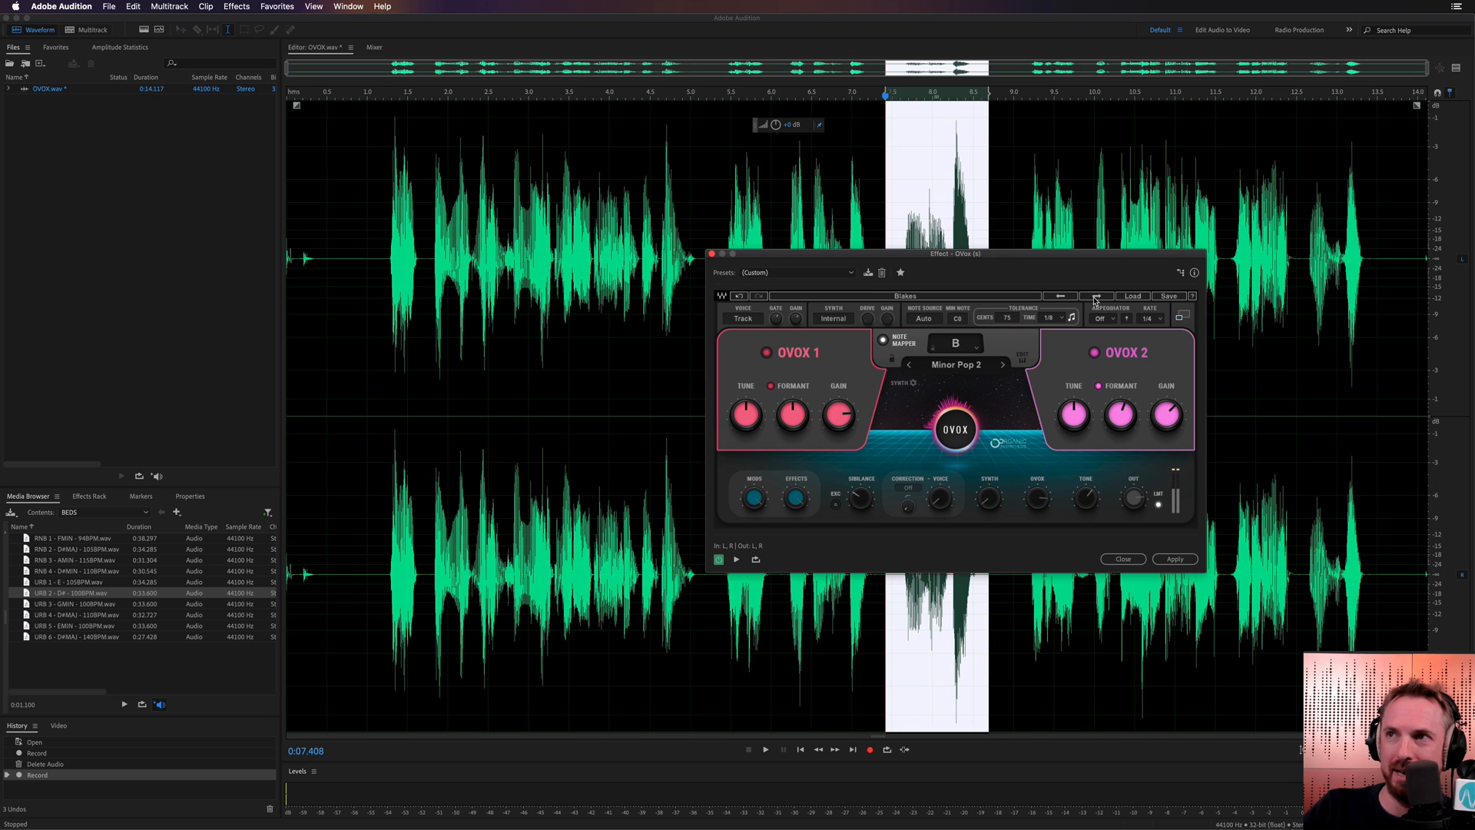
click(765, 750)
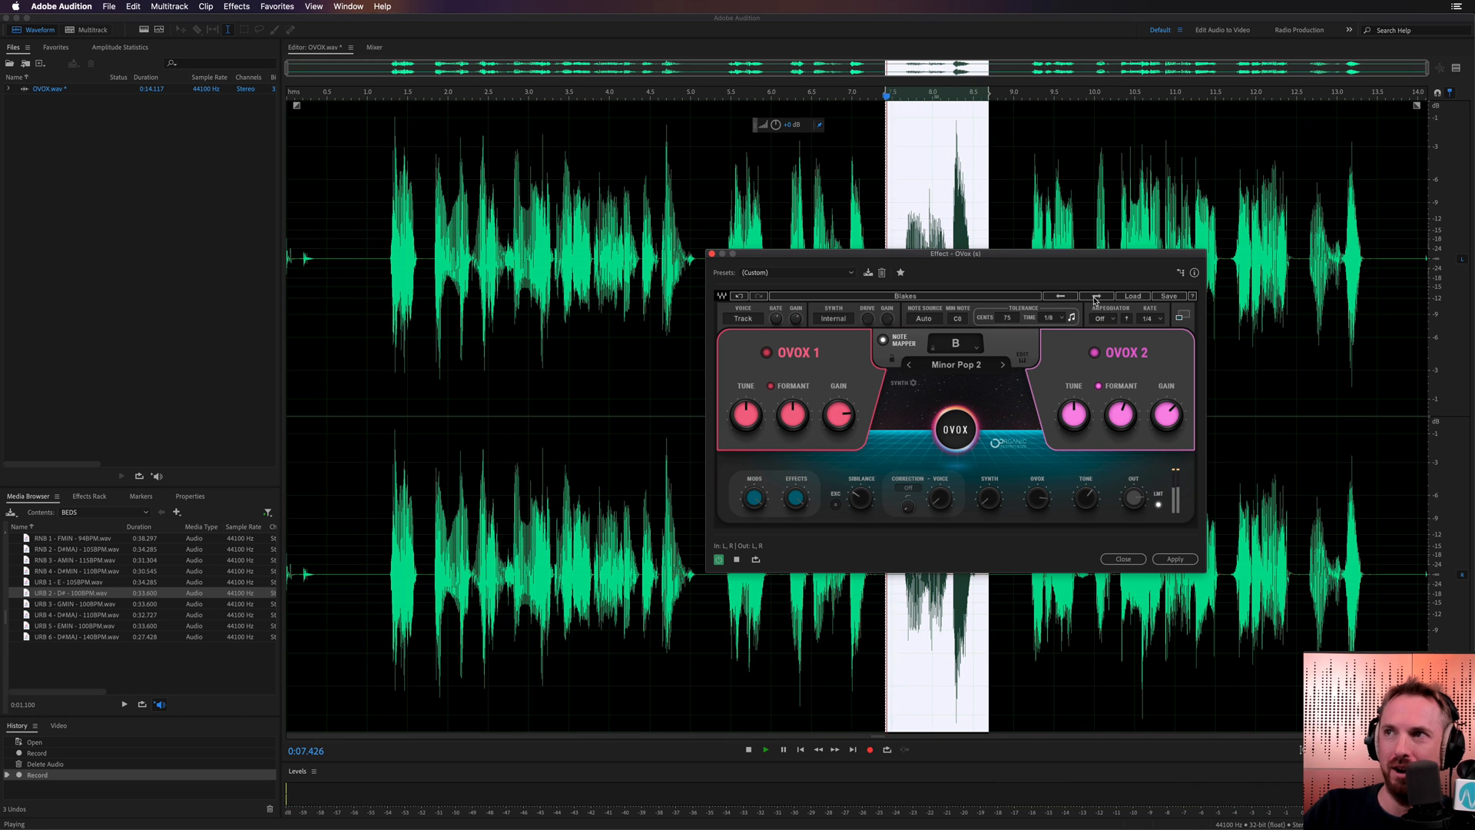
click(746, 749)
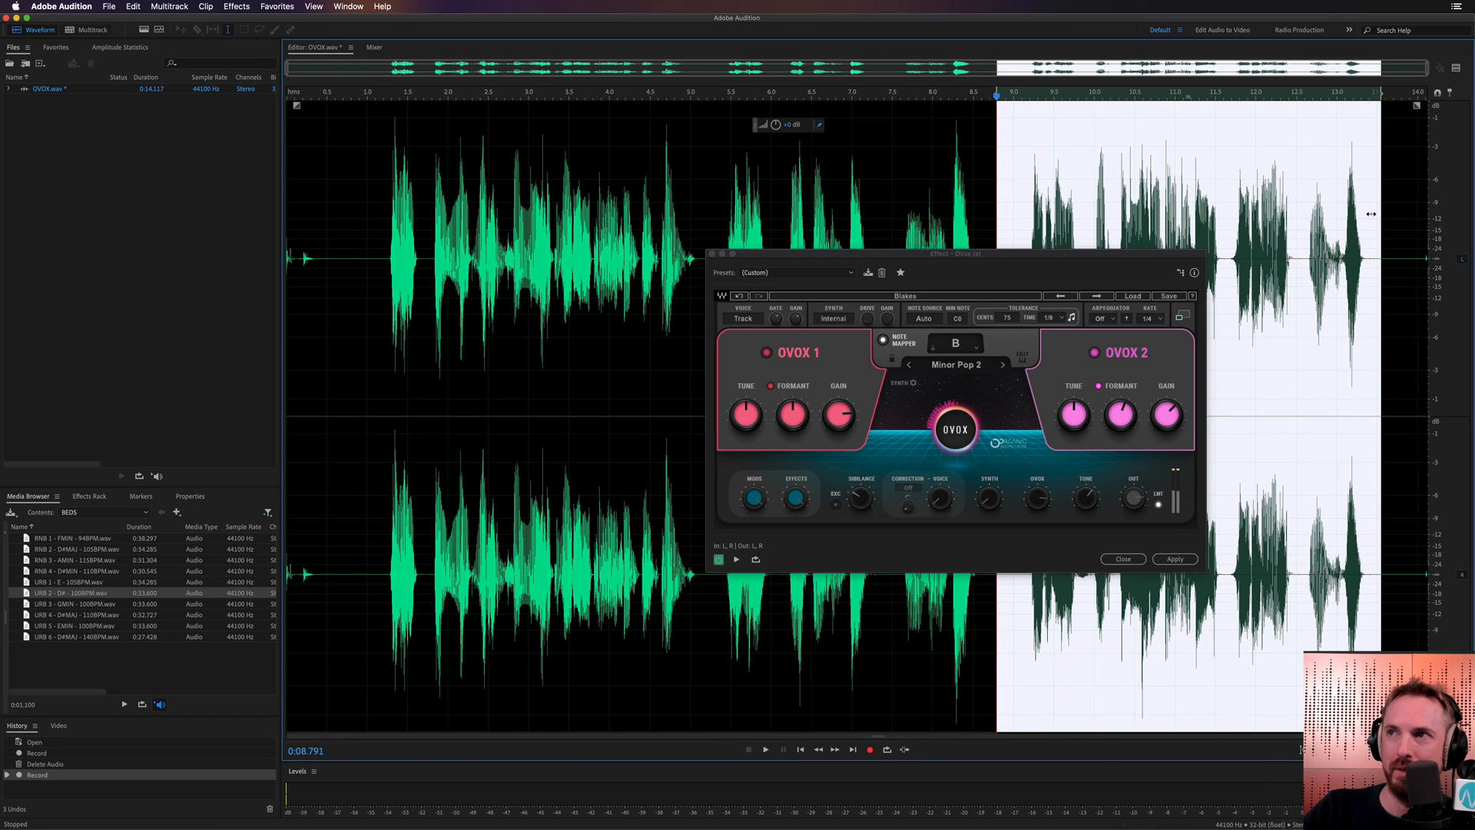
Step: Preview Blakes on the closing section, then step OVox to the Boards preset
click(765, 749)
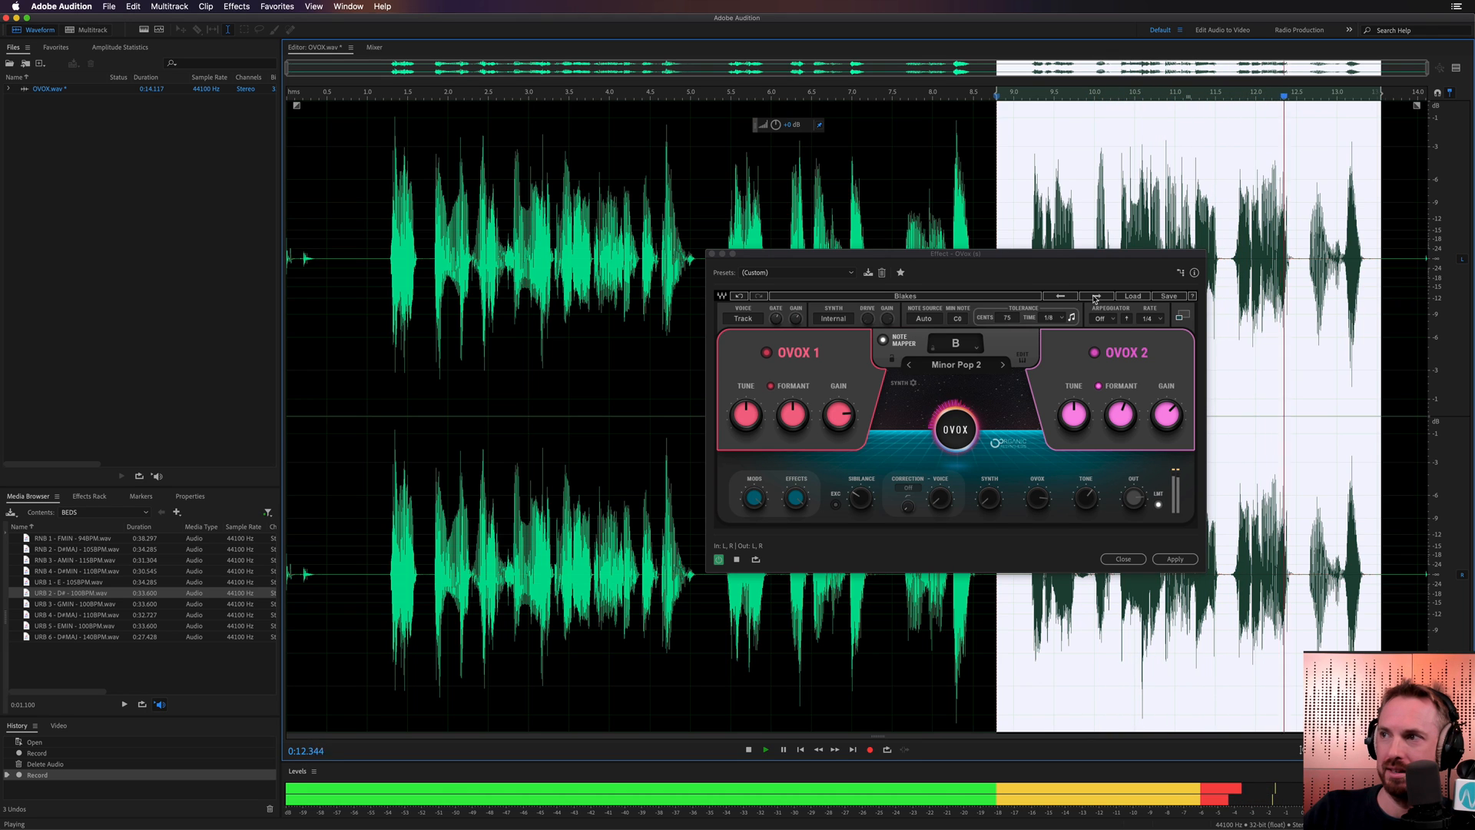
click(749, 749)
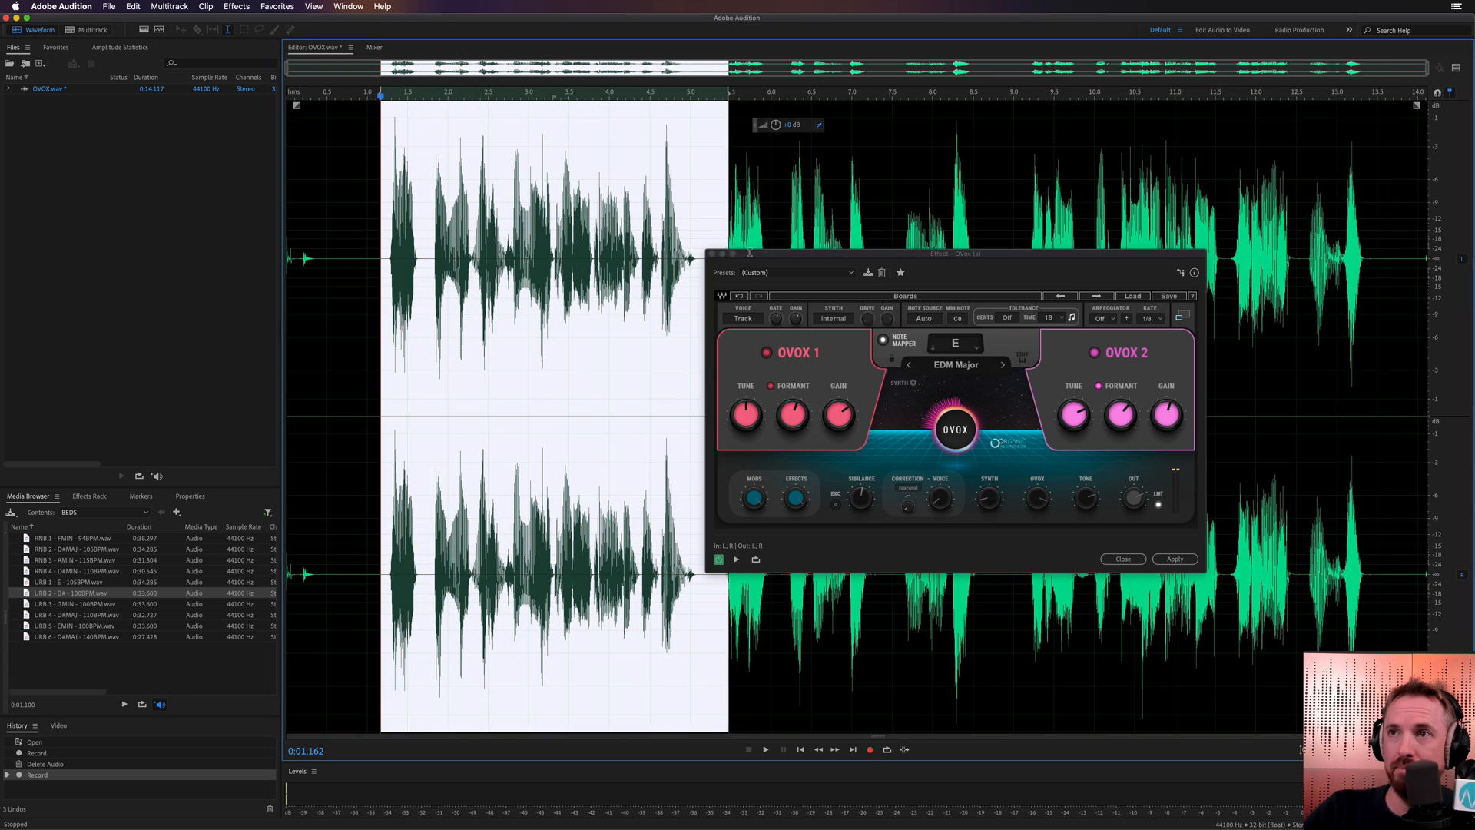
Step: Preview the Boards preset in EDM Major on the opening phrases
click(765, 749)
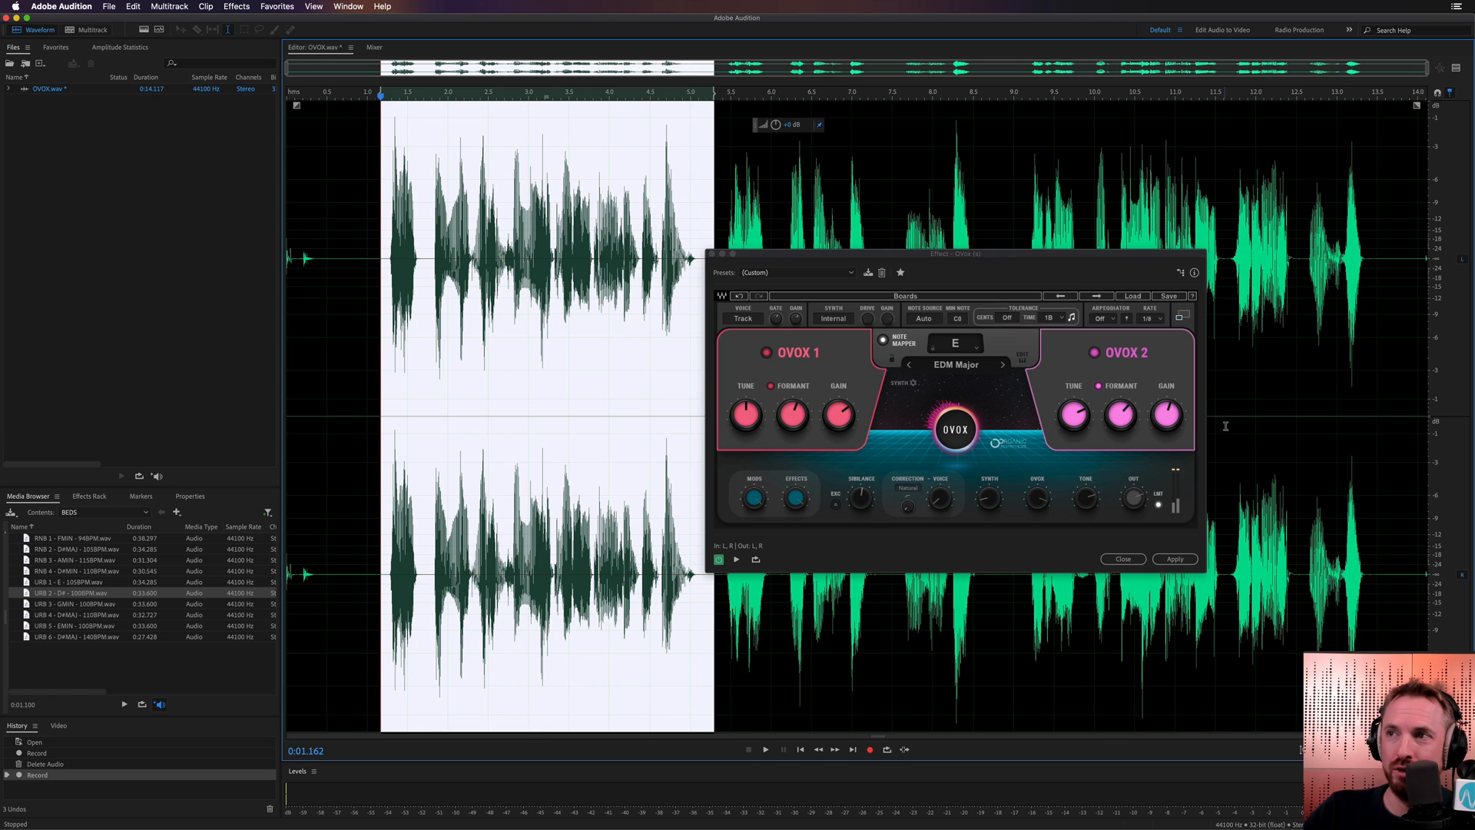
mouse_move(892, 487)
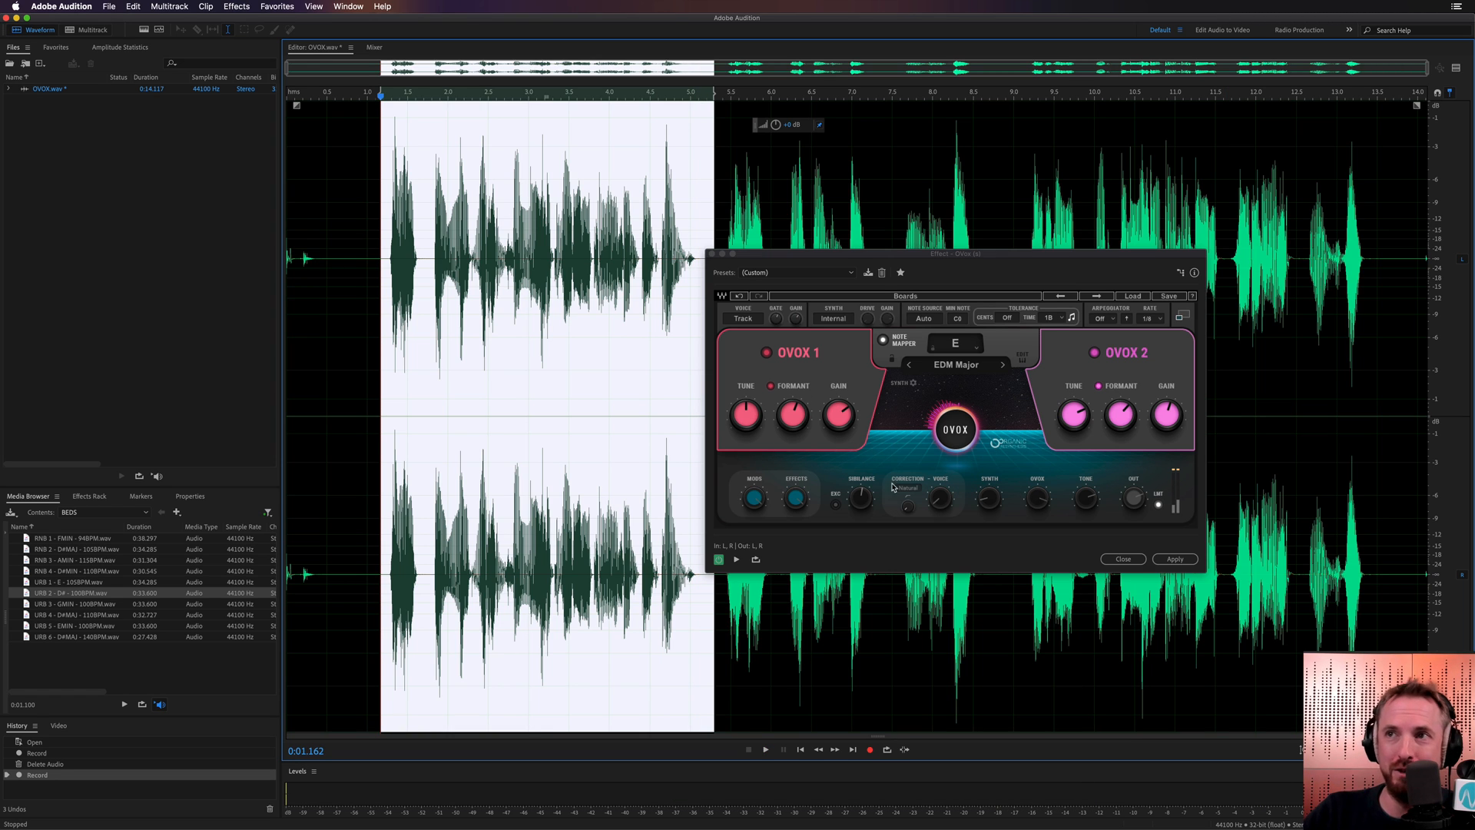
mouse_move(987, 304)
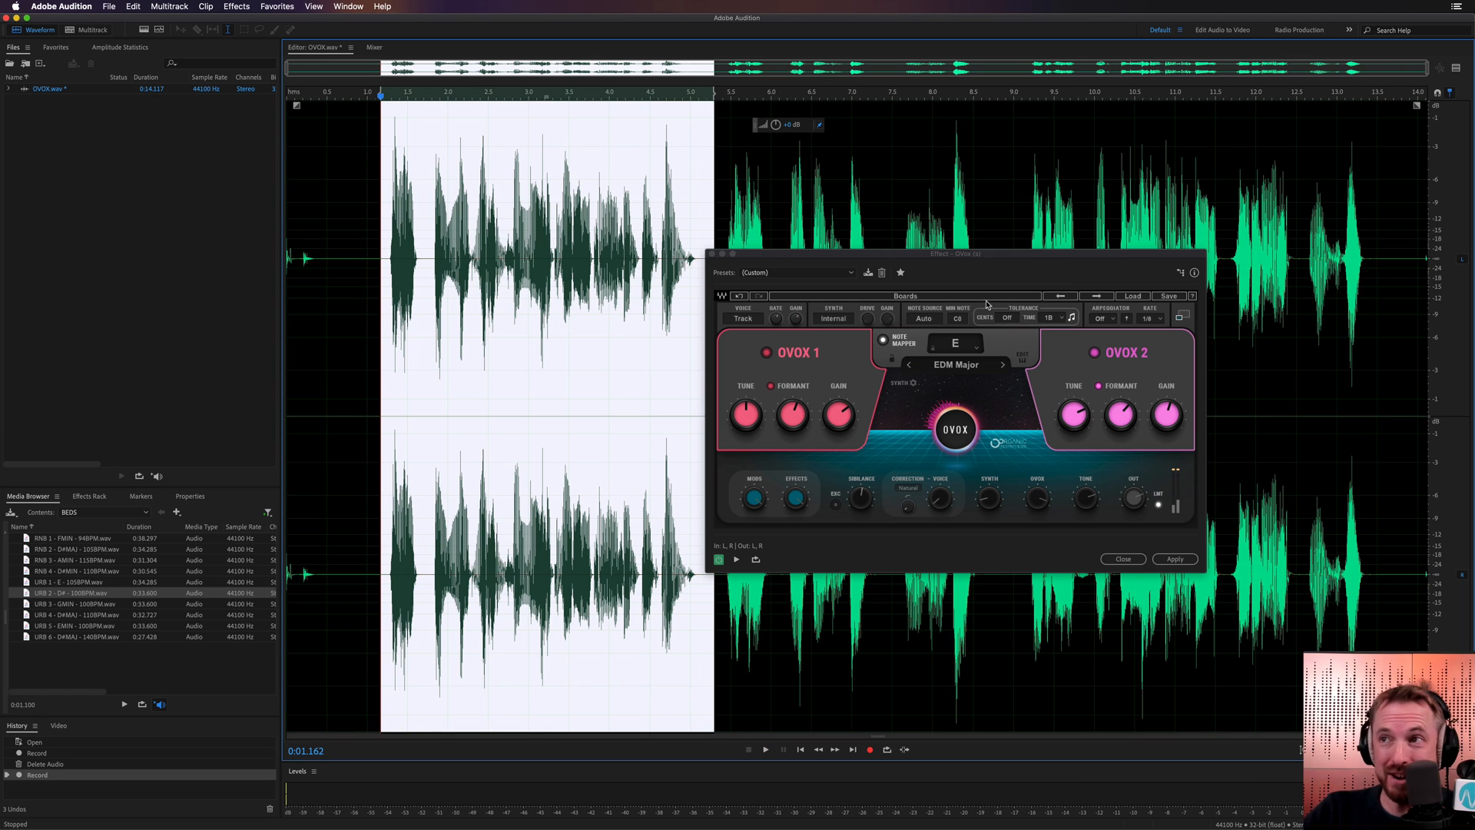
mouse_move(841, 381)
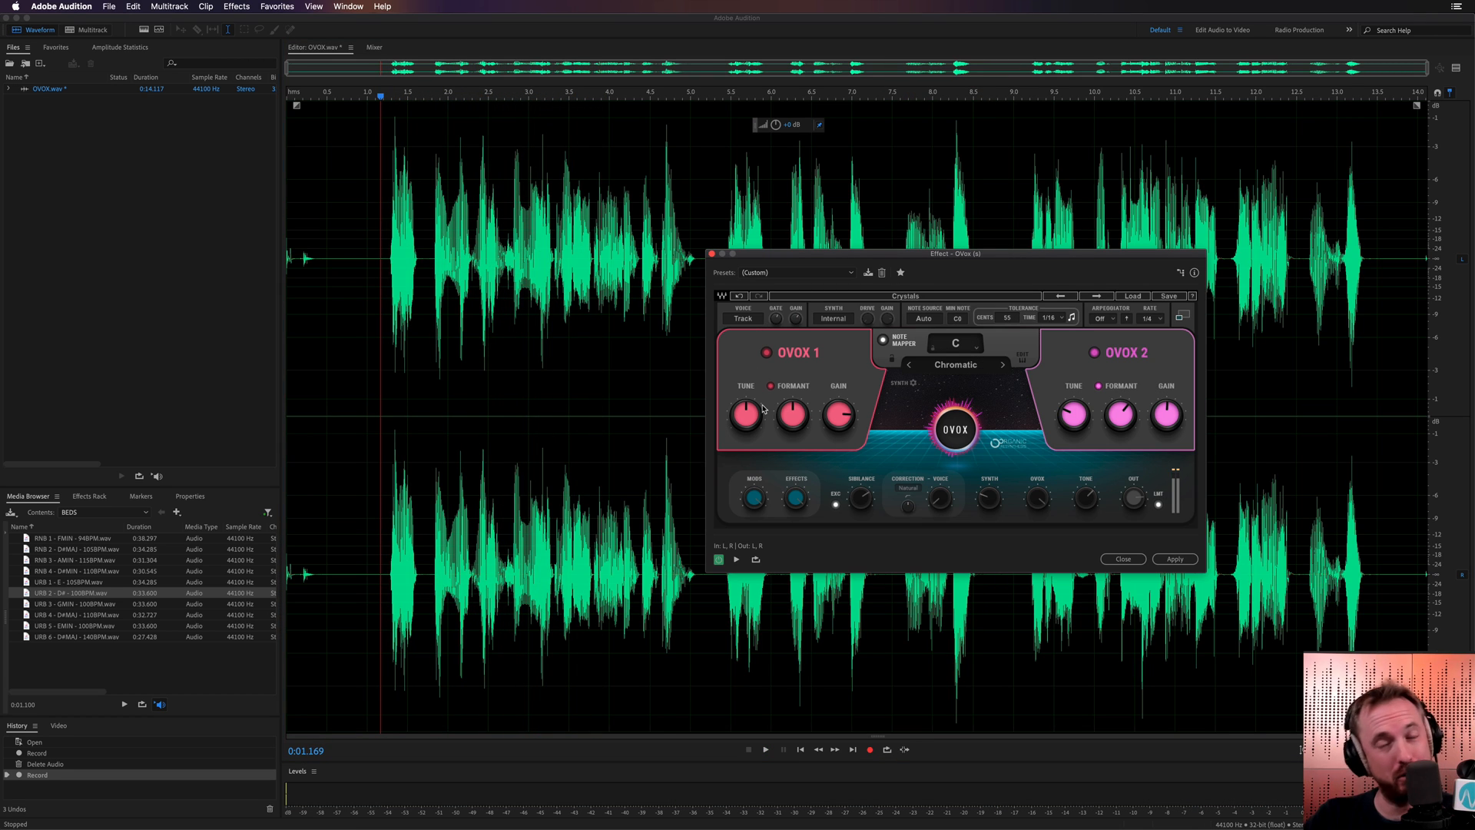
Step: Step OVox through Doing It Right and Dreamcoder to Dreaming, playing it over the take
click(765, 749)
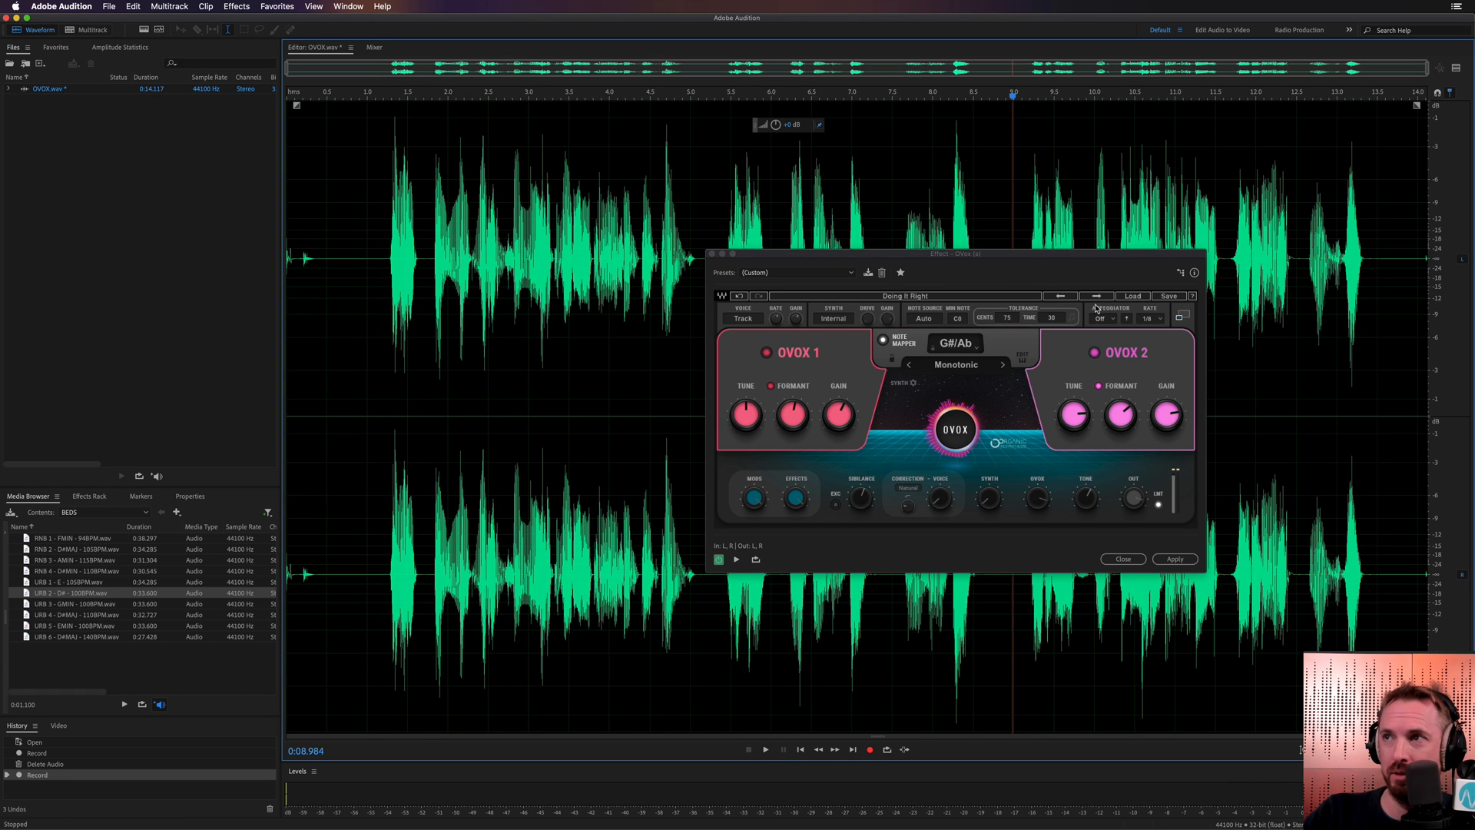
click(765, 749)
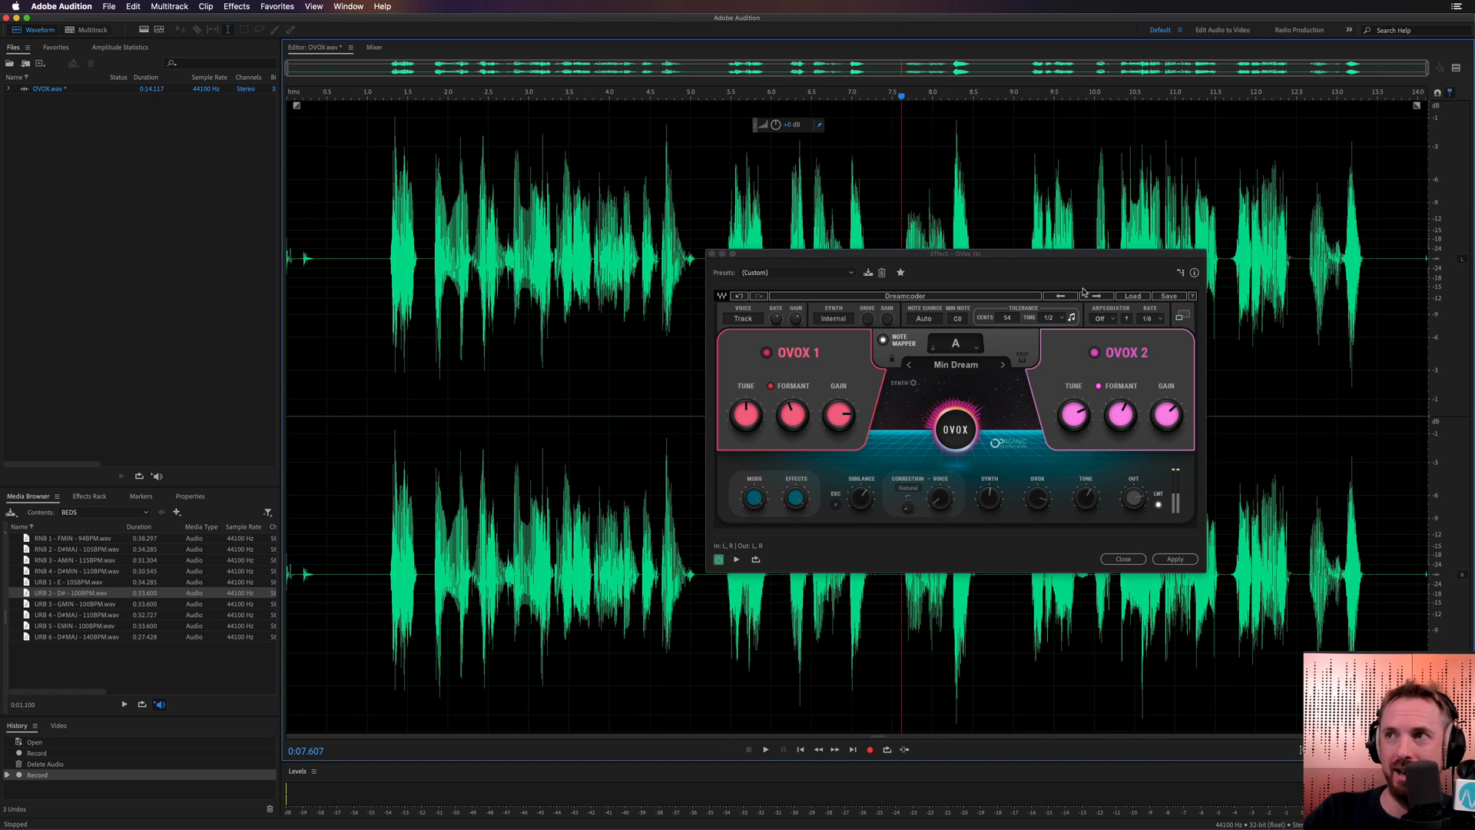
click(763, 749)
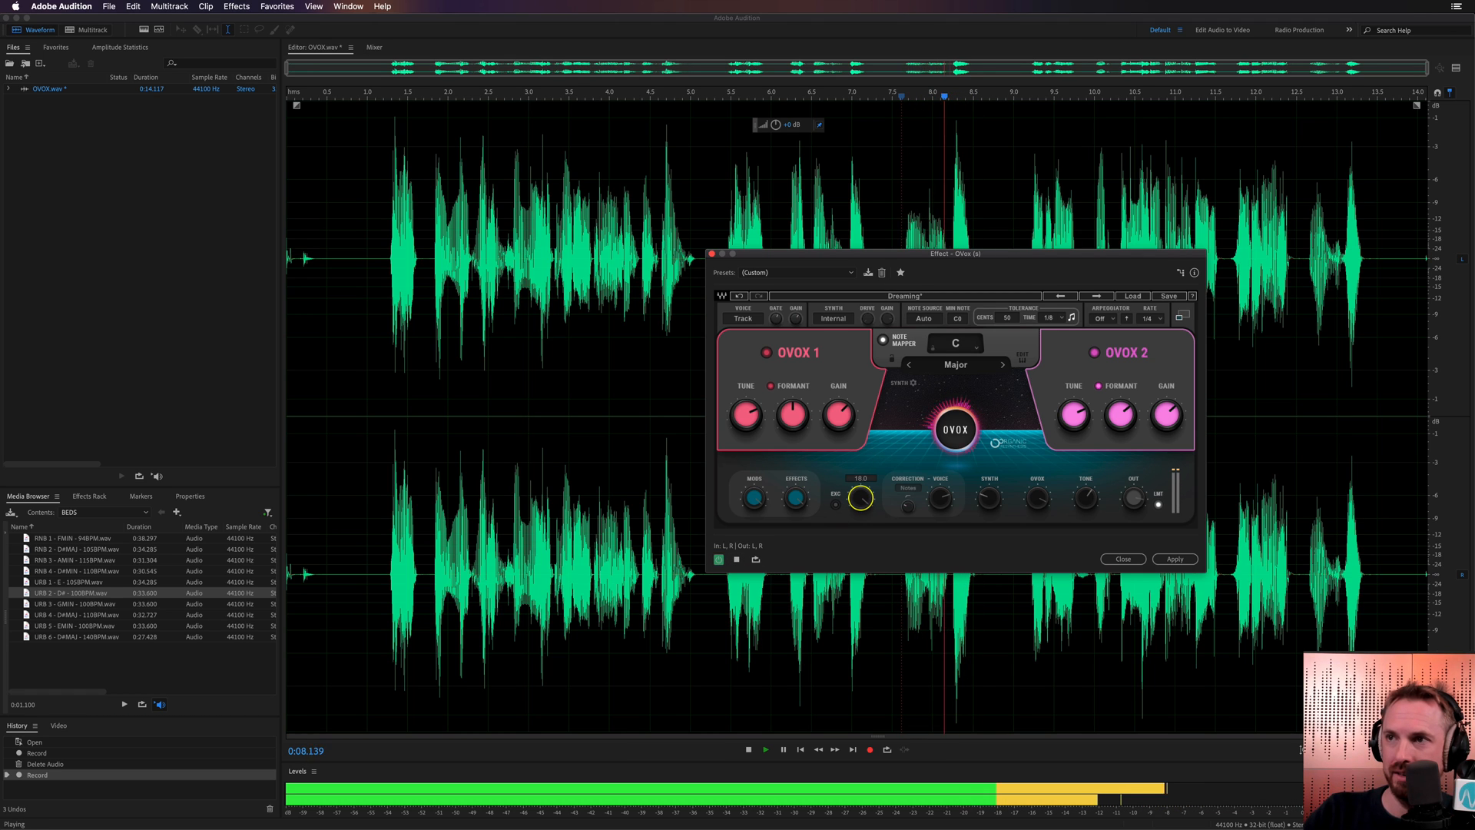
Step: Stop playback, review Dreaming's settings, and load Fat Boy (C to Sub, 2 Octaves)
click(747, 749)
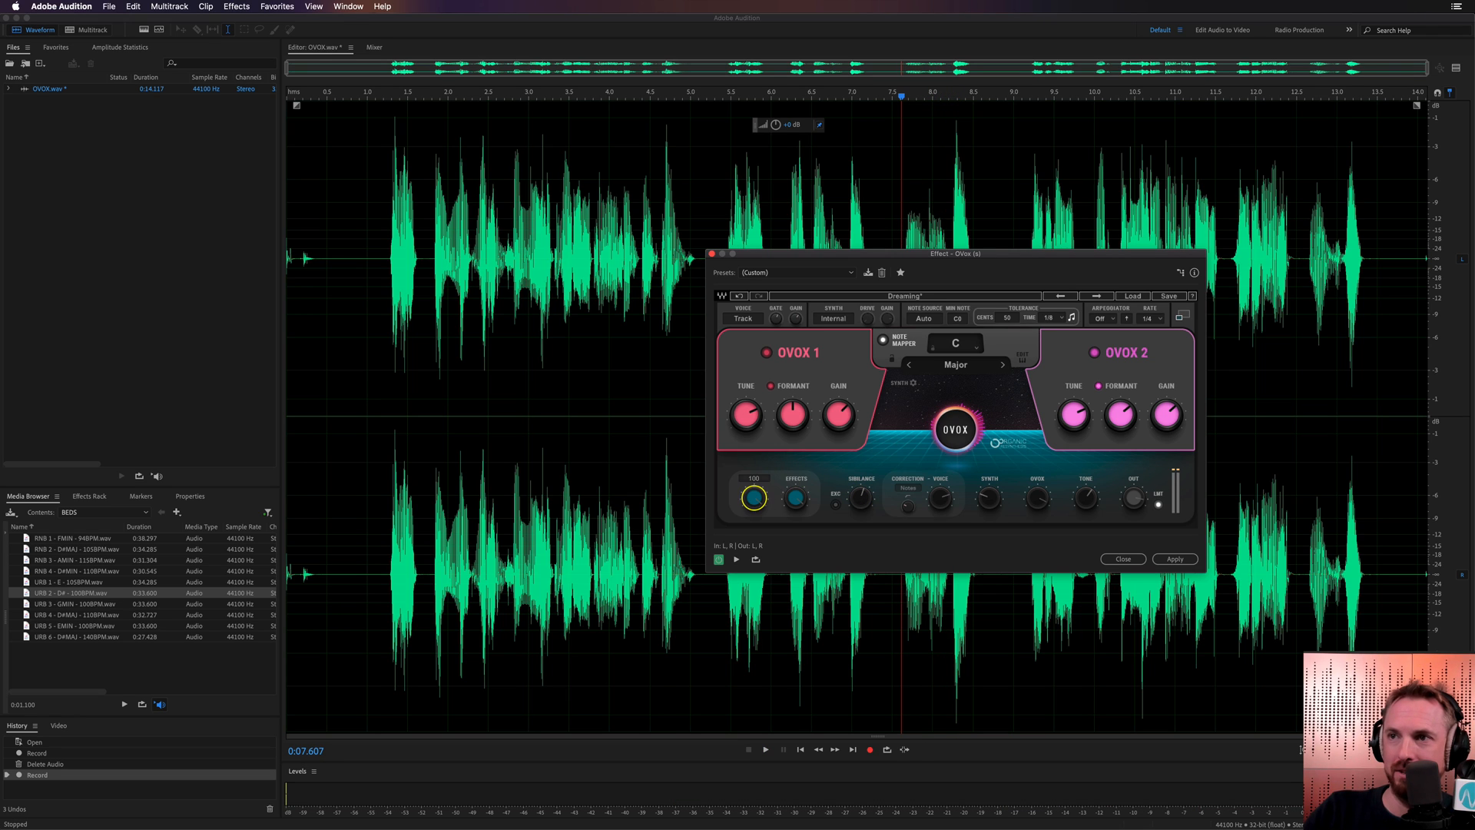
click(765, 749)
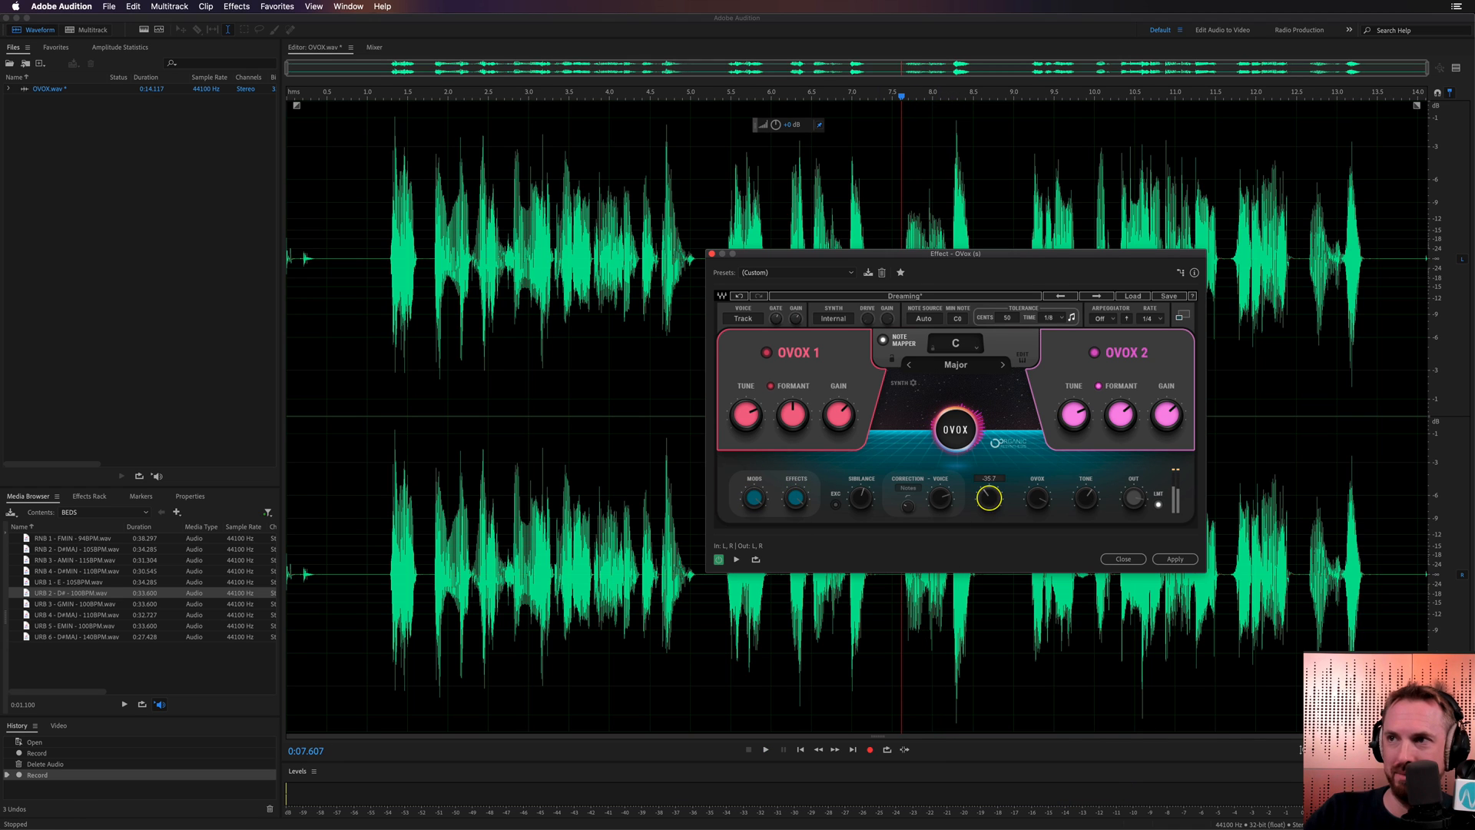
click(765, 749)
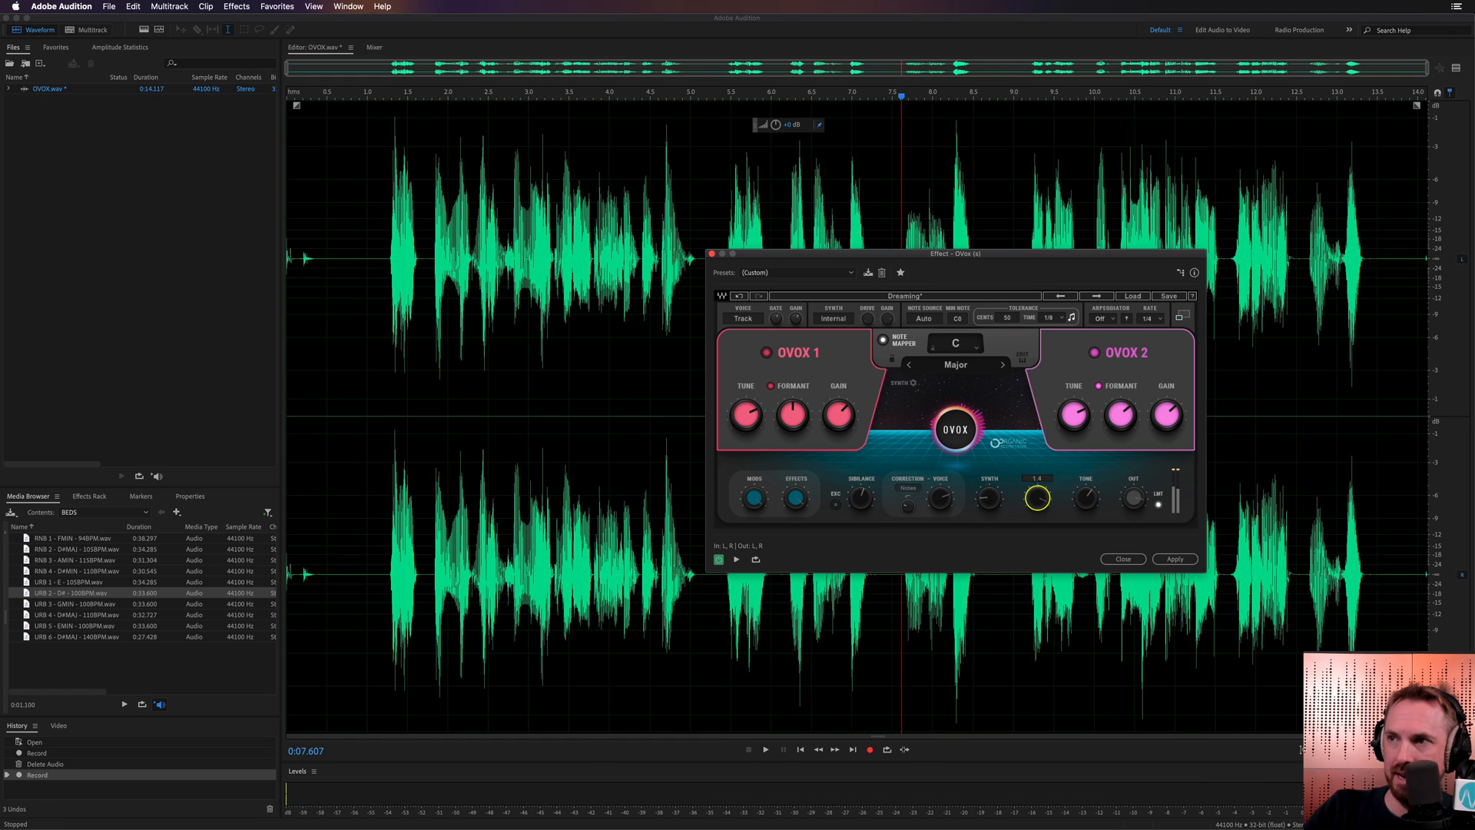
click(765, 749)
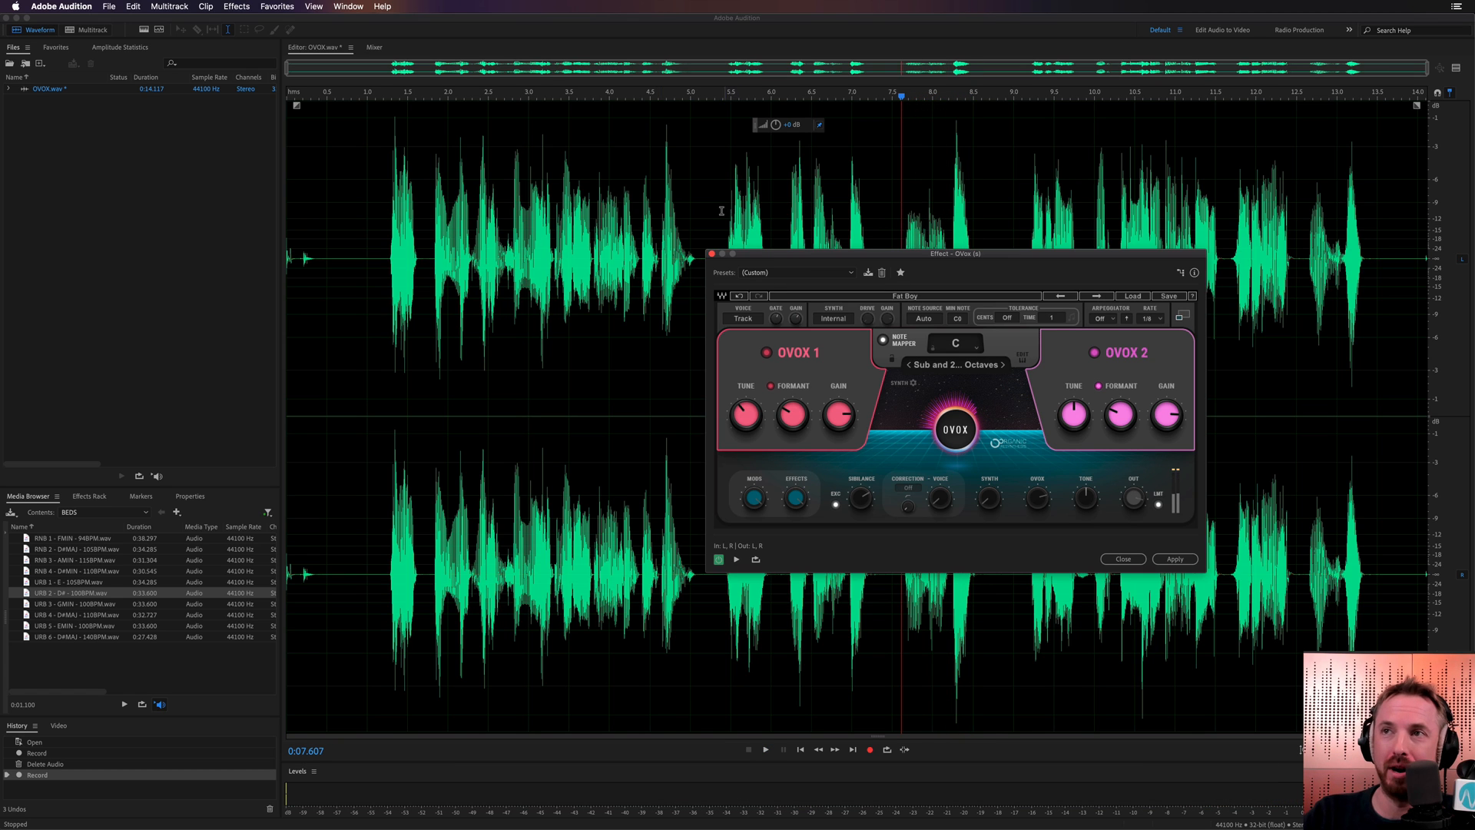
Step: Advance the OVOX presets past Figura Glider and Get Lucky to Ghosty Gal, previewing on one word
click(765, 749)
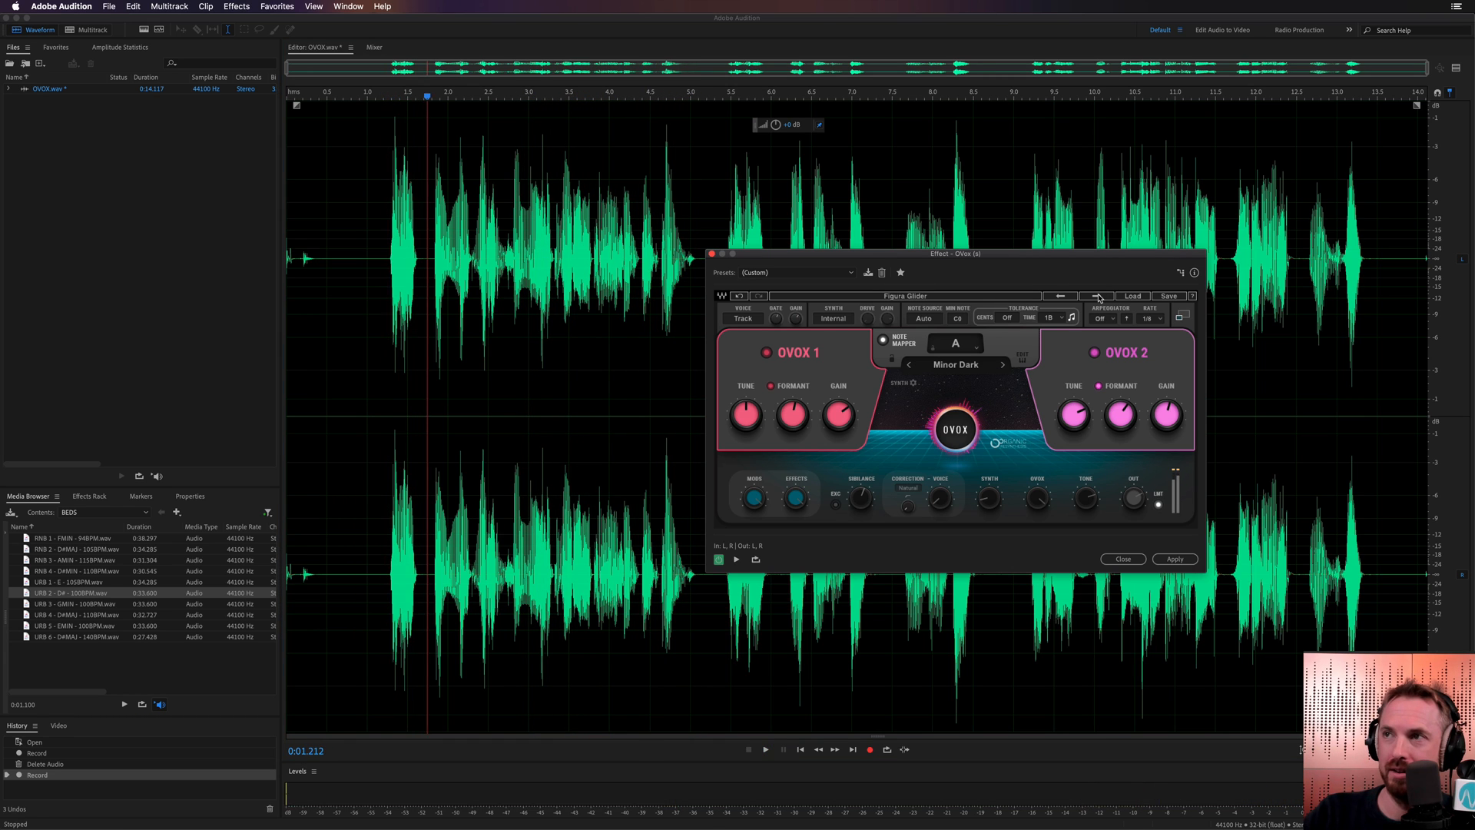
click(1097, 295)
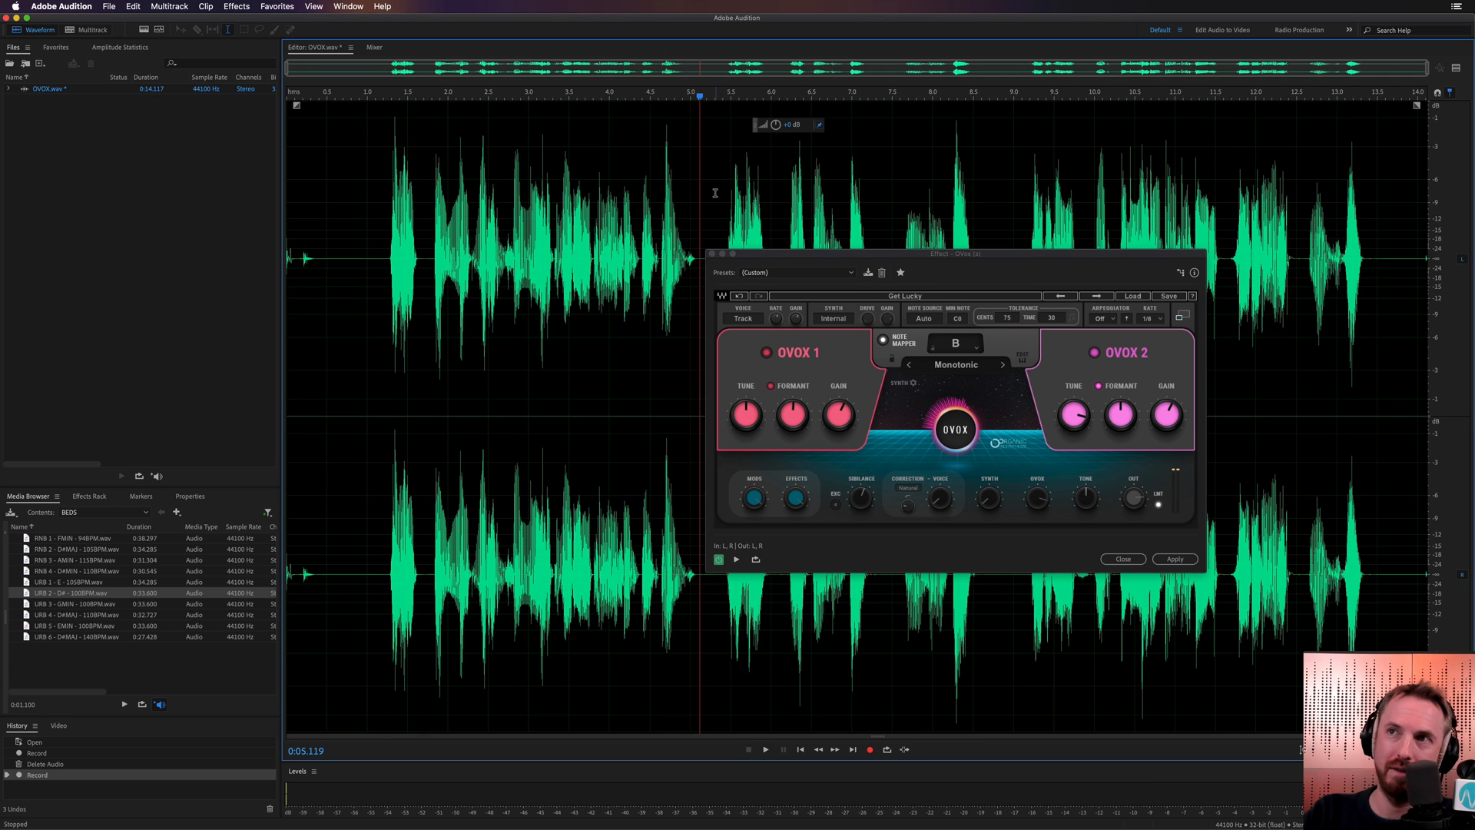
click(765, 750)
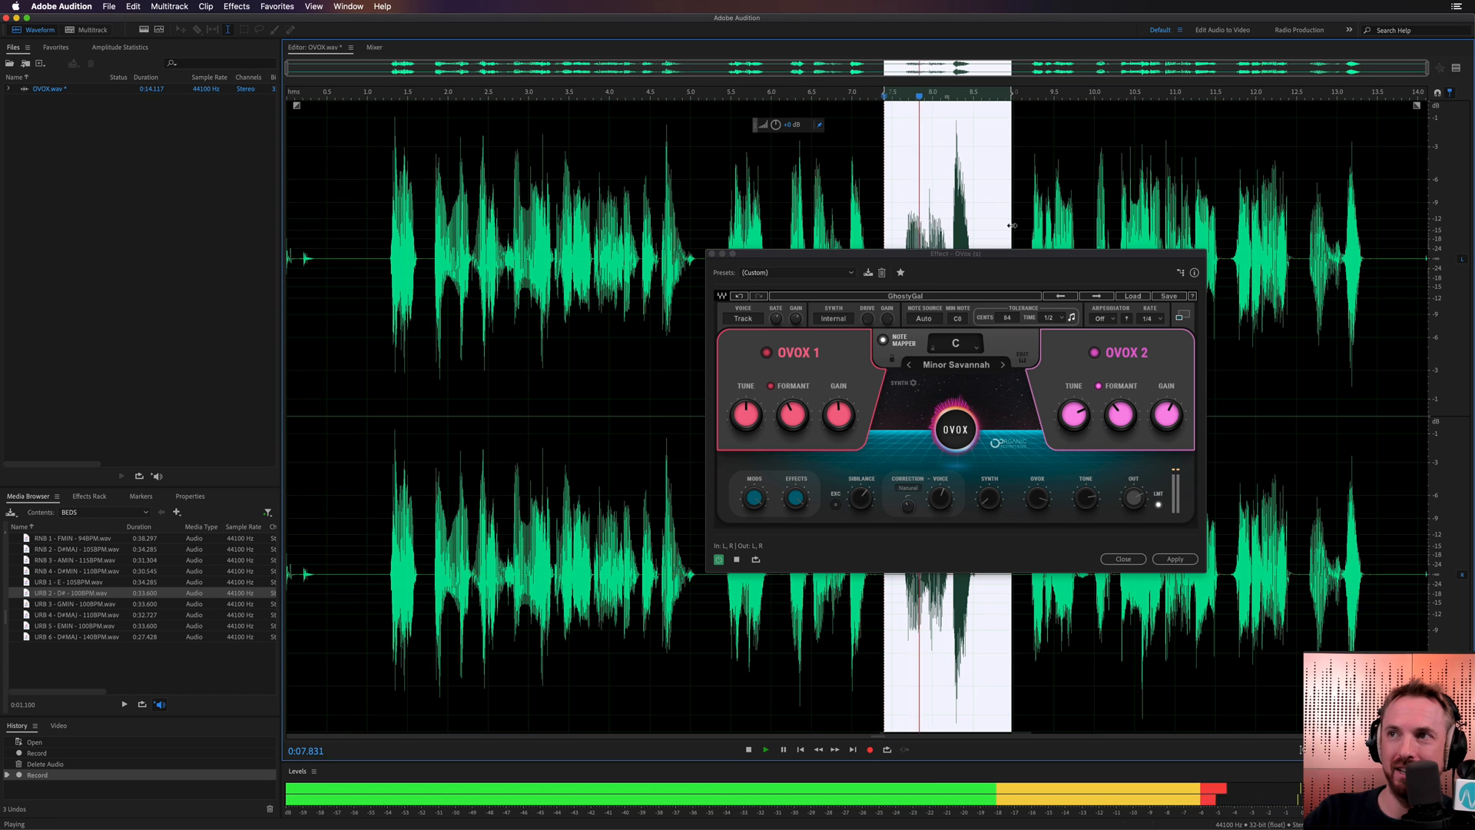
Step: Paste the copied word at the clip's end and apply OVOX Voxanimate processing to the word
click(747, 749)
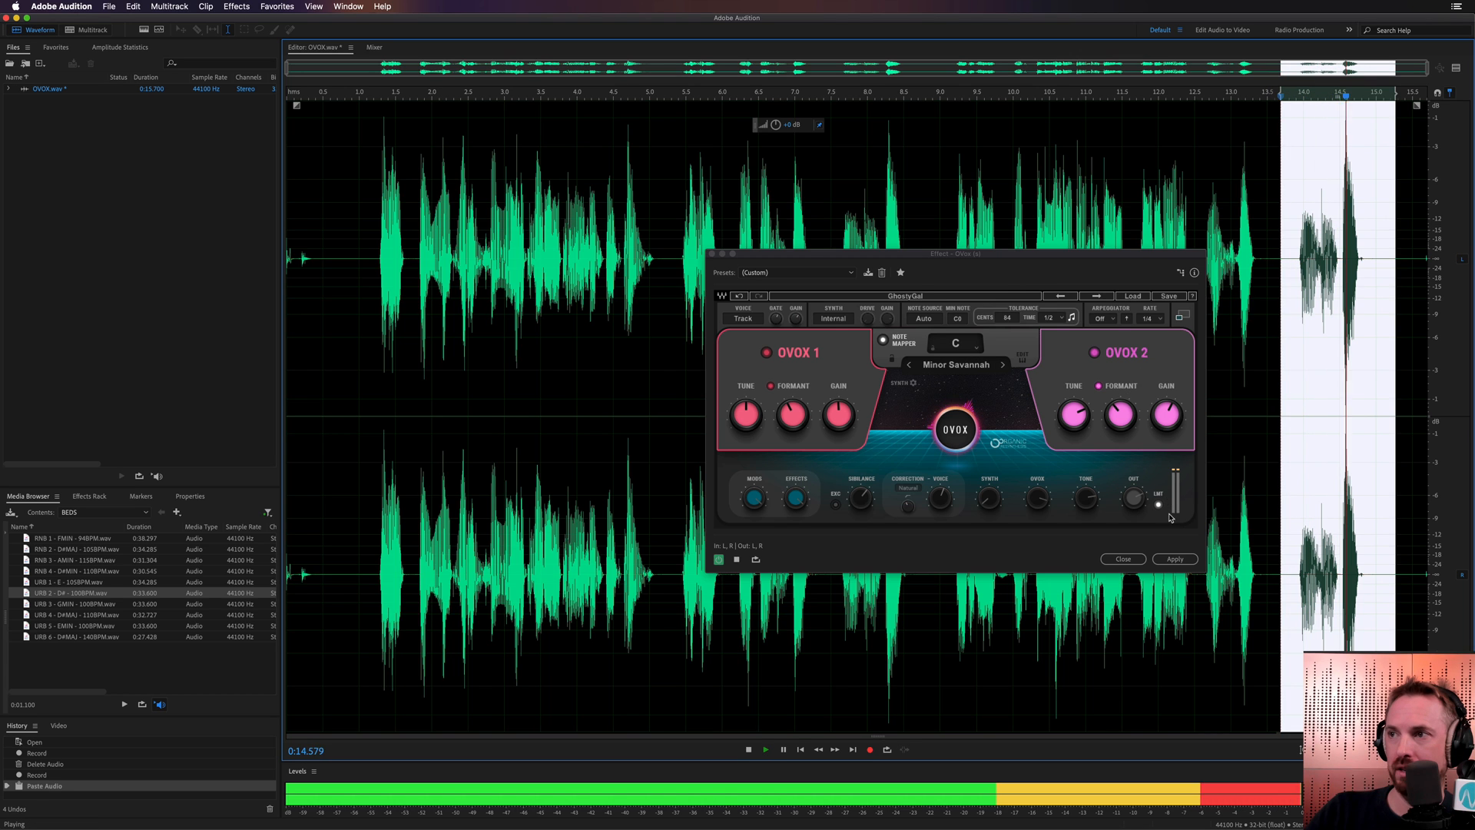
click(1172, 557)
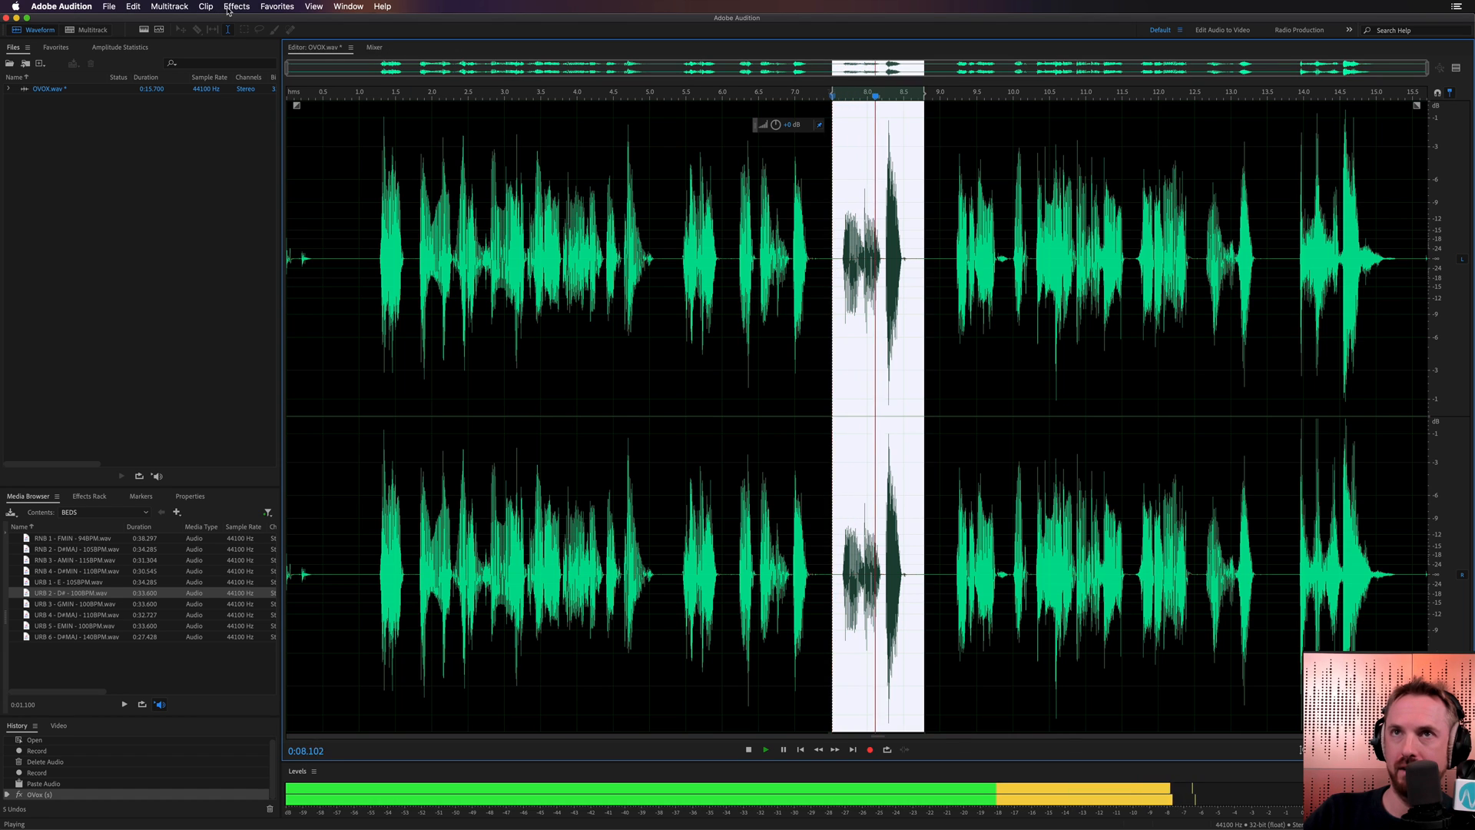
click(236, 7)
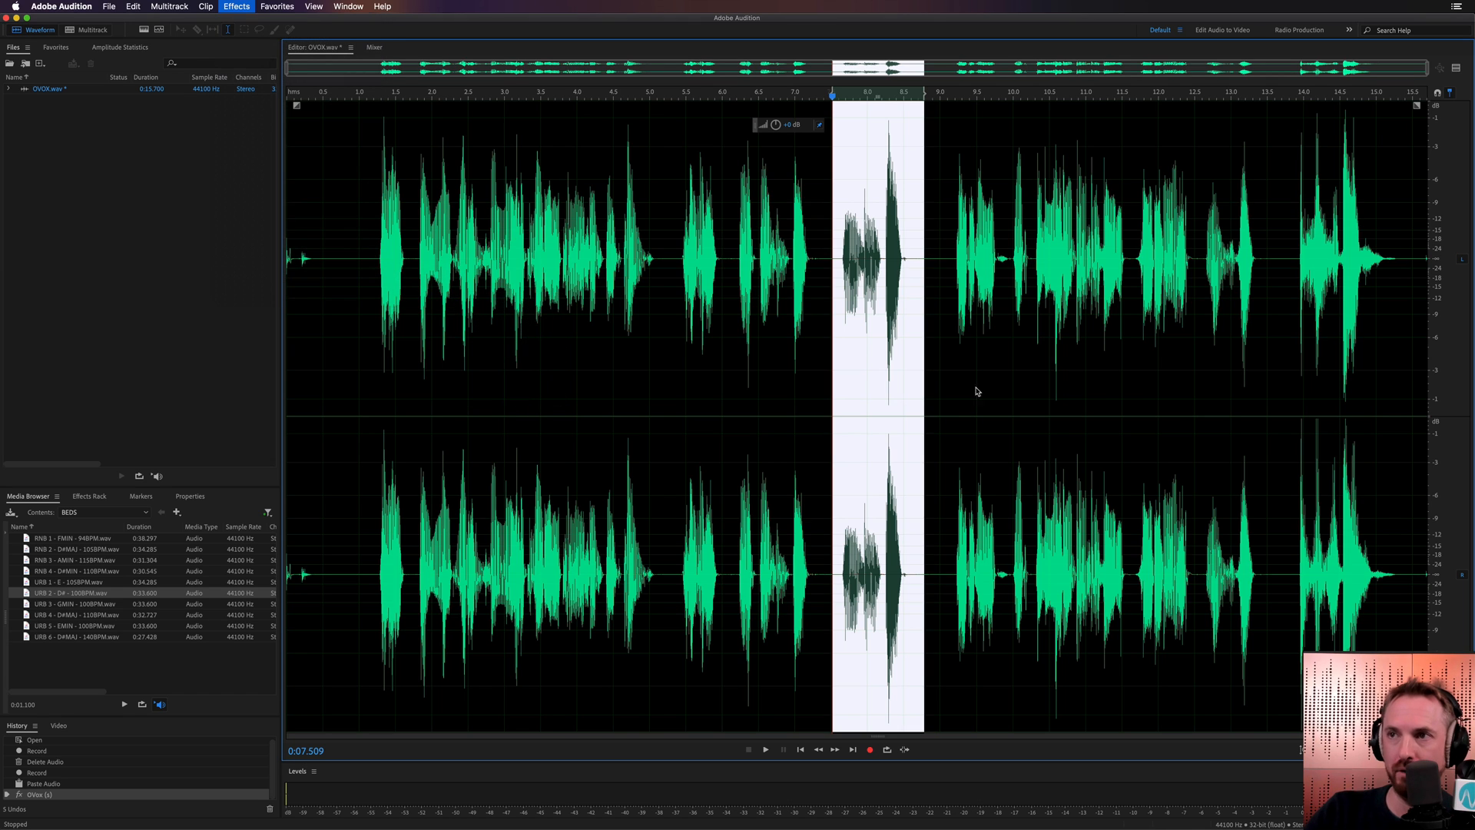
click(235, 6)
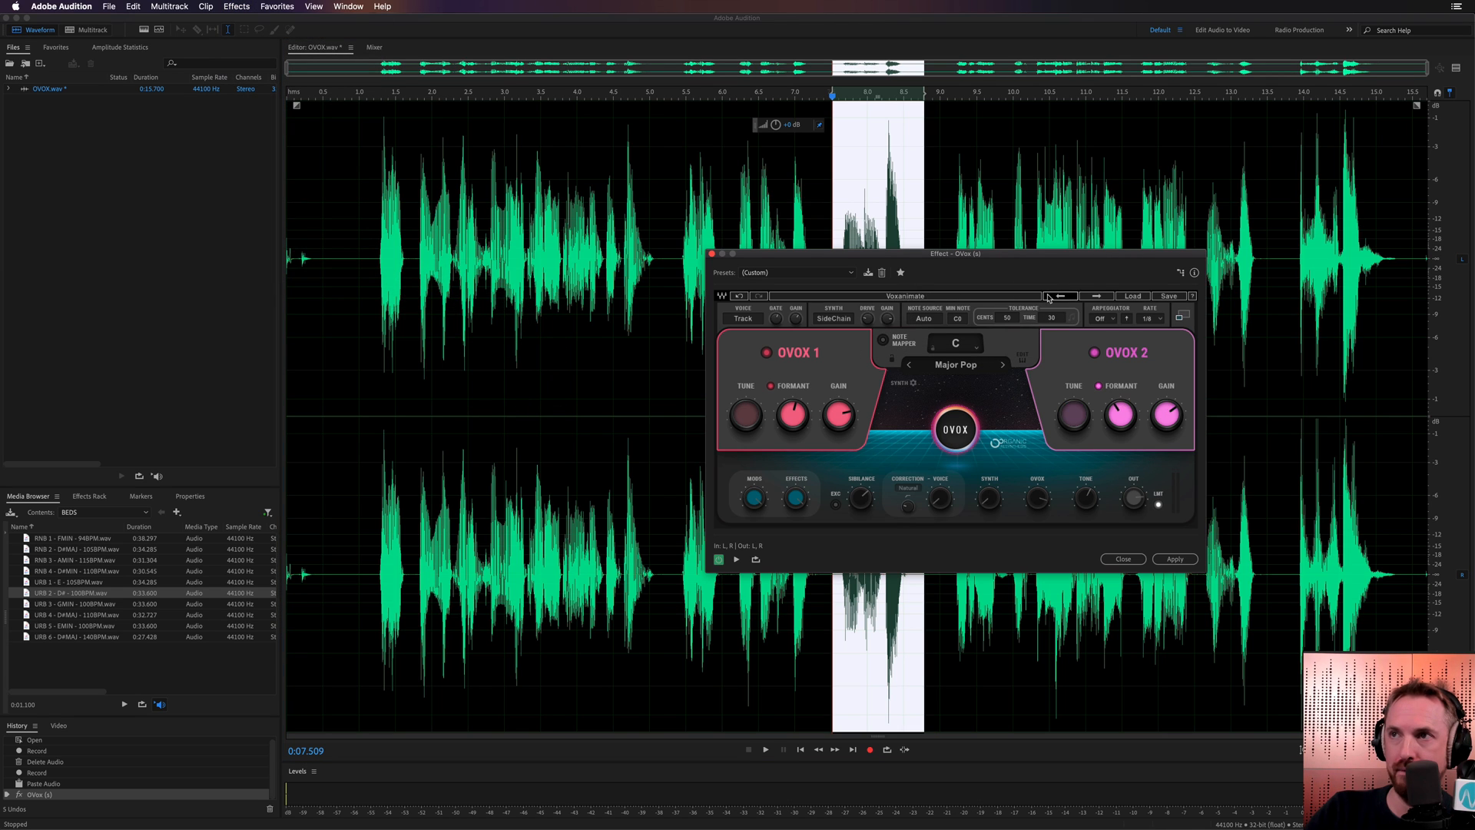
click(1060, 296)
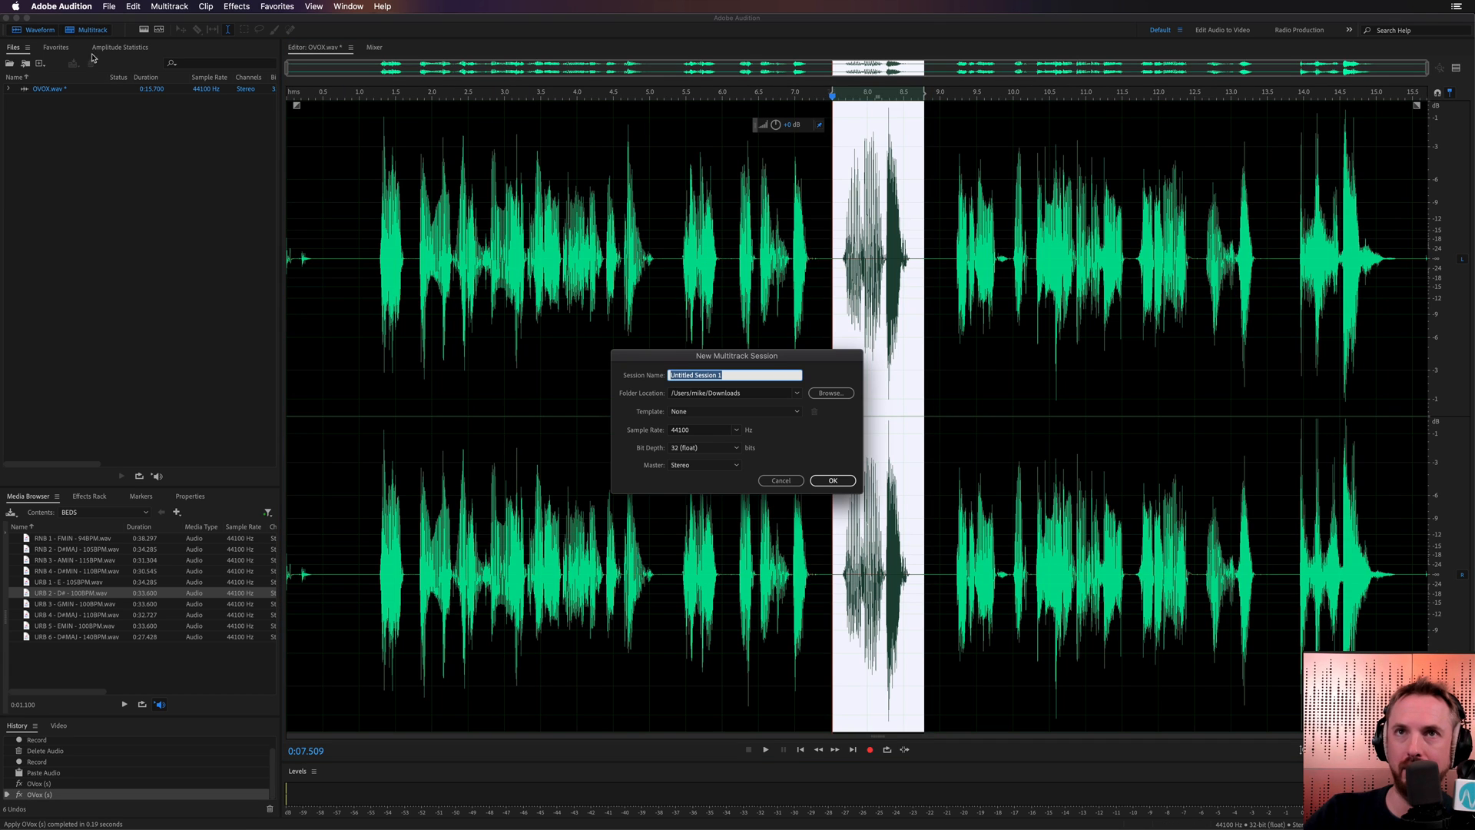
Step: Confirm the new multitrack session, align the processed word on Track 2 under its original, and play
click(831, 479)
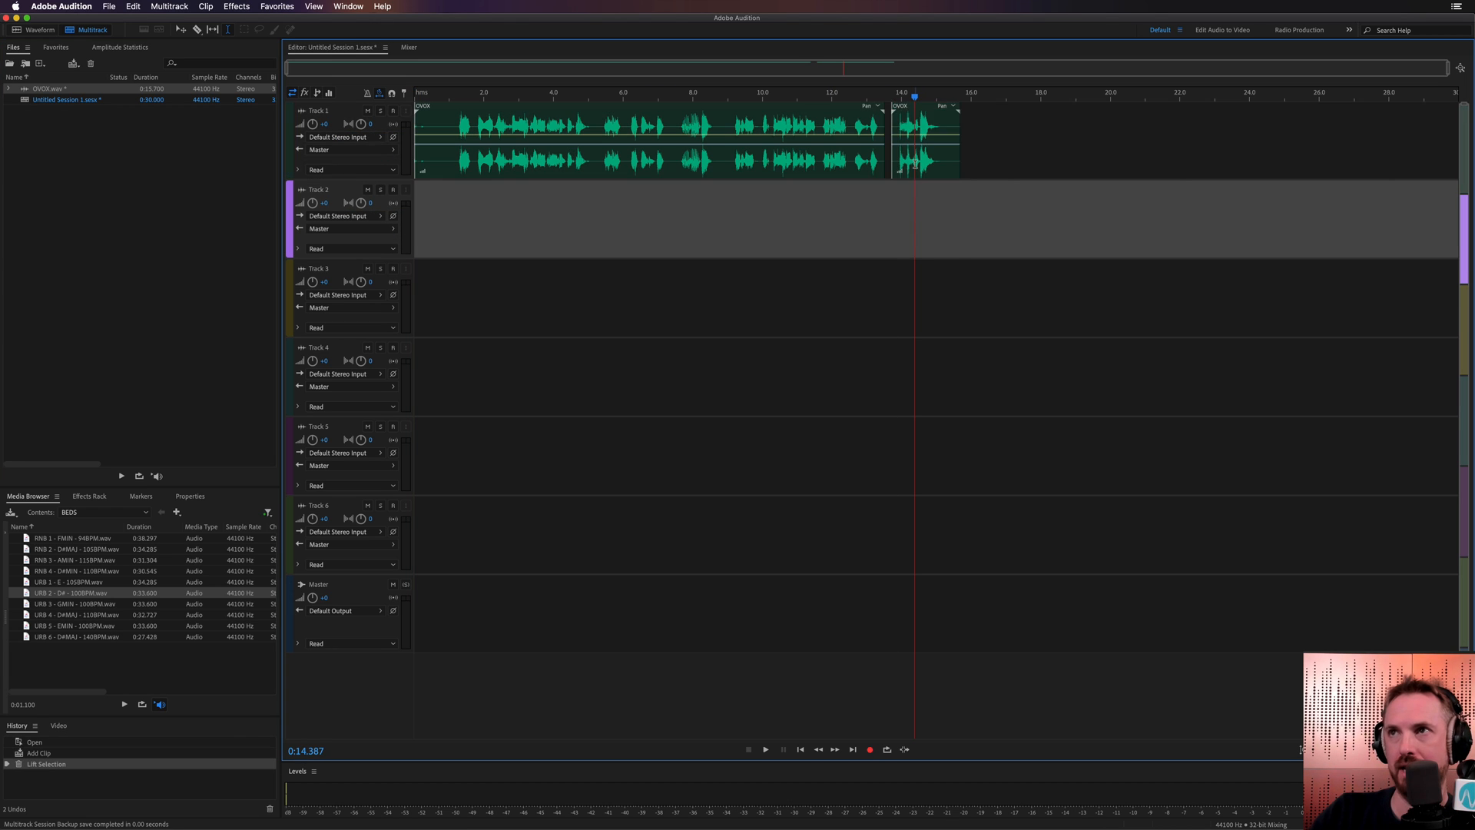
drag(926, 142, 705, 222)
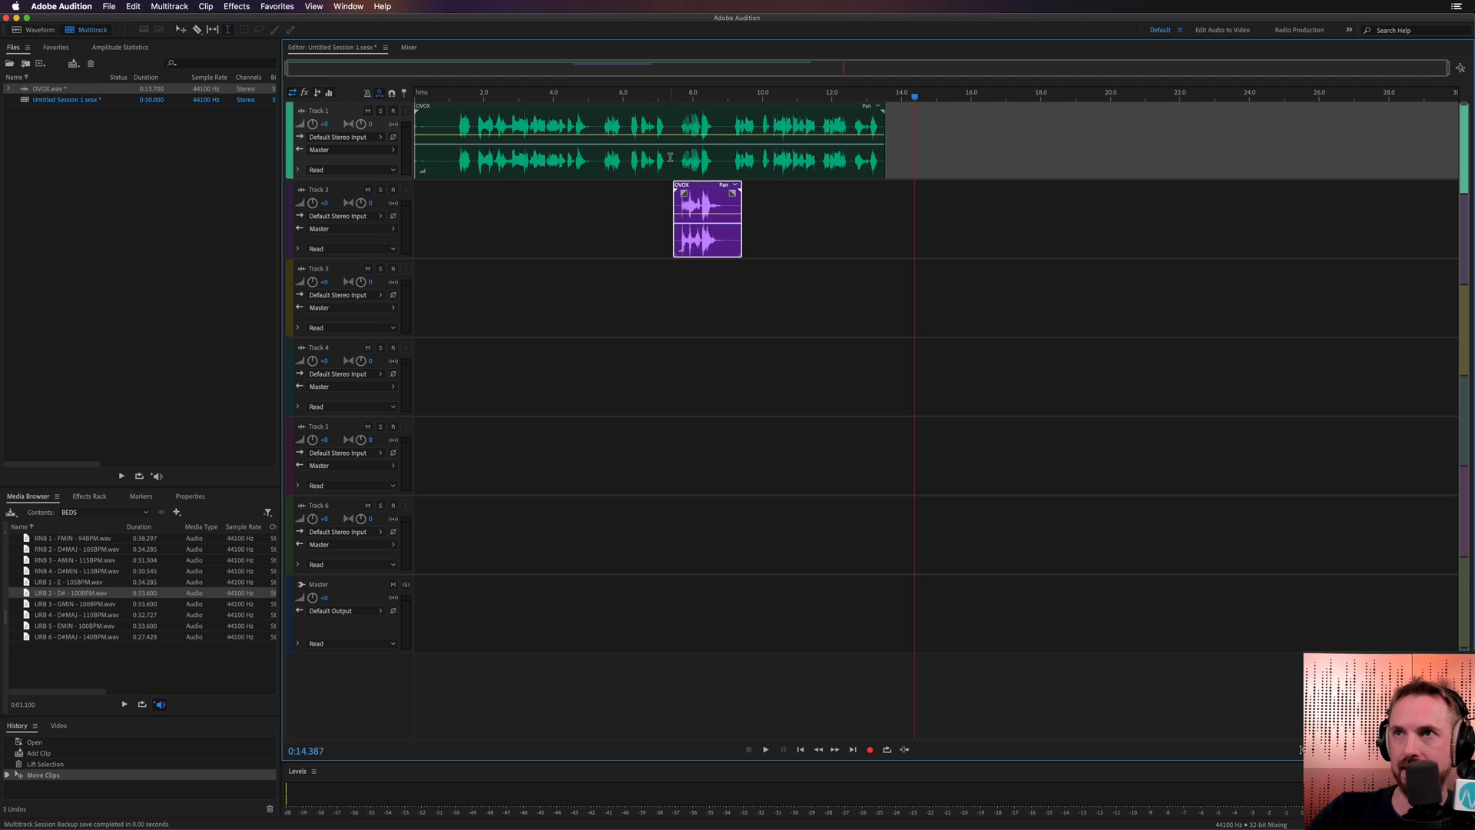
click(765, 749)
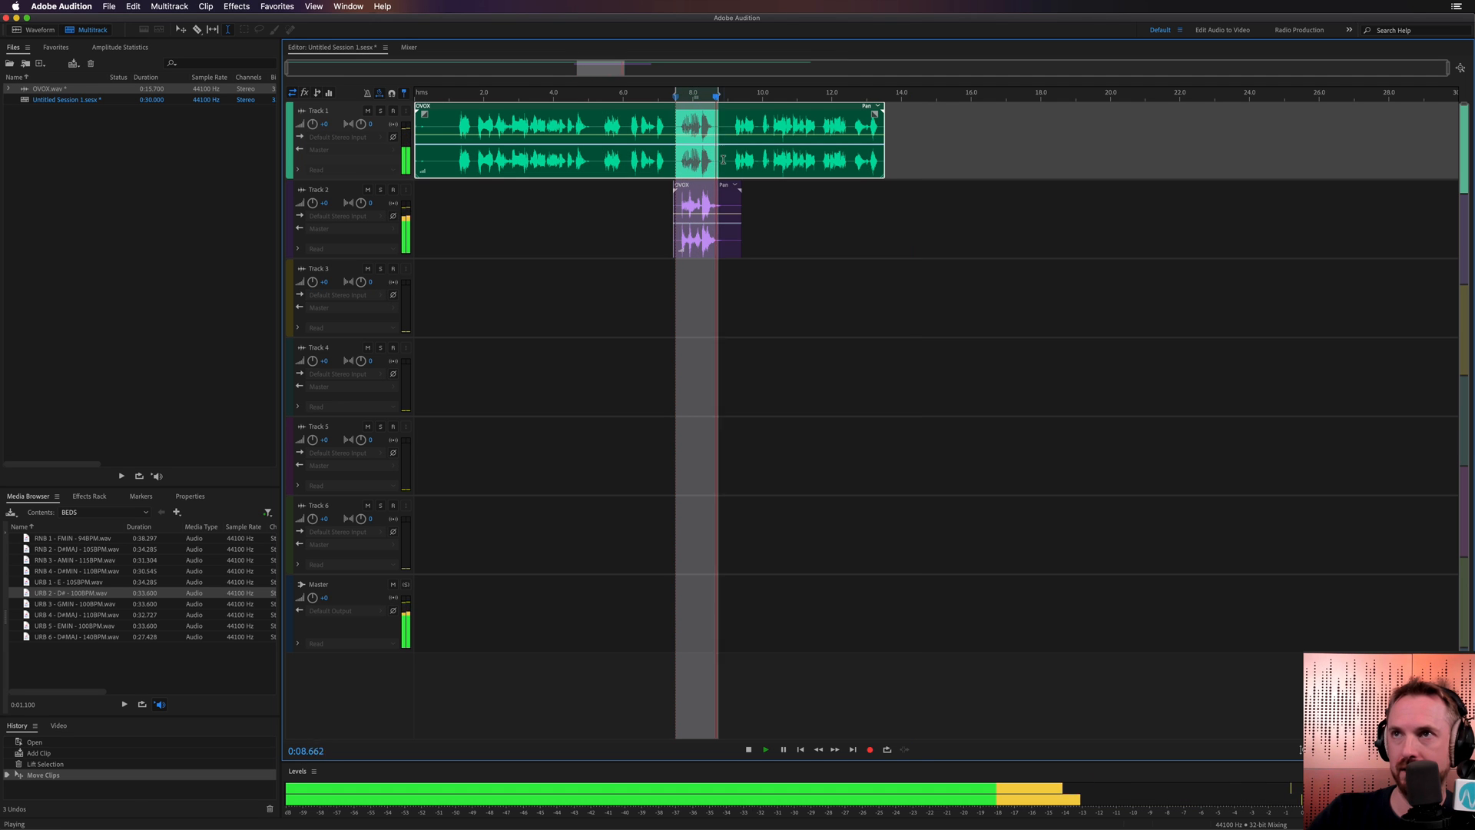